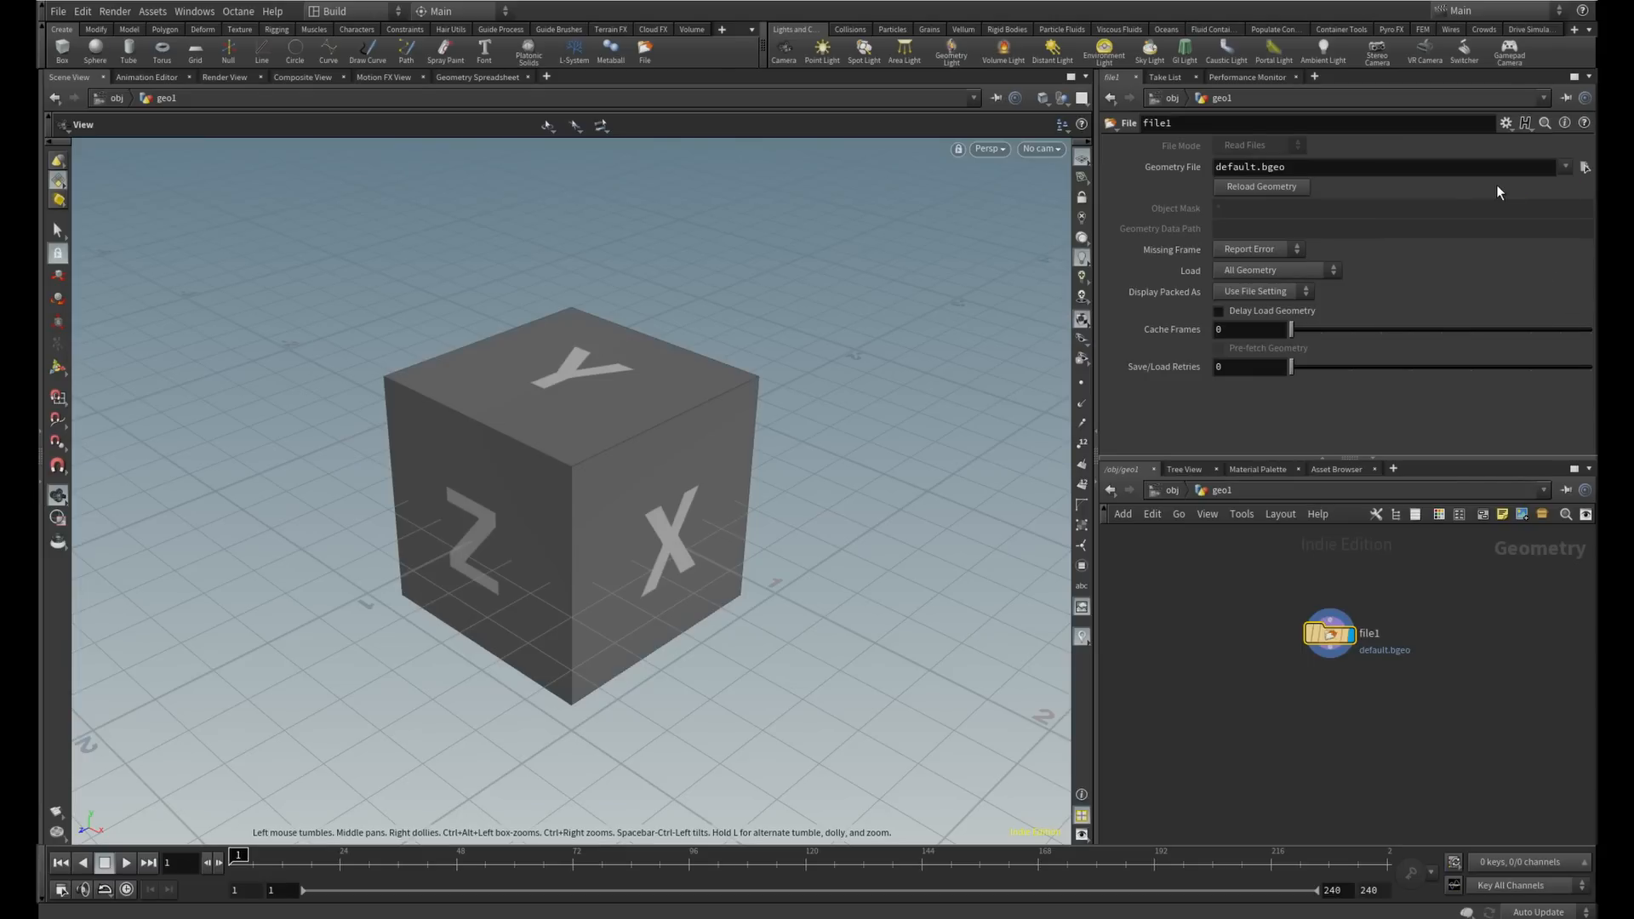
pyautogui.moveTo(1465, 238)
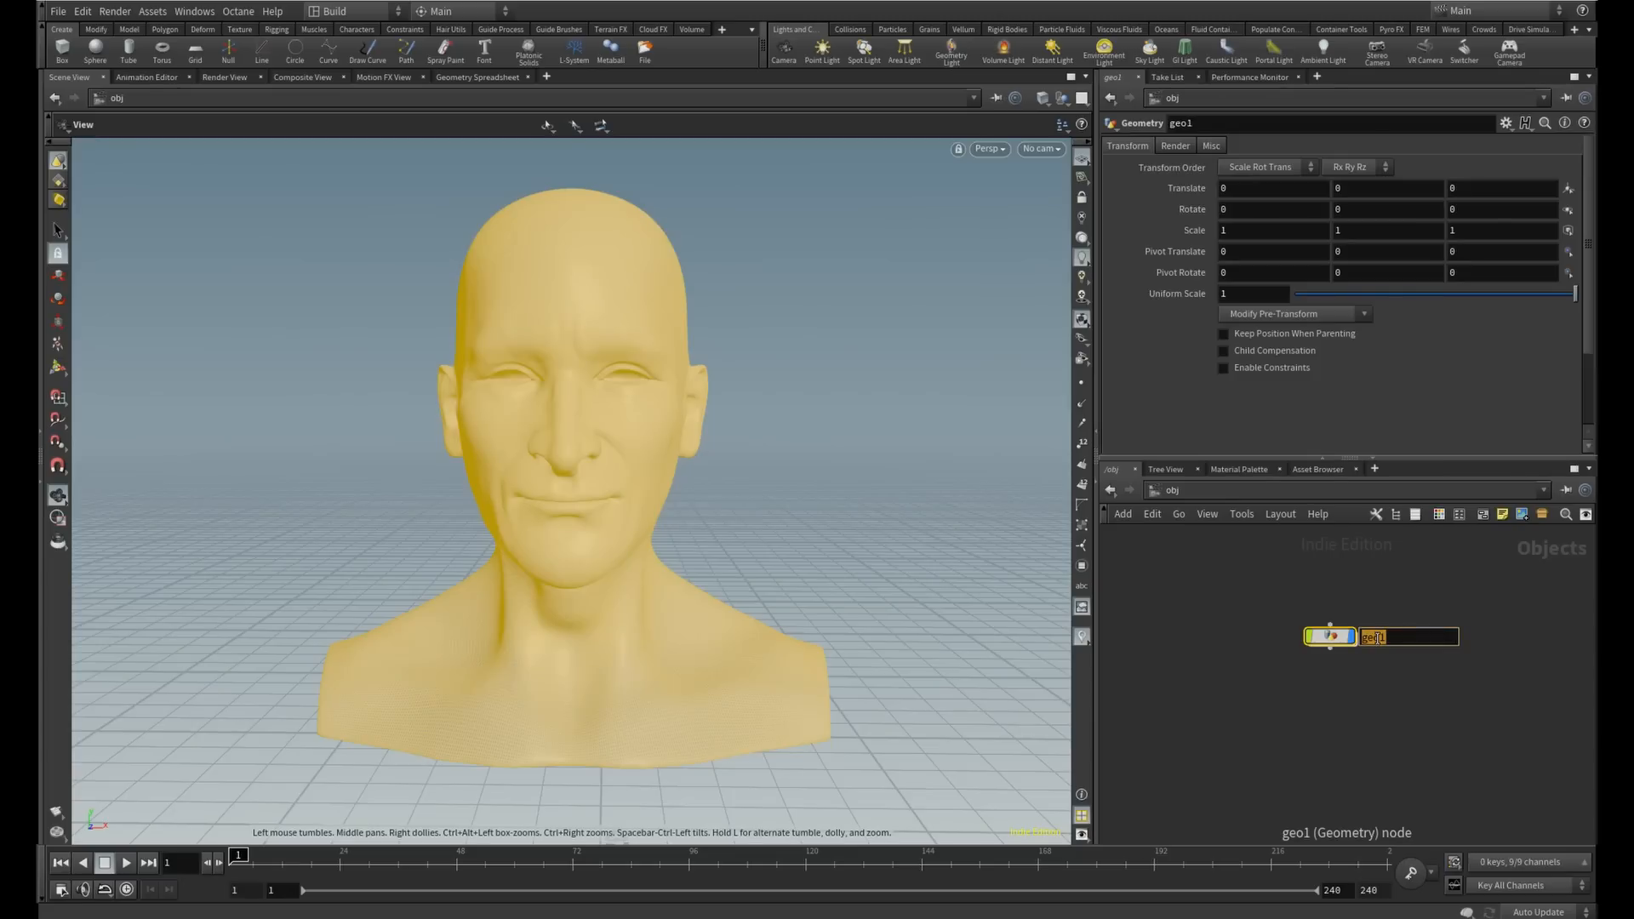
# Rename the geometry object holding the loaded head to male_head
pyautogui.write('male_head')
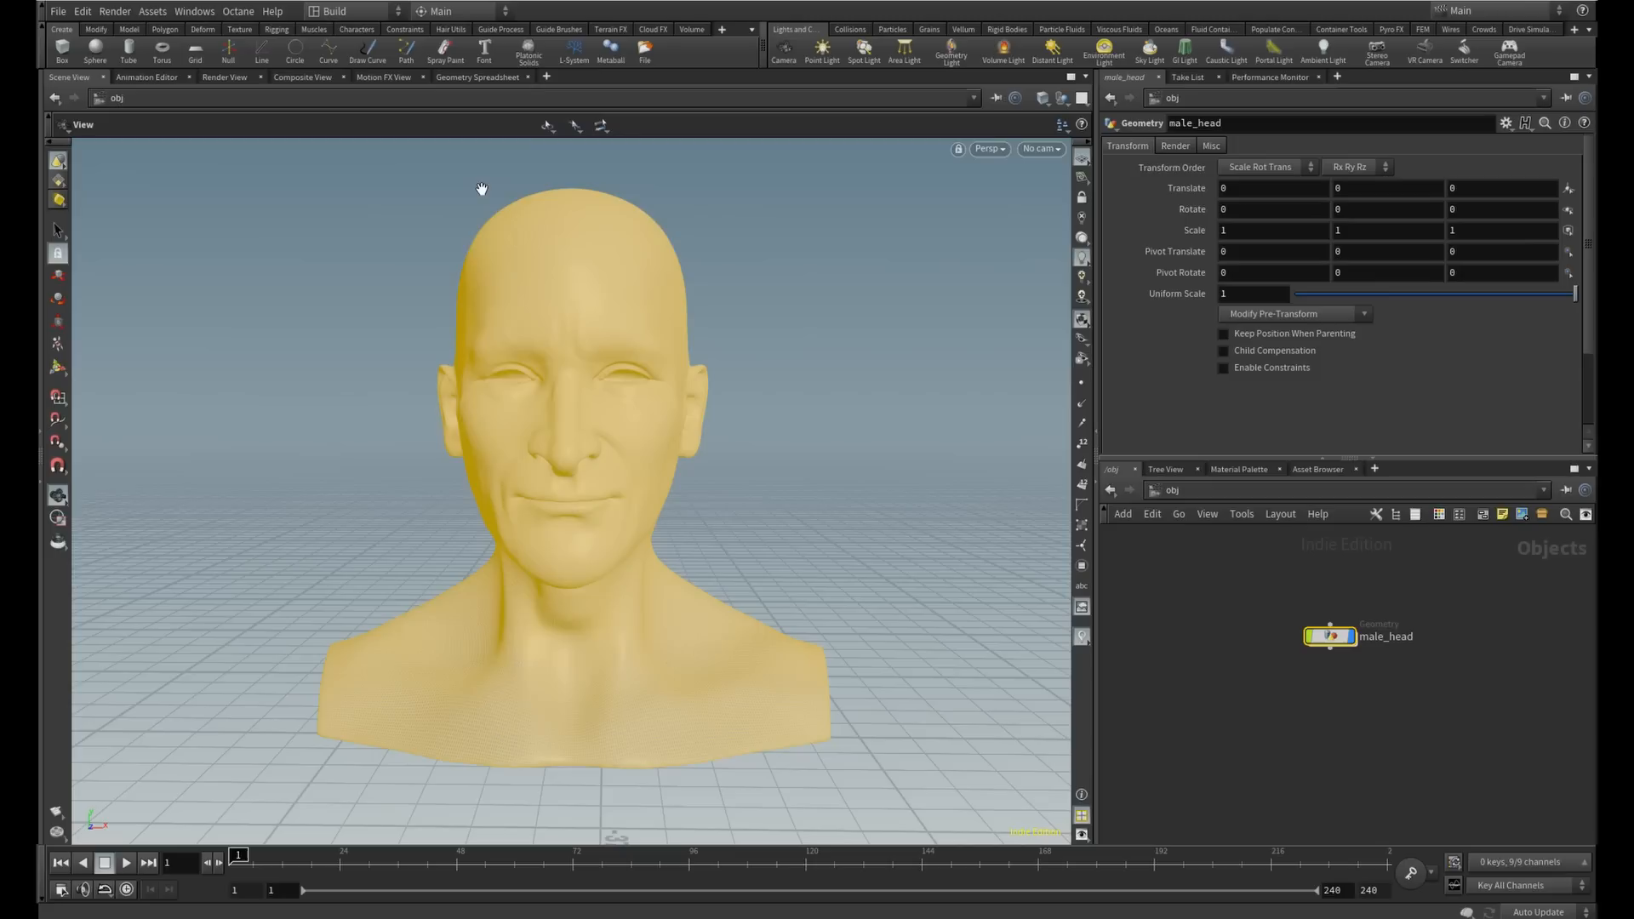
pyautogui.moveTo(198, 63)
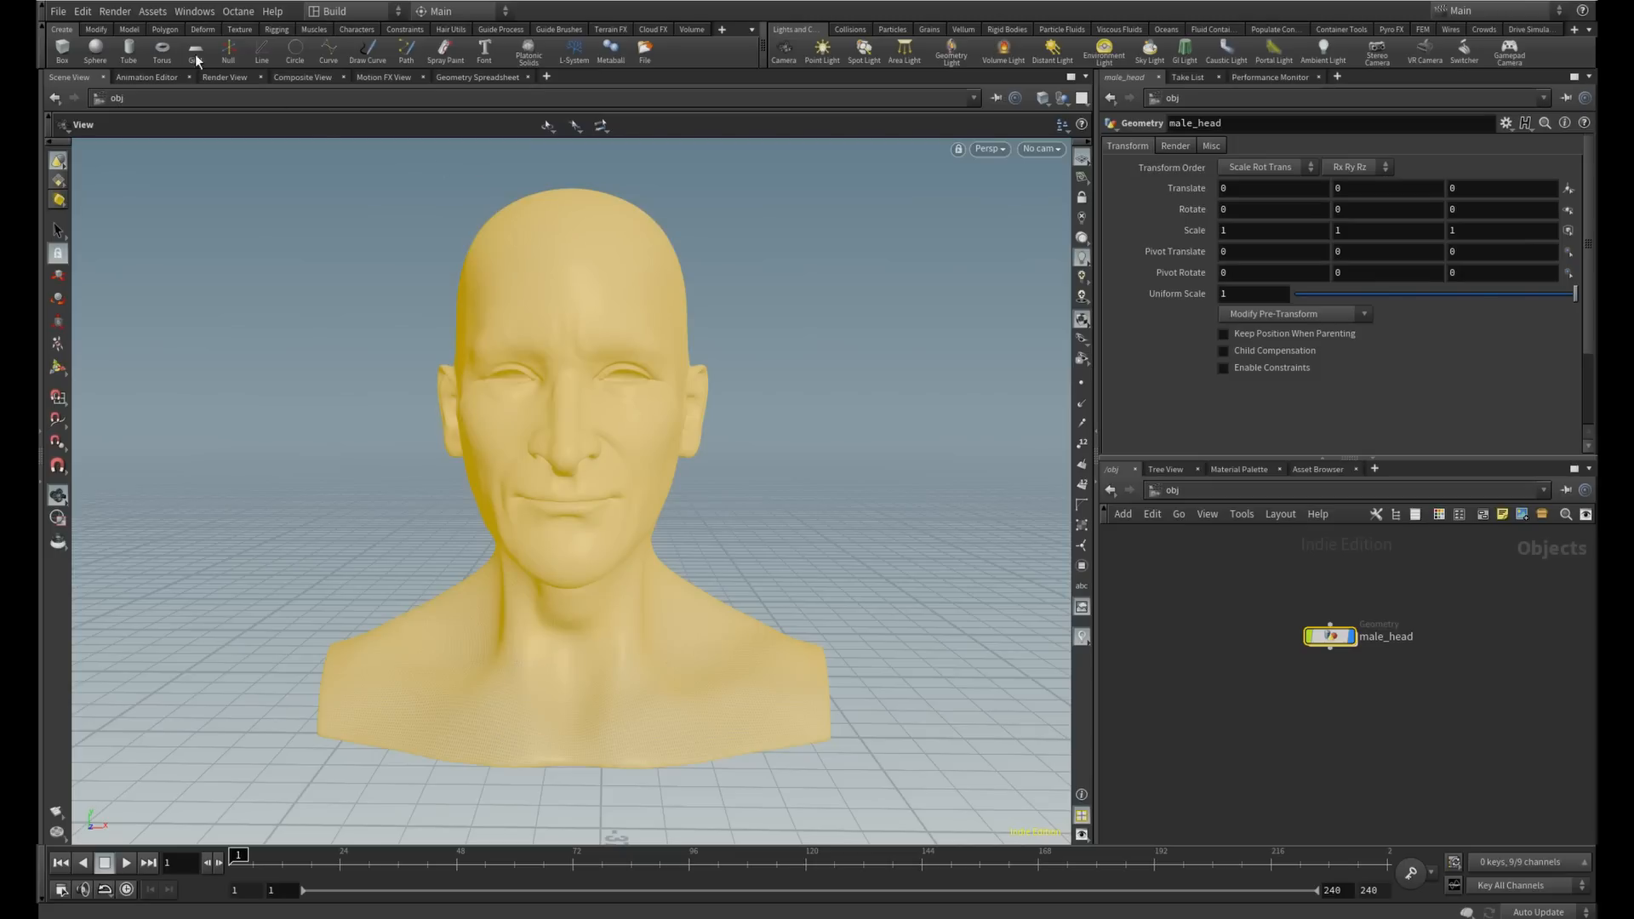
# Start TopoBuild from the Model shelf on the head surface with no existing topology
pyautogui.click(130, 29)
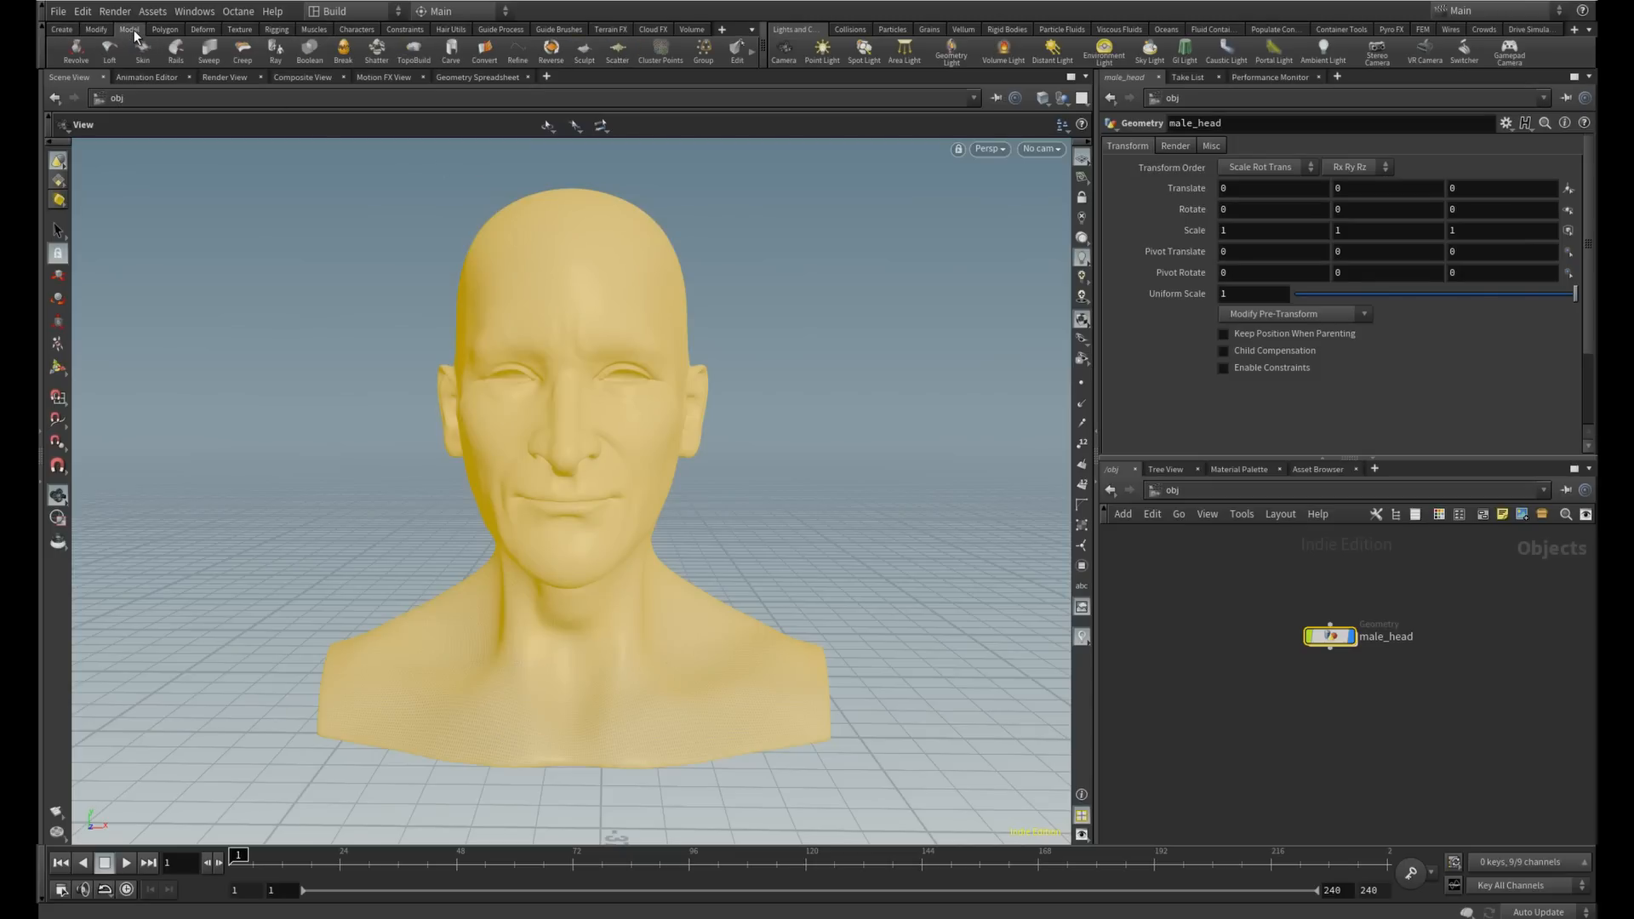
pyautogui.moveTo(411, 56)
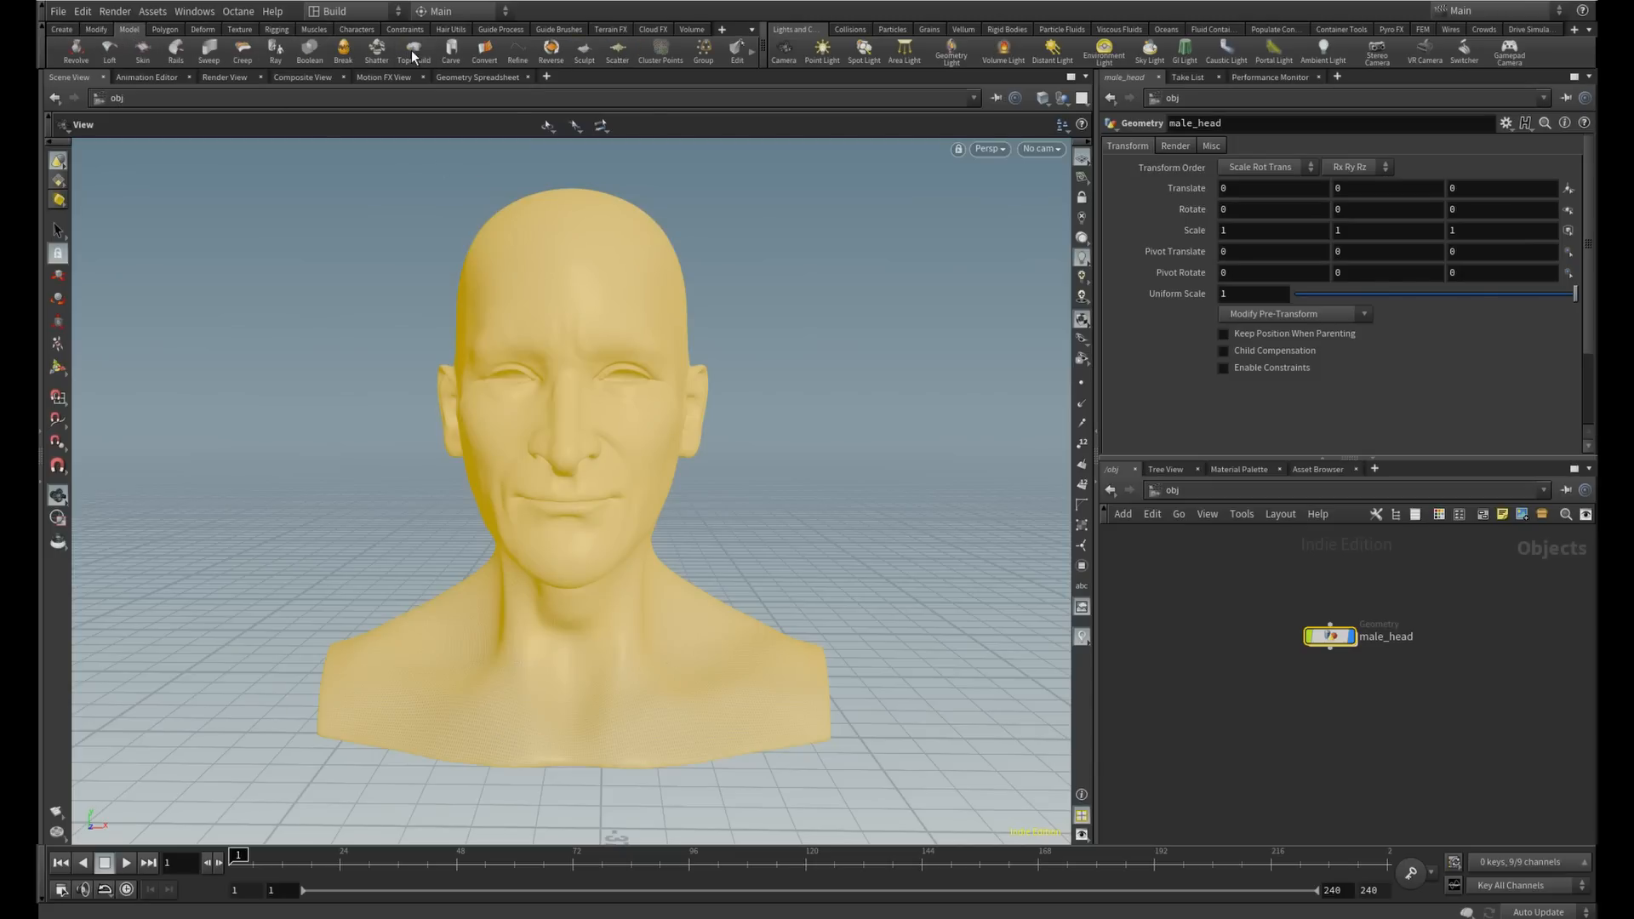
pyautogui.click(413, 52)
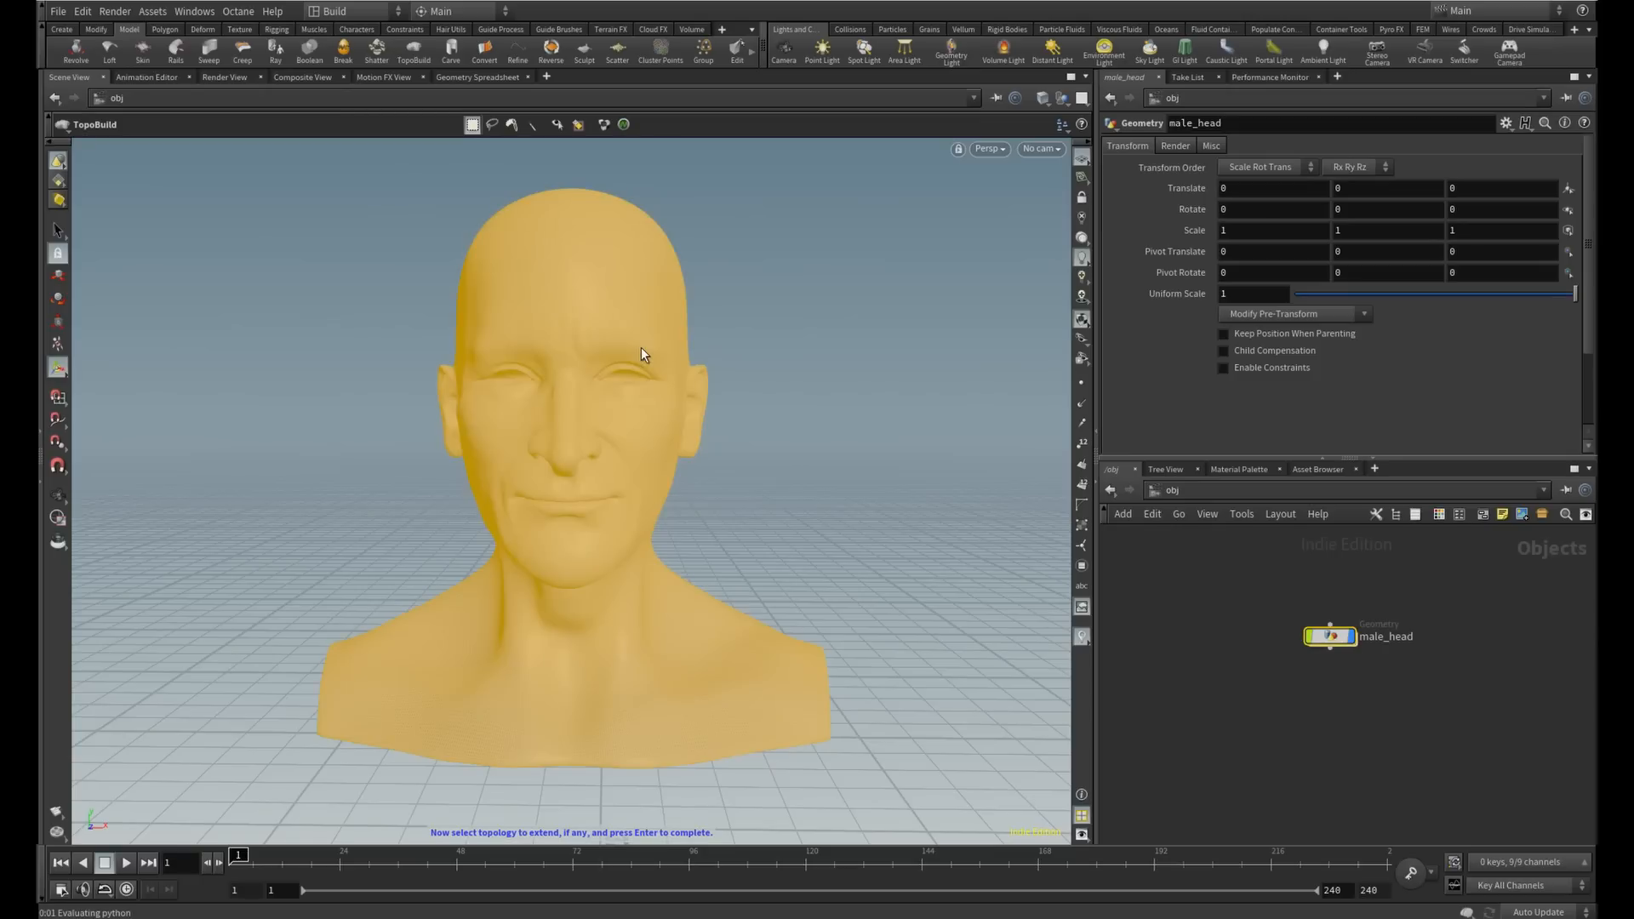
pyautogui.click(1344, 713)
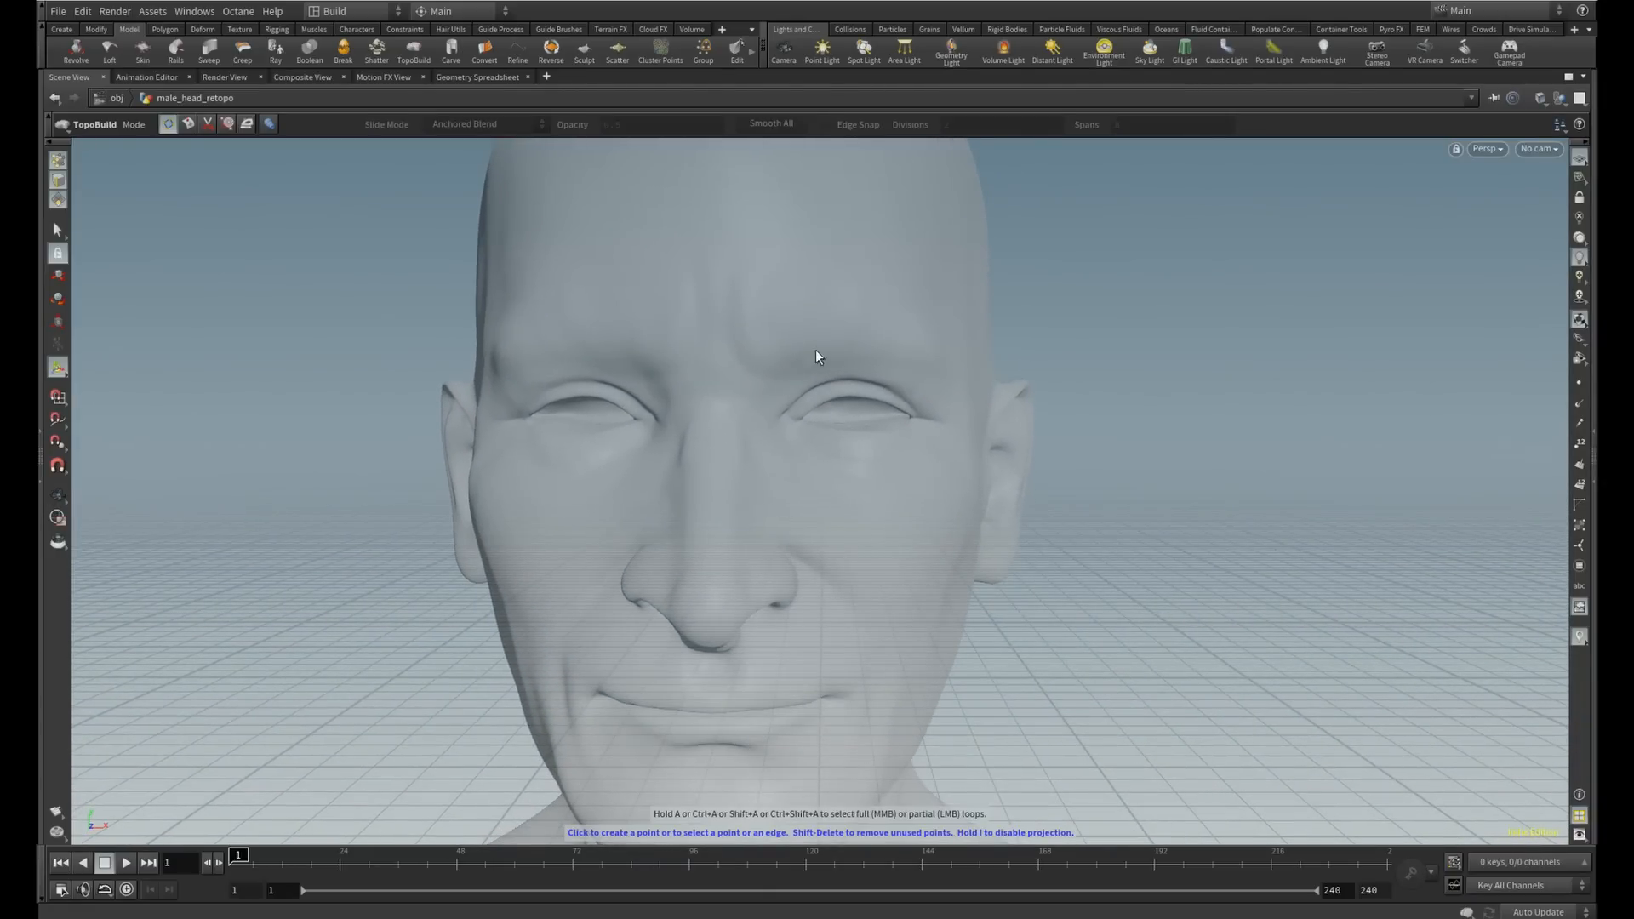
# Draw a ring of quads around the eye from beside it, over the brow and back underneath
pyautogui.click(754, 428)
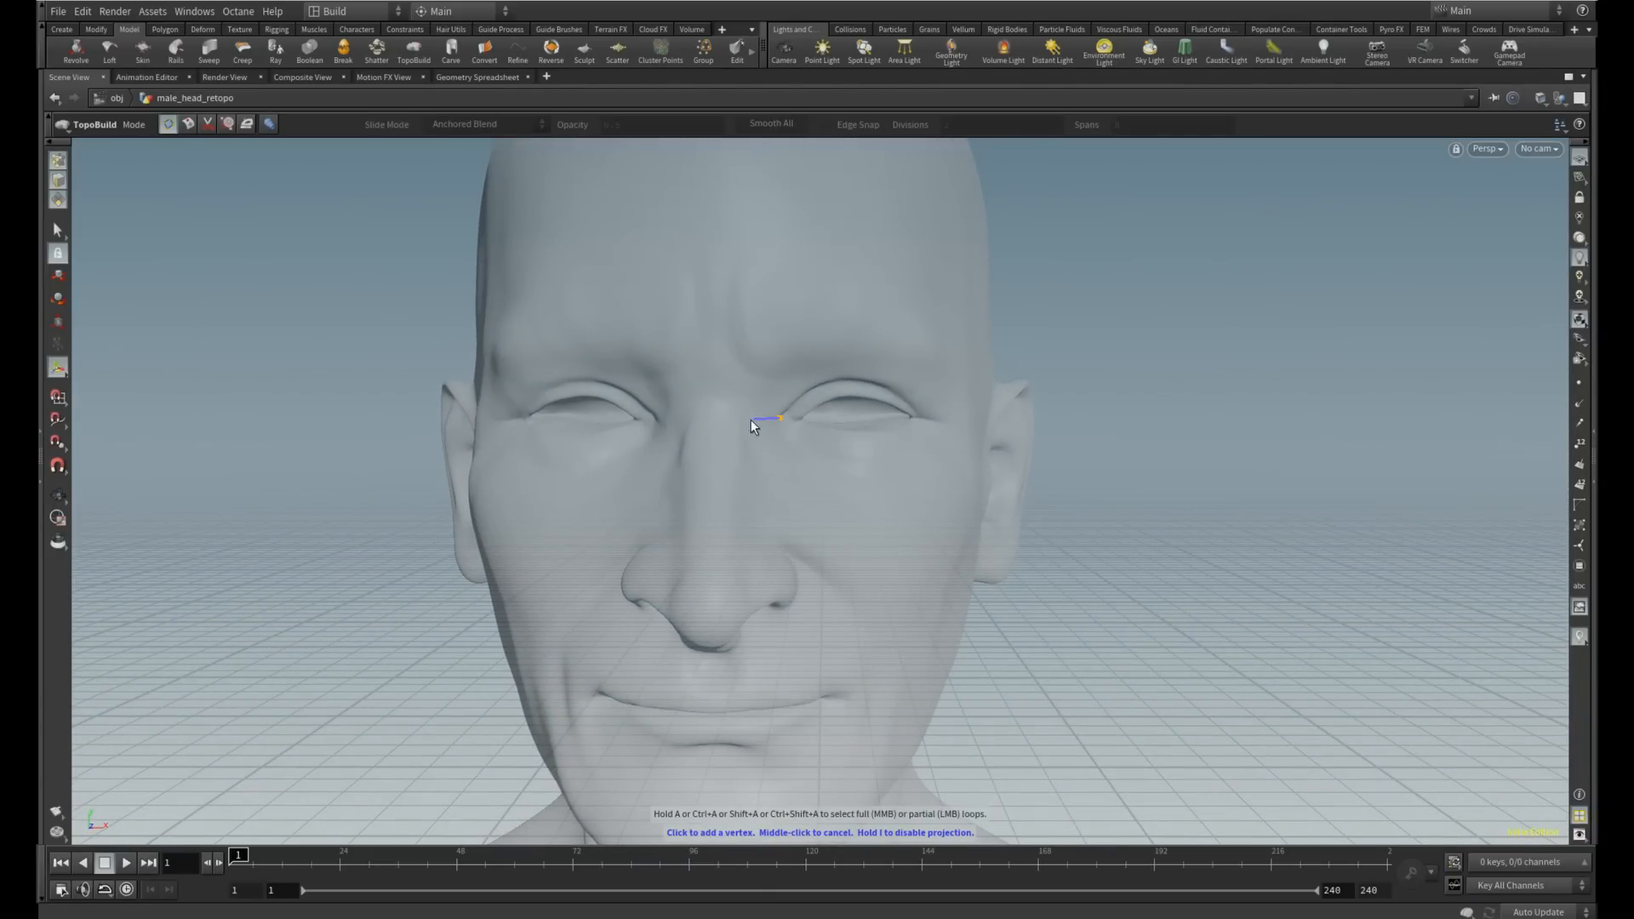
pyautogui.click(754, 368)
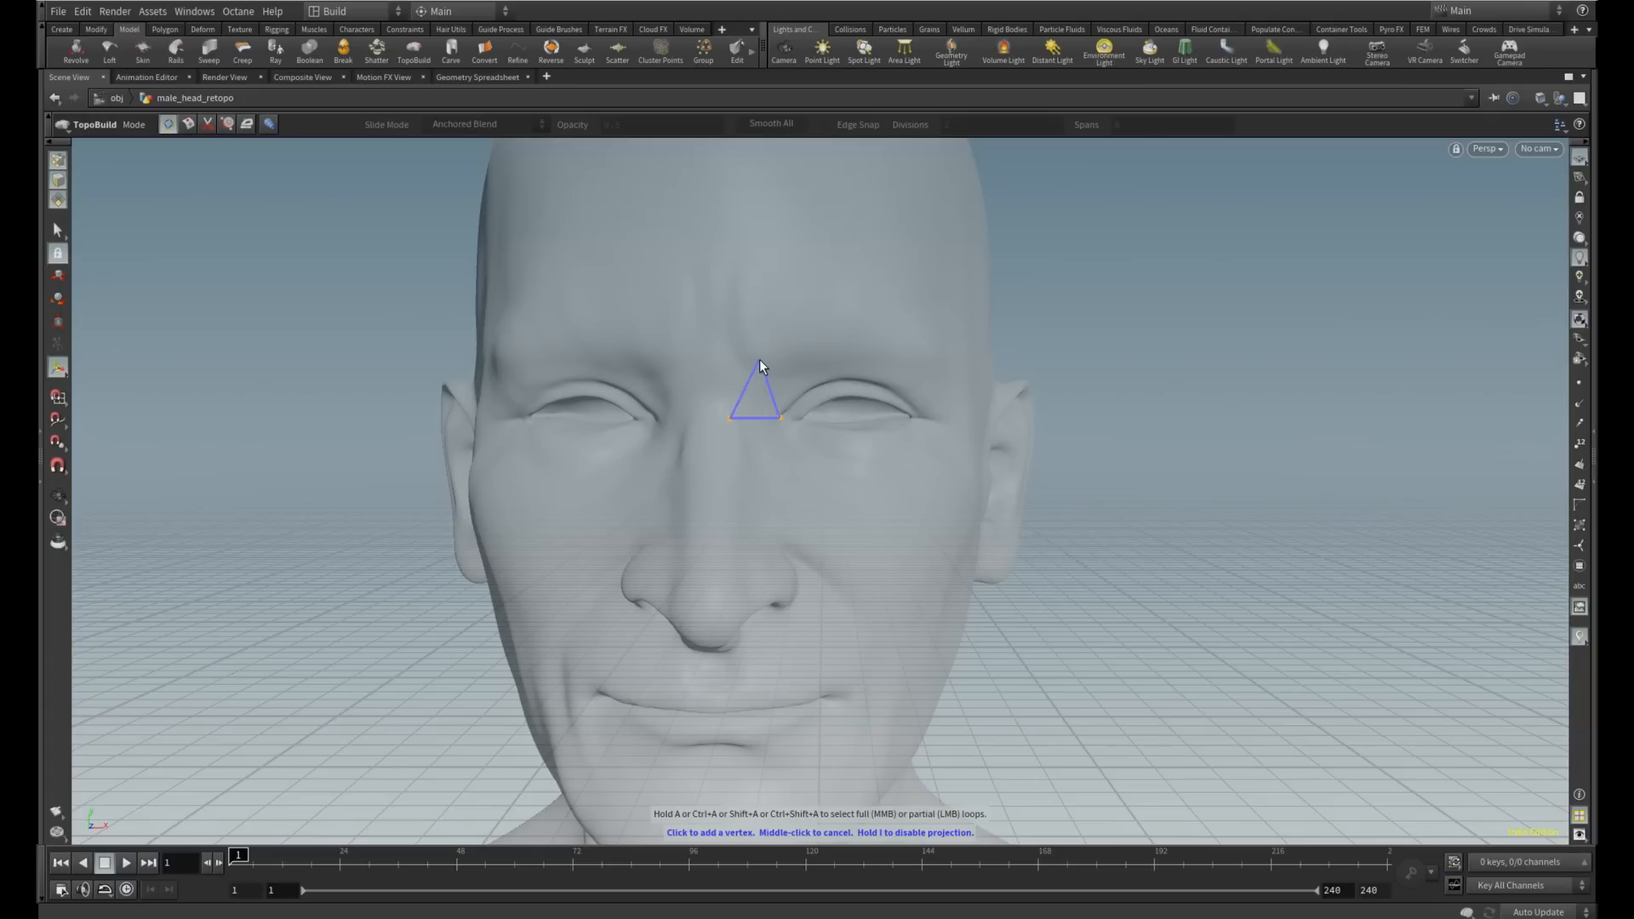
pyautogui.click(856, 335)
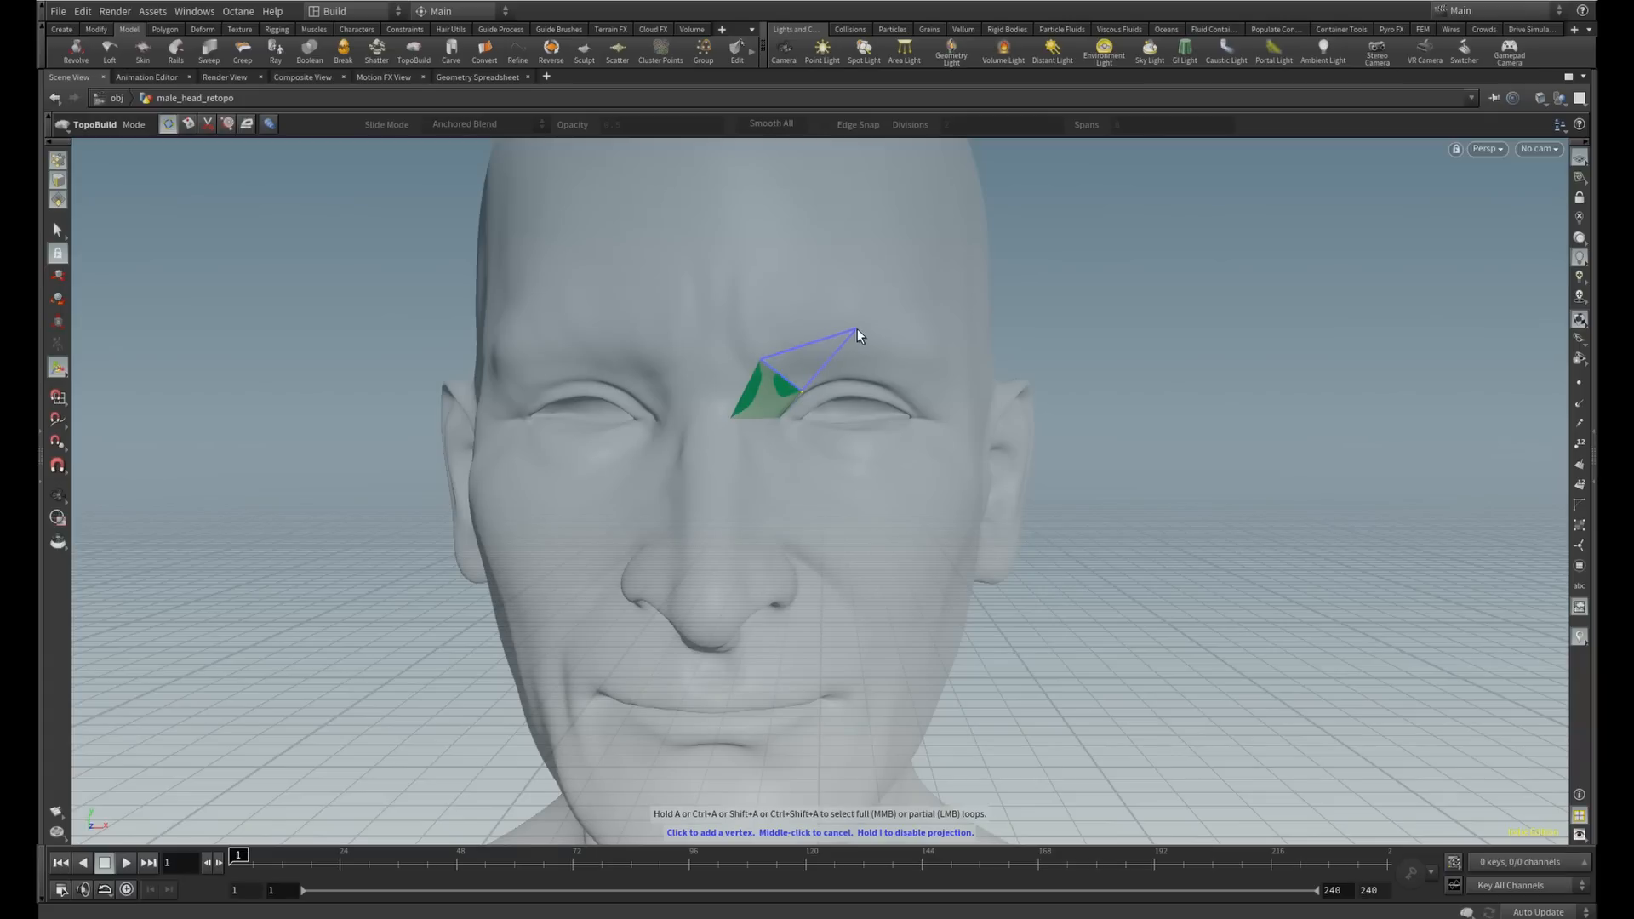
pyautogui.click(925, 367)
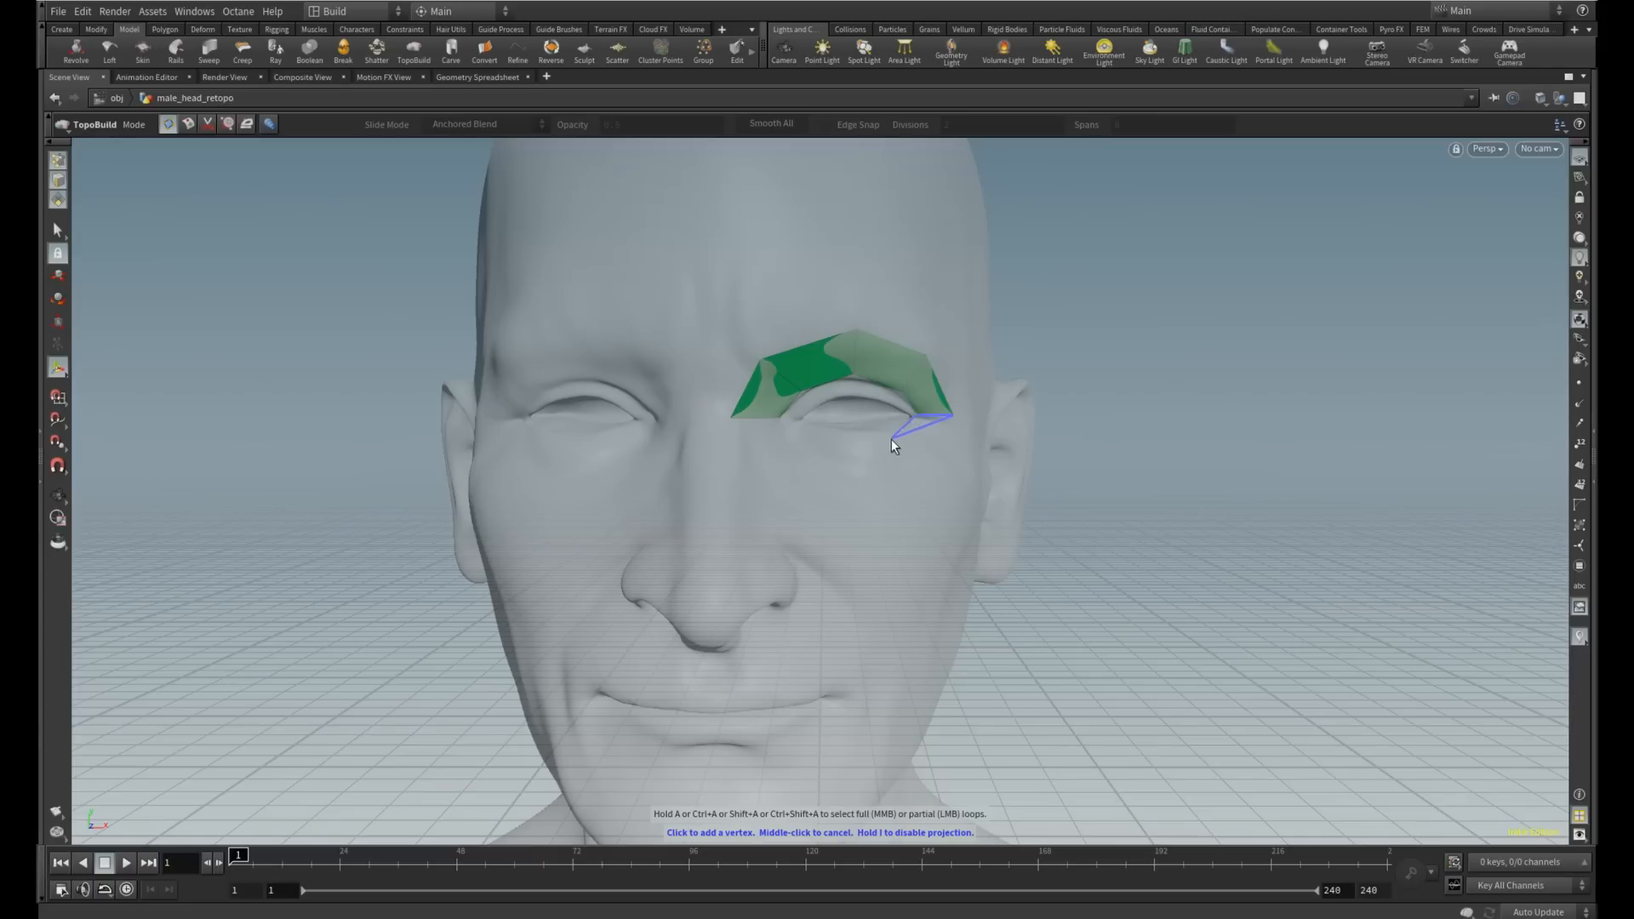
pyautogui.click(890, 446)
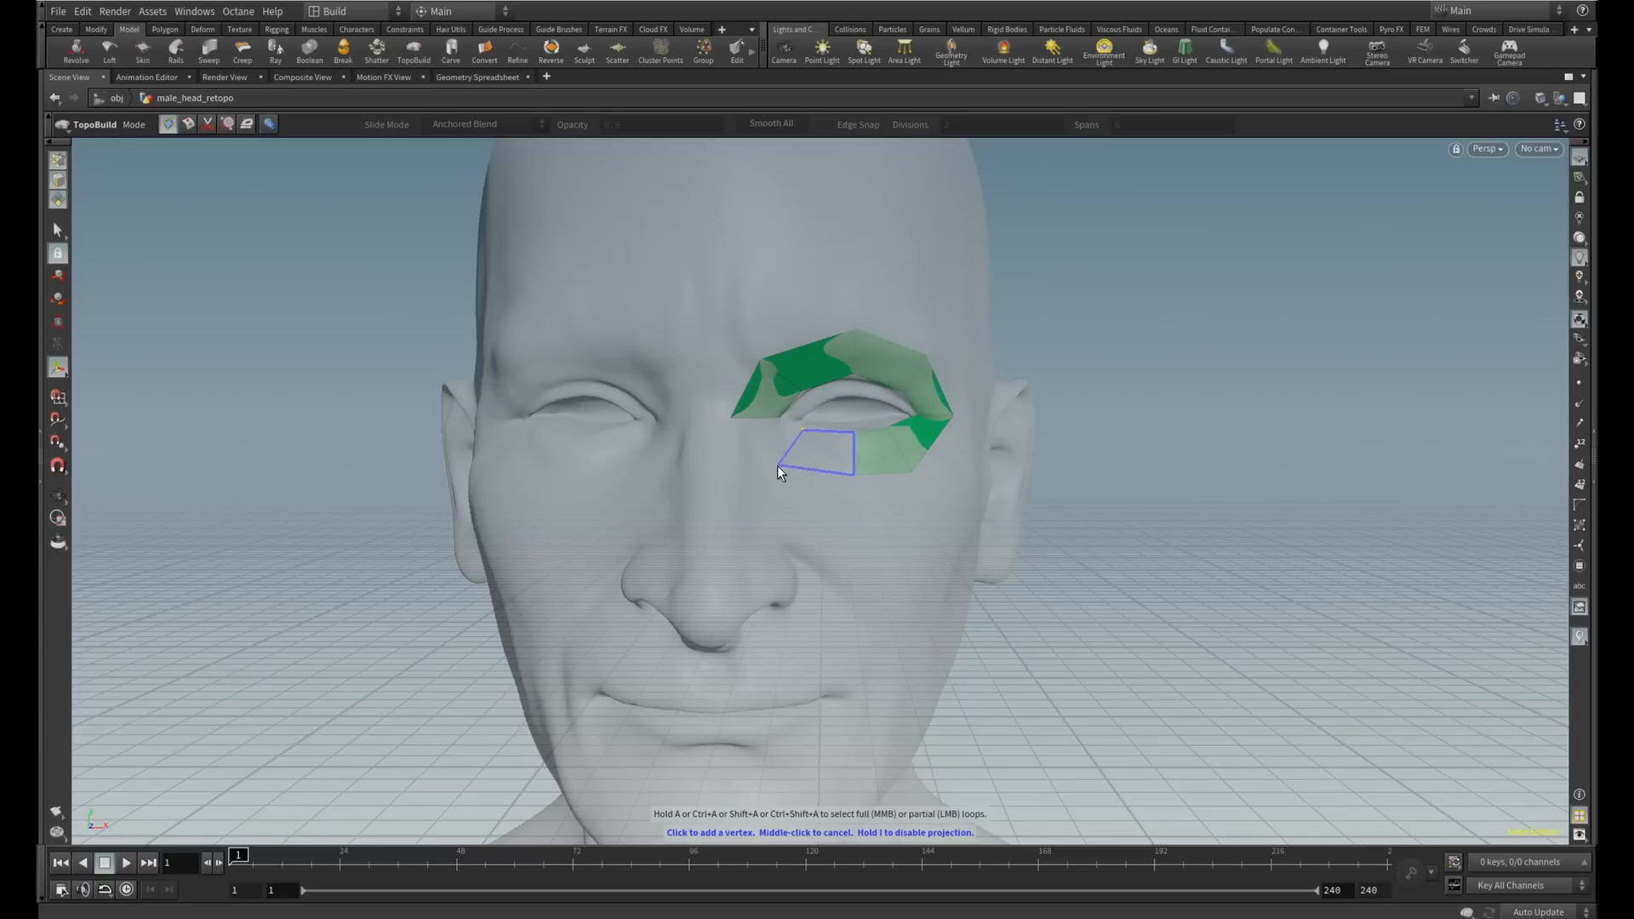
pyautogui.click(780, 469)
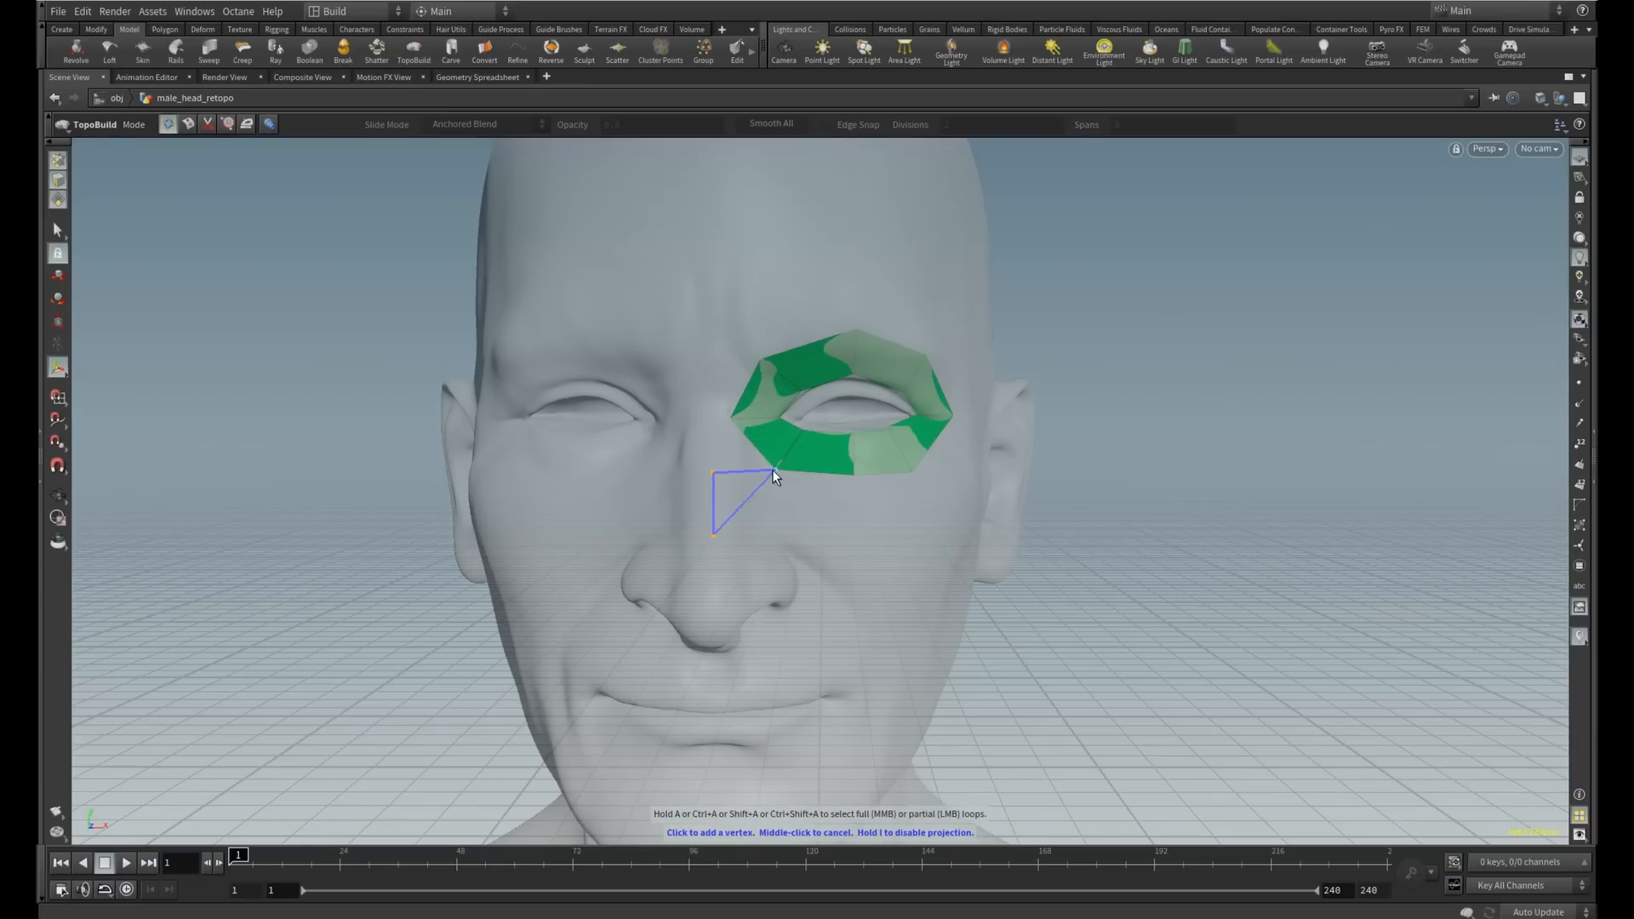
# Run a strip of quads down the cheek toward the chin and orbit to the side of the head
pyautogui.click(823, 560)
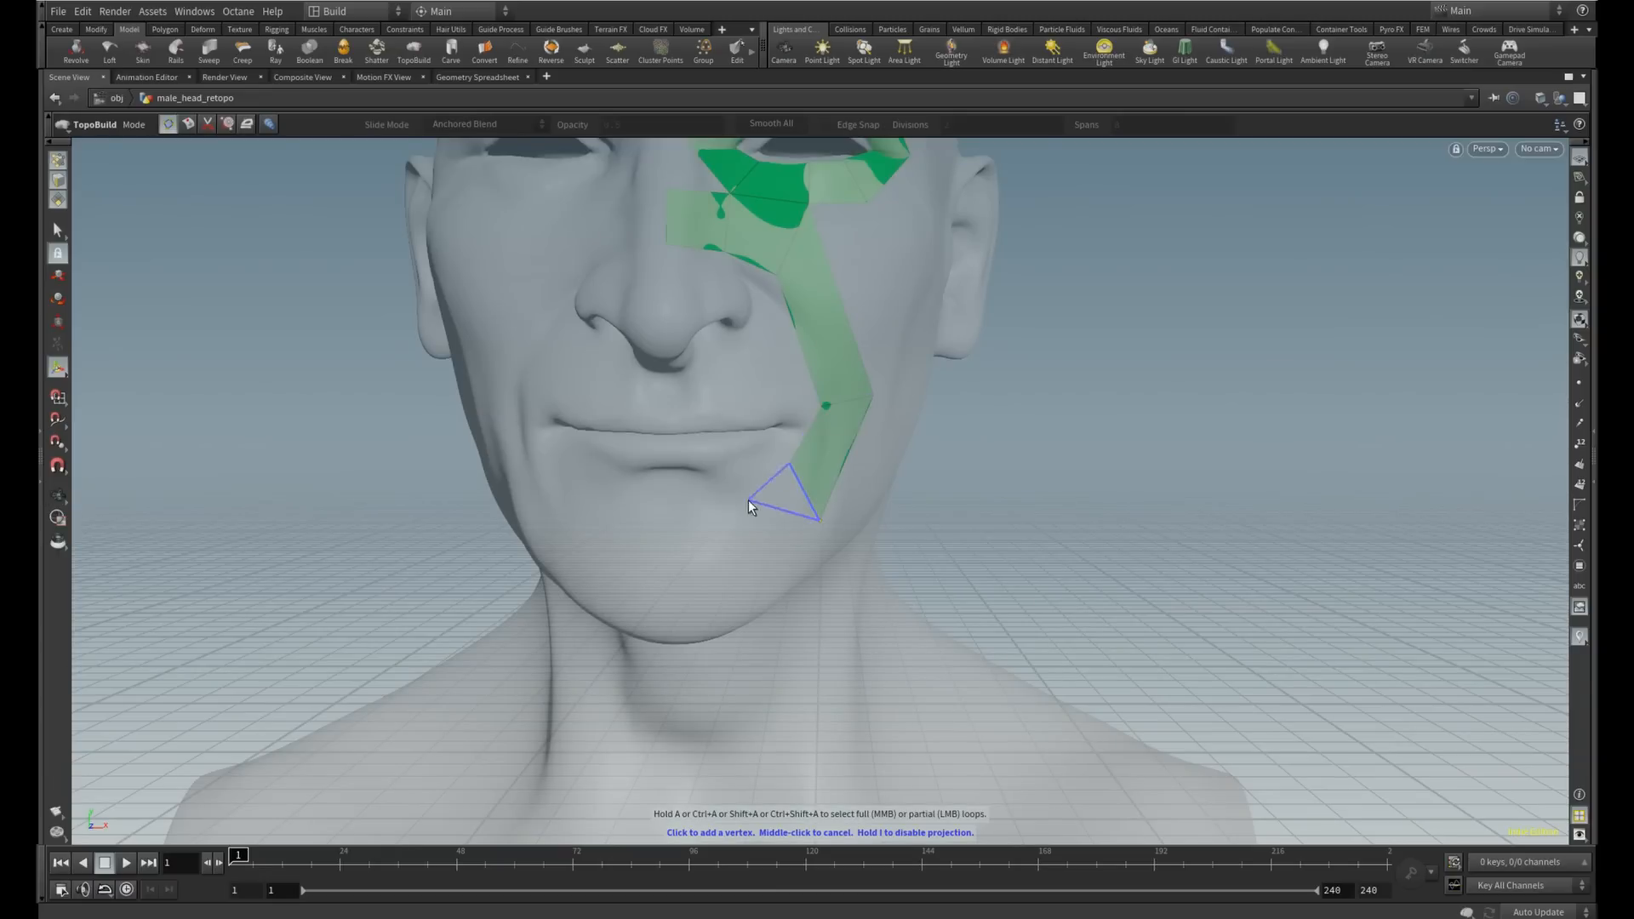
pyautogui.click(676, 573)
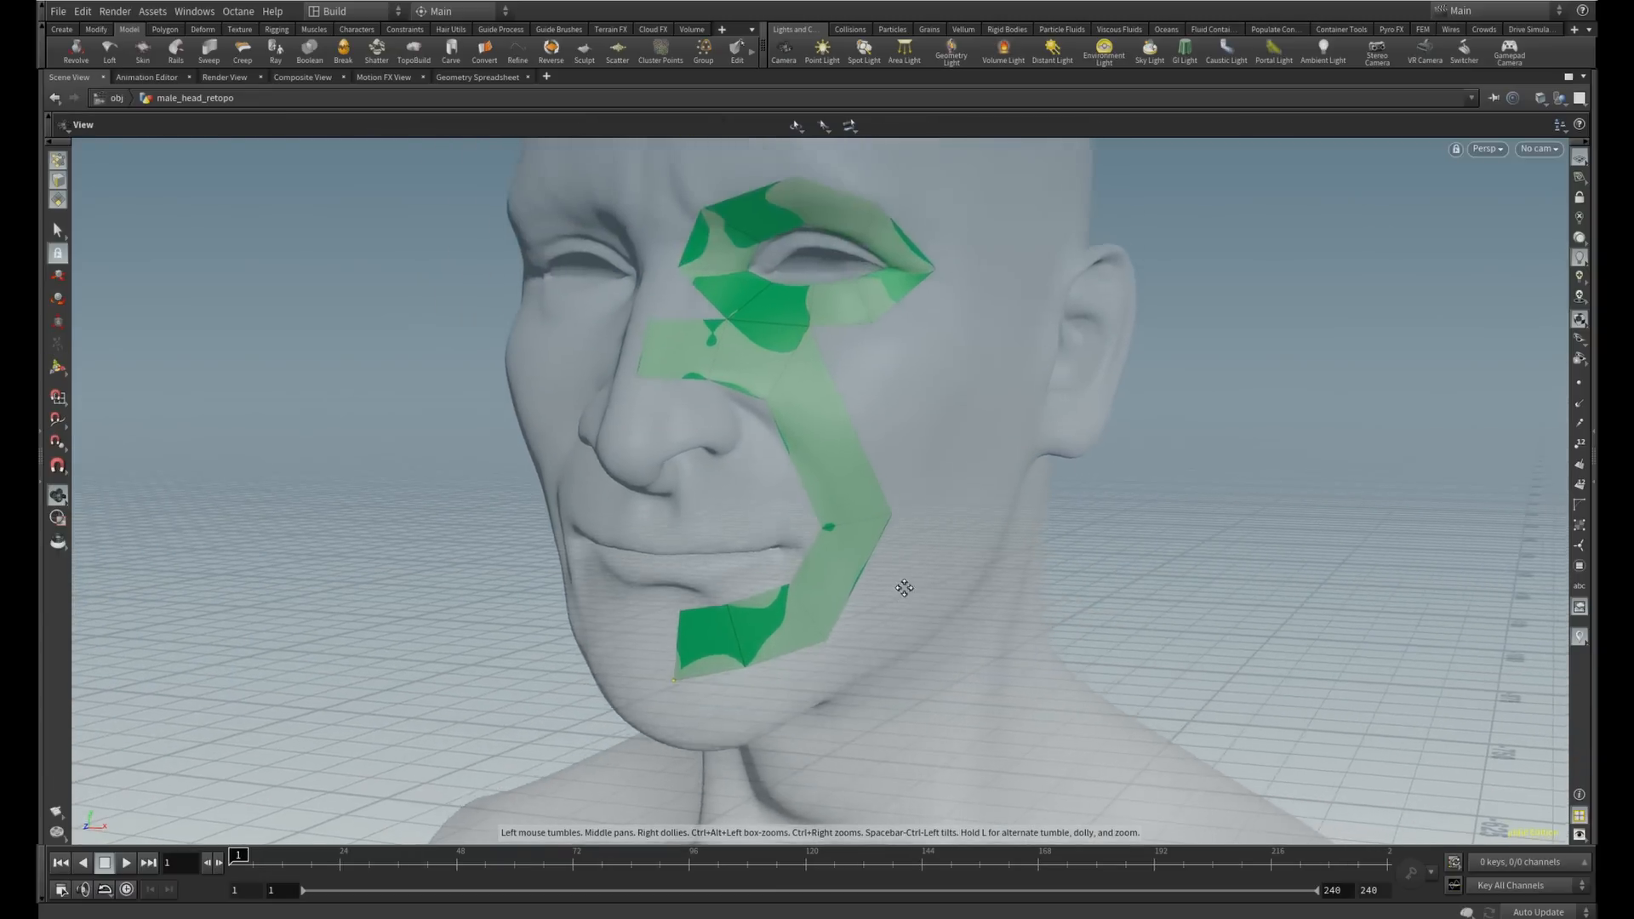
pyautogui.click(414, 49)
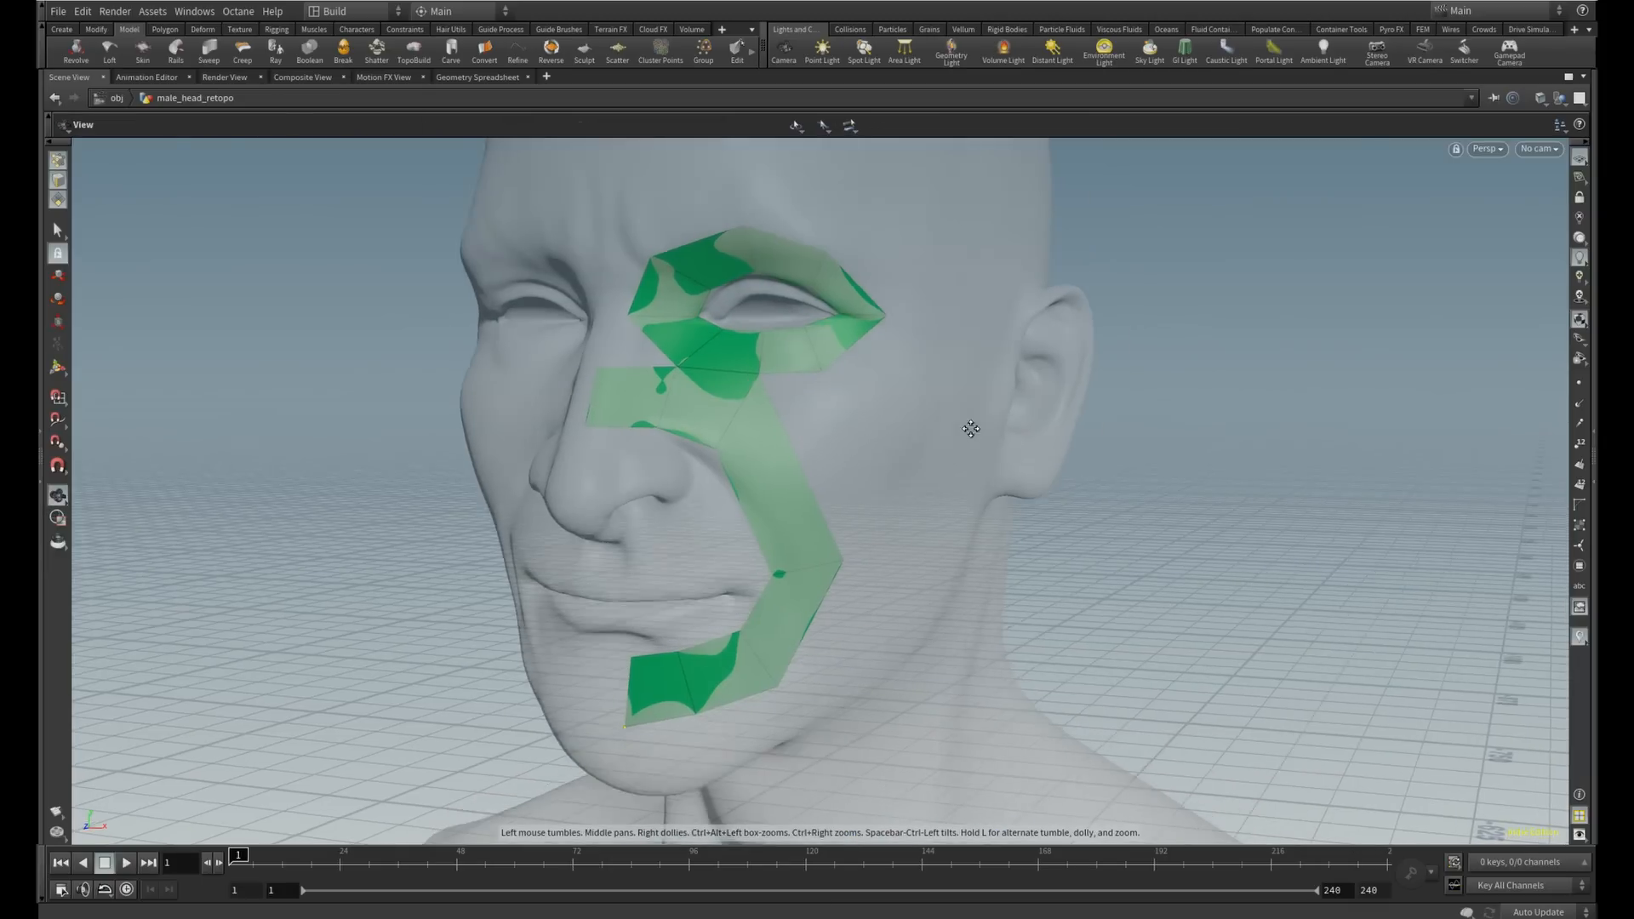
pyautogui.moveTo(968, 429); pyautogui.dragTo(779, 475)
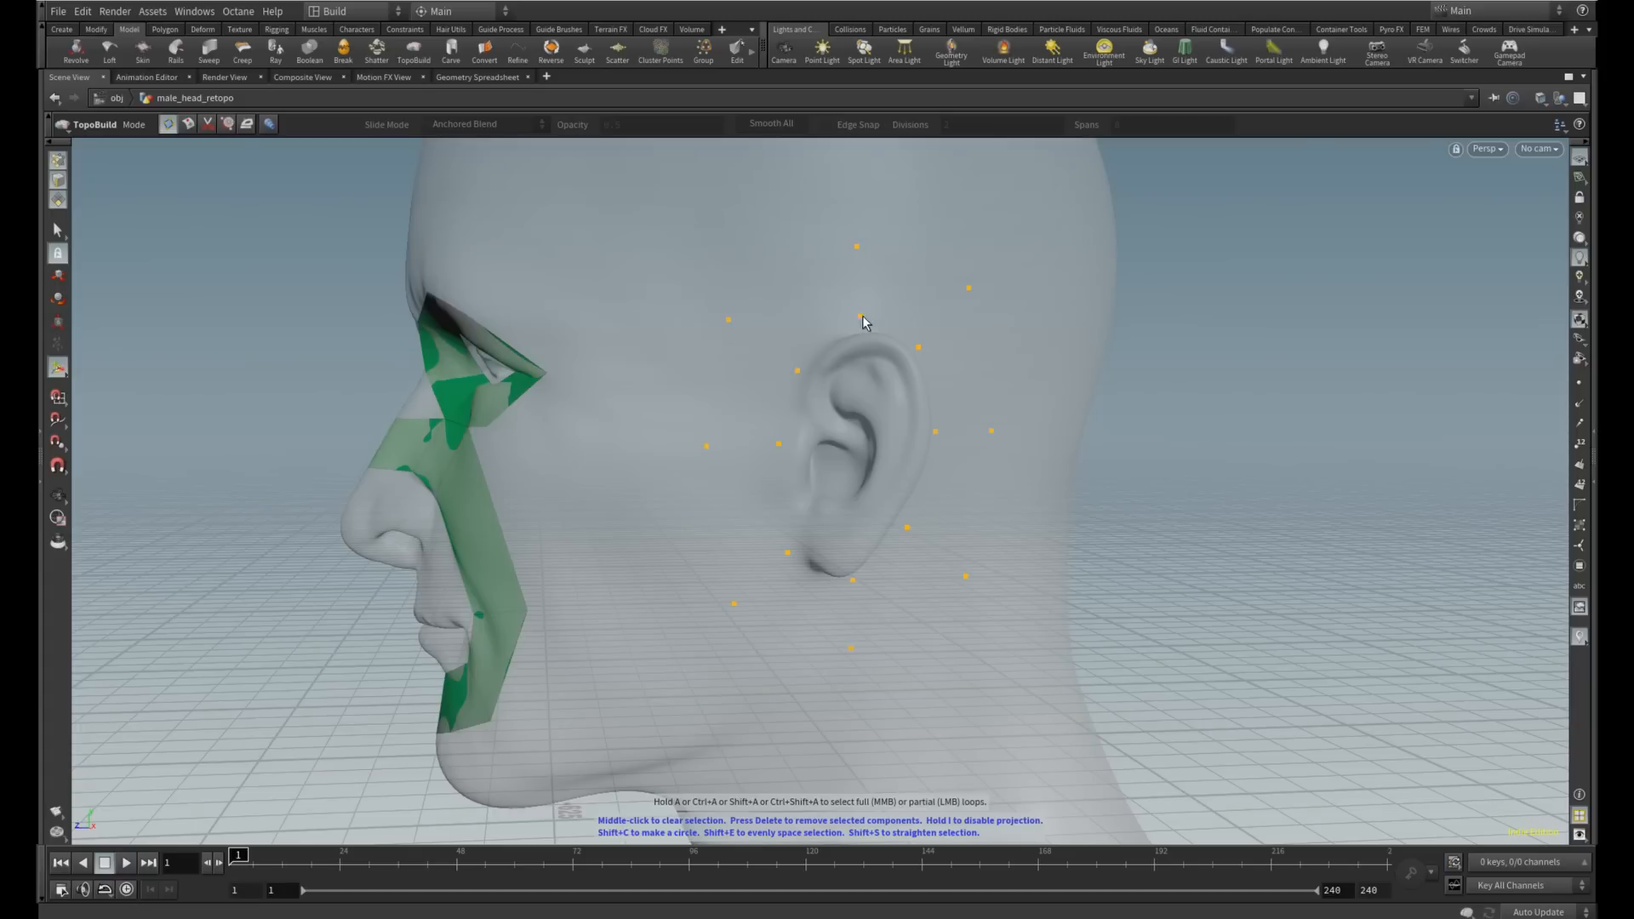
# Build a quad ring around the ear and brush its points into a squarer block
pyautogui.click(870, 582)
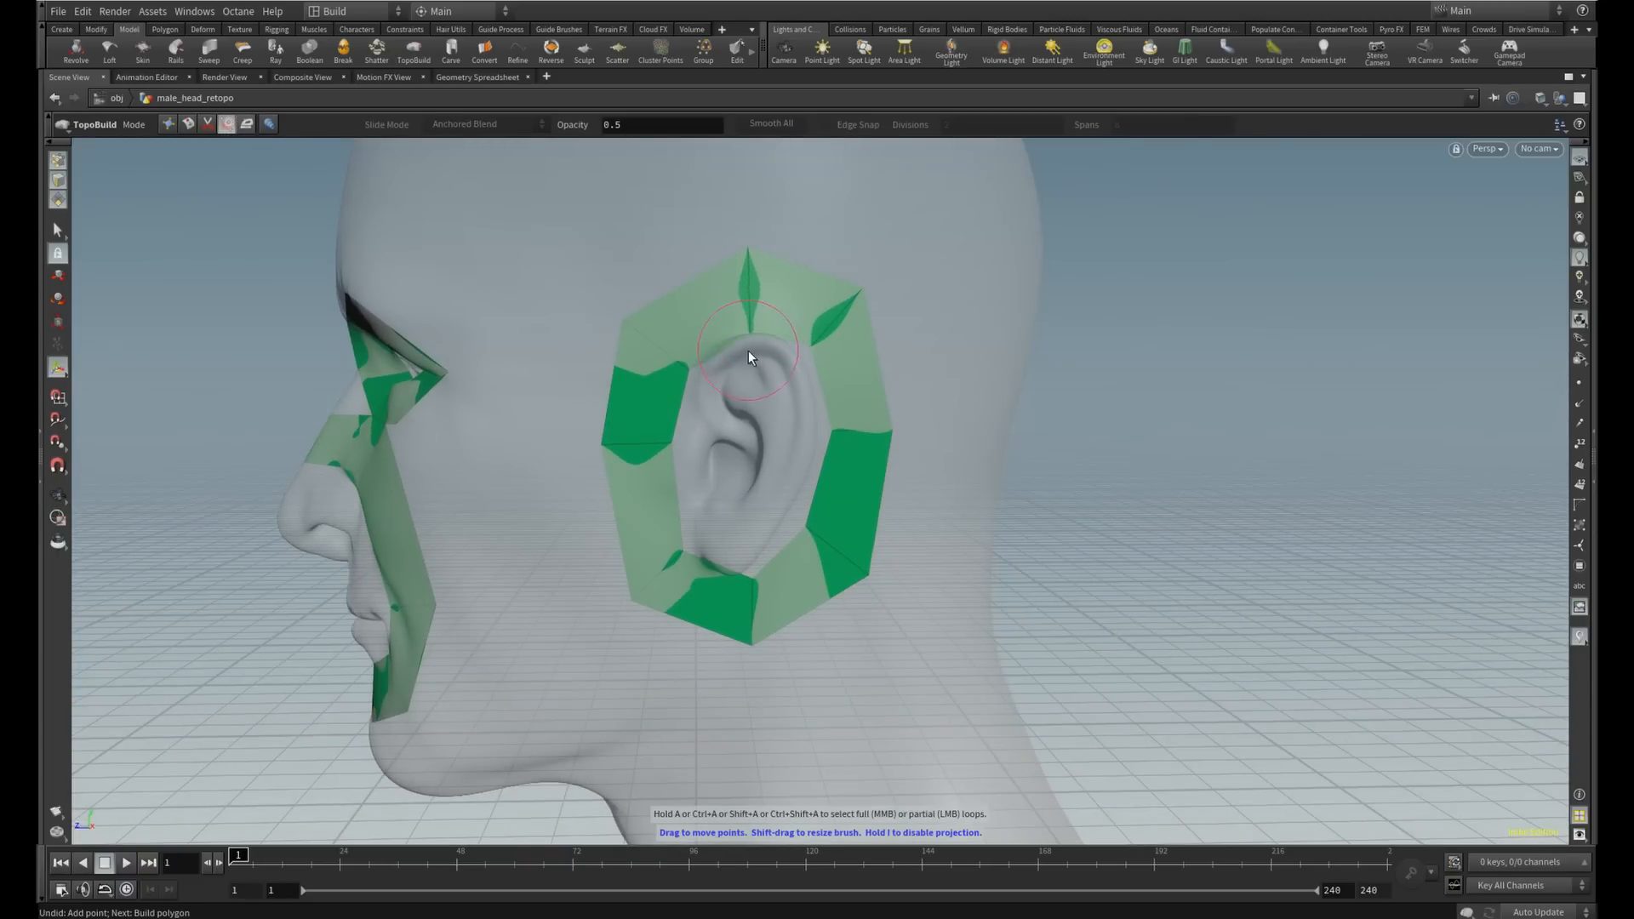
pyautogui.moveTo(672, 349)
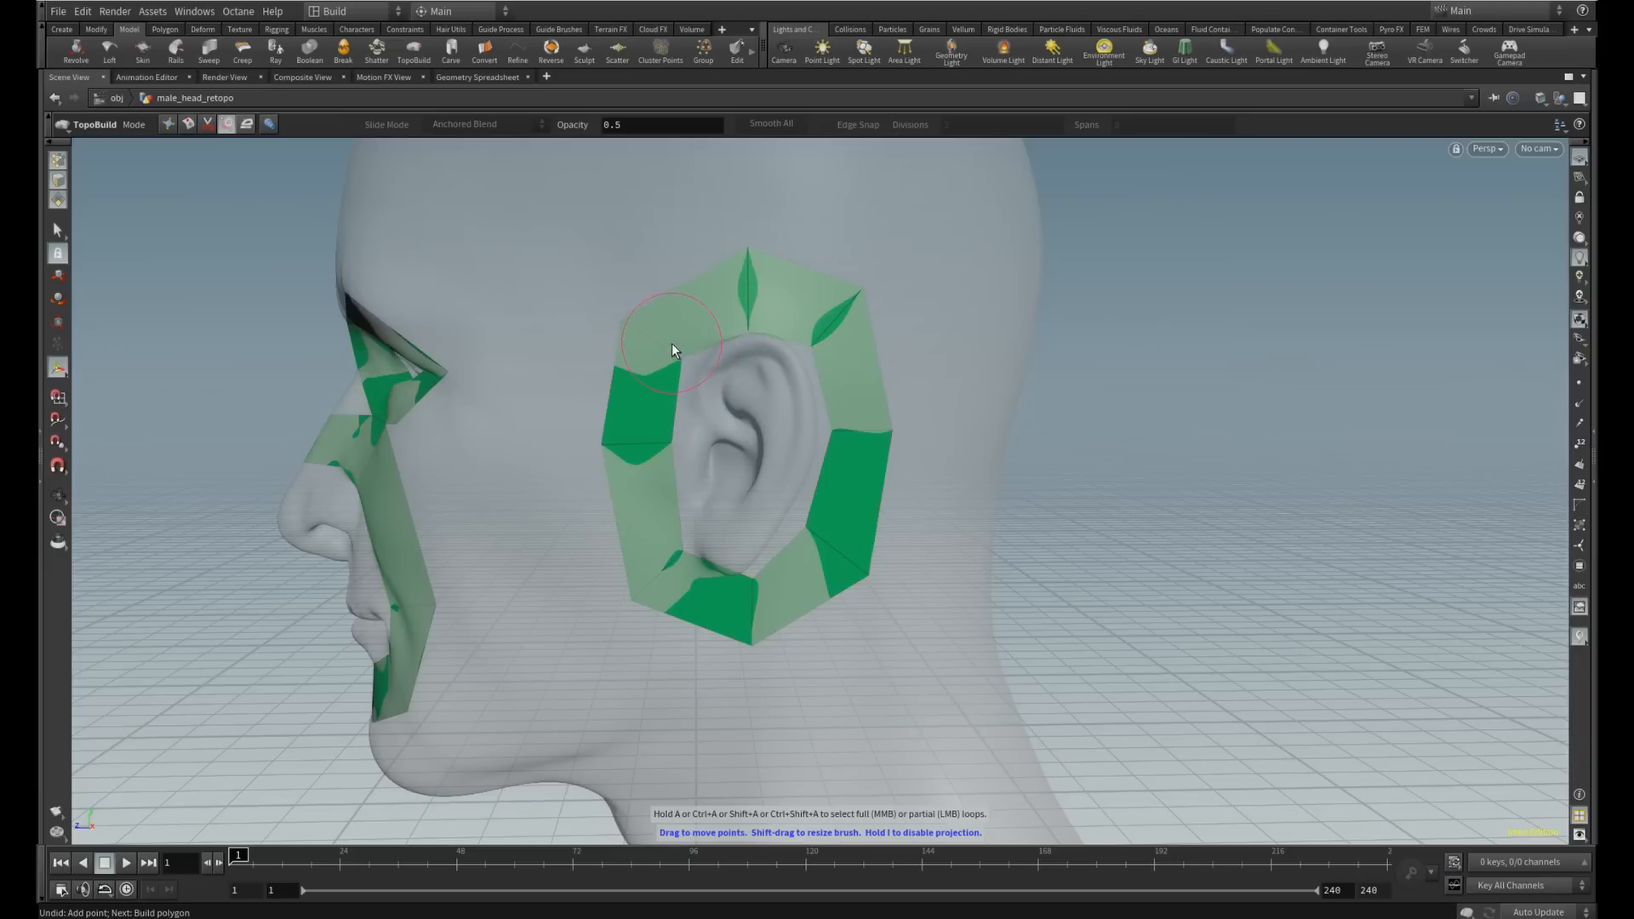
pyautogui.moveTo(672, 344); pyautogui.dragTo(806, 303)
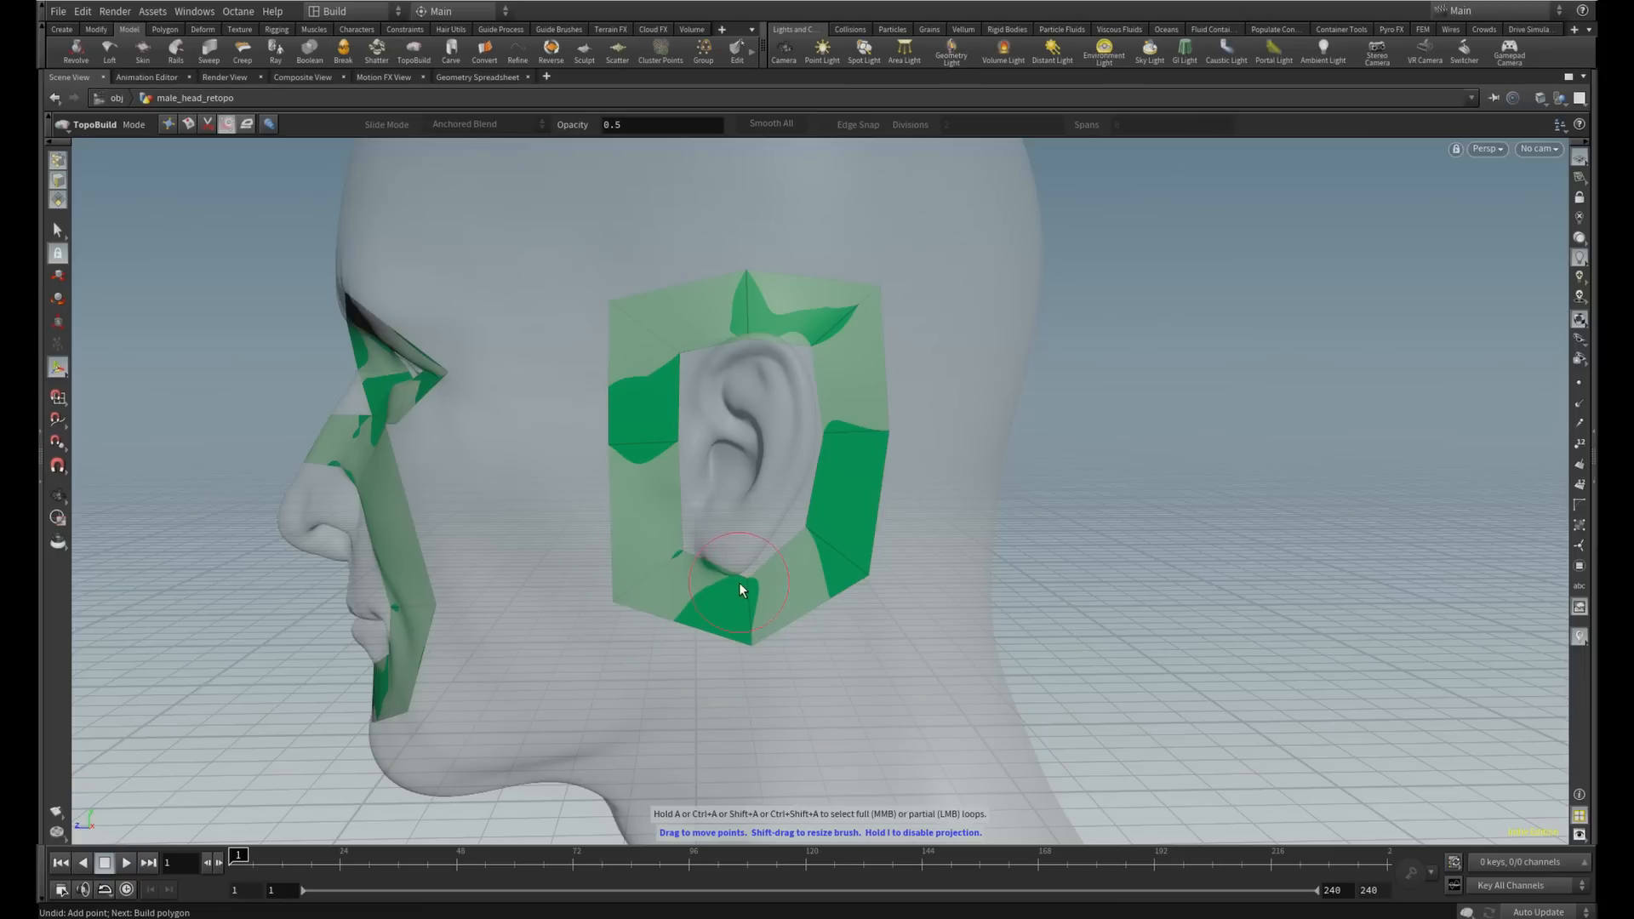
pyautogui.moveTo(740, 588); pyautogui.dragTo(860, 638)
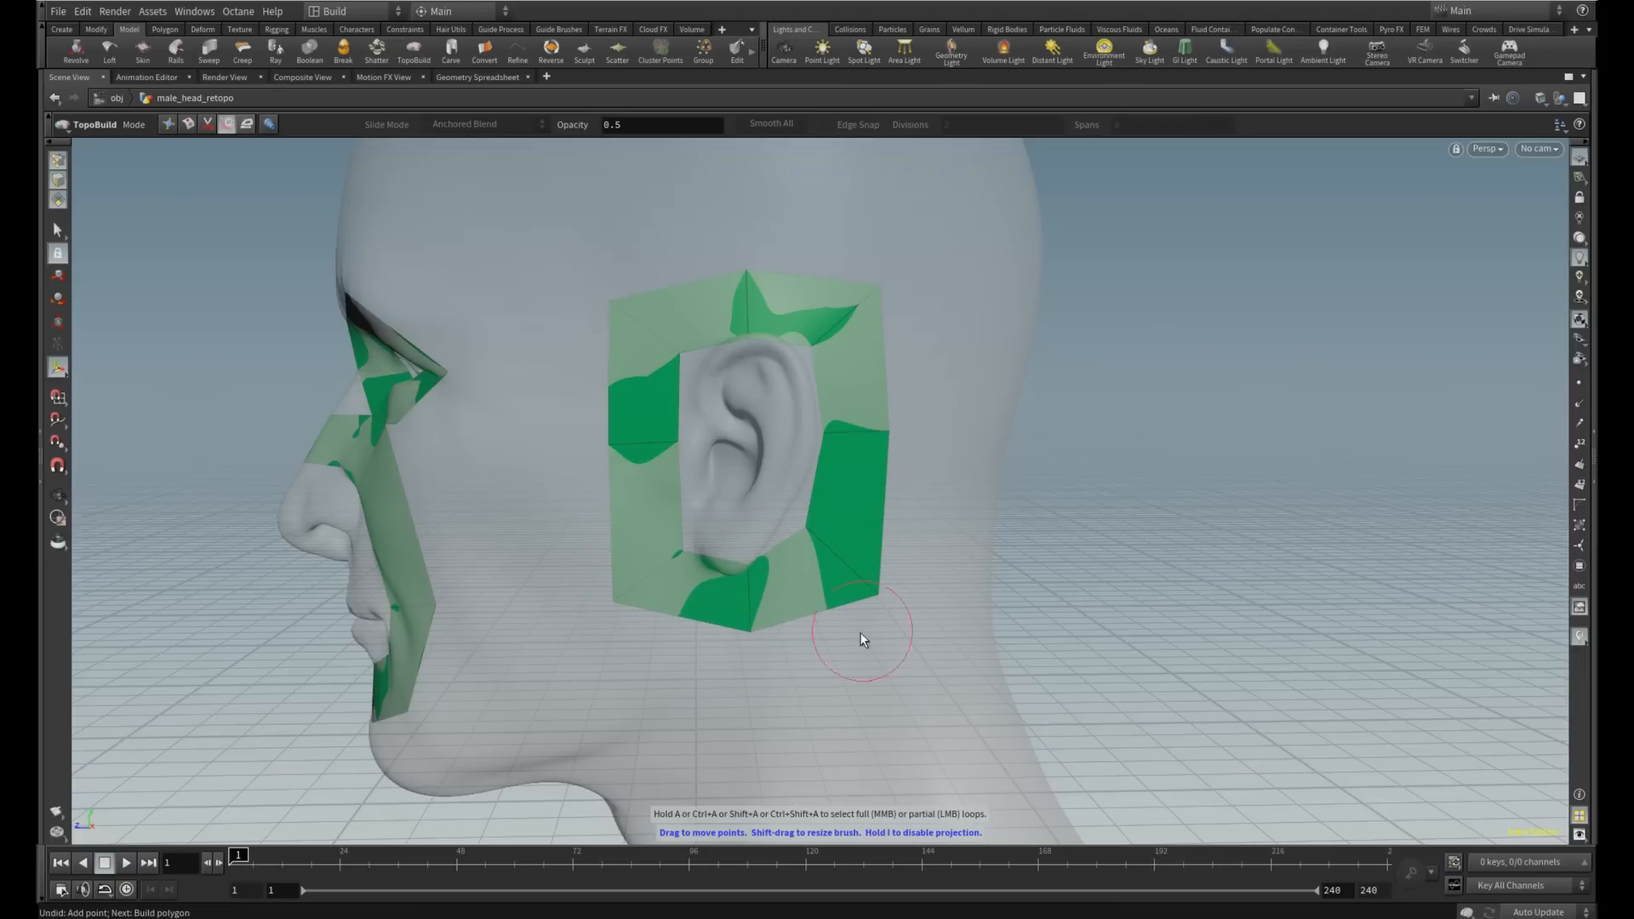
pyautogui.moveTo(859, 638); pyautogui.dragTo(849, 464)
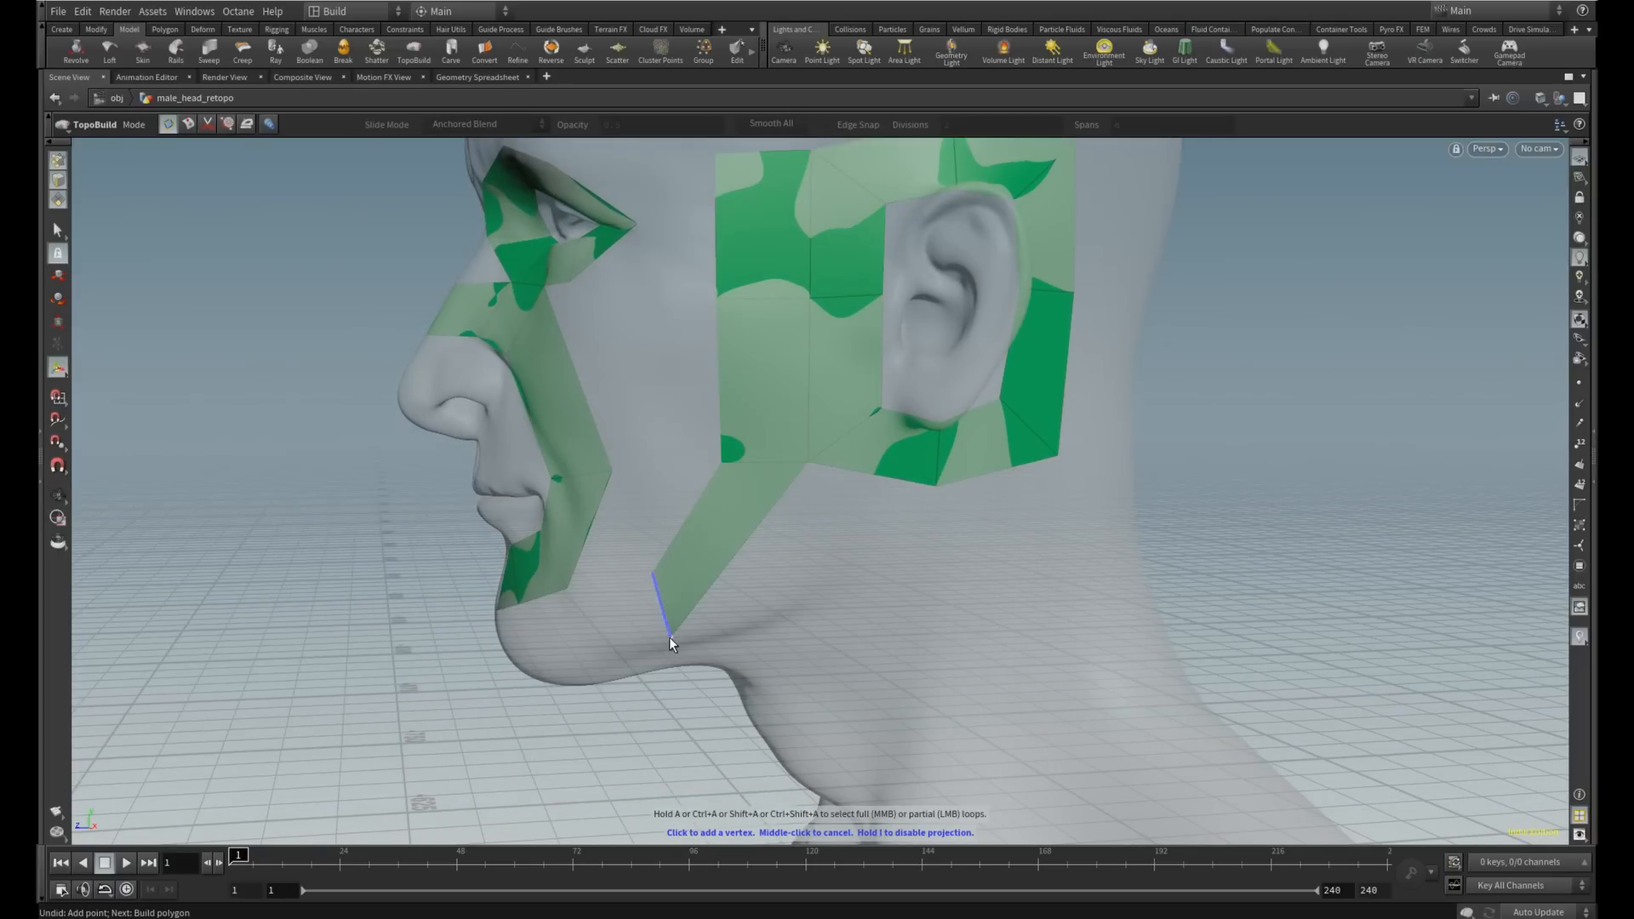
# Link the jaw strip to the ear patch and bridge the forehead band to the temple
pyautogui.click(673, 643)
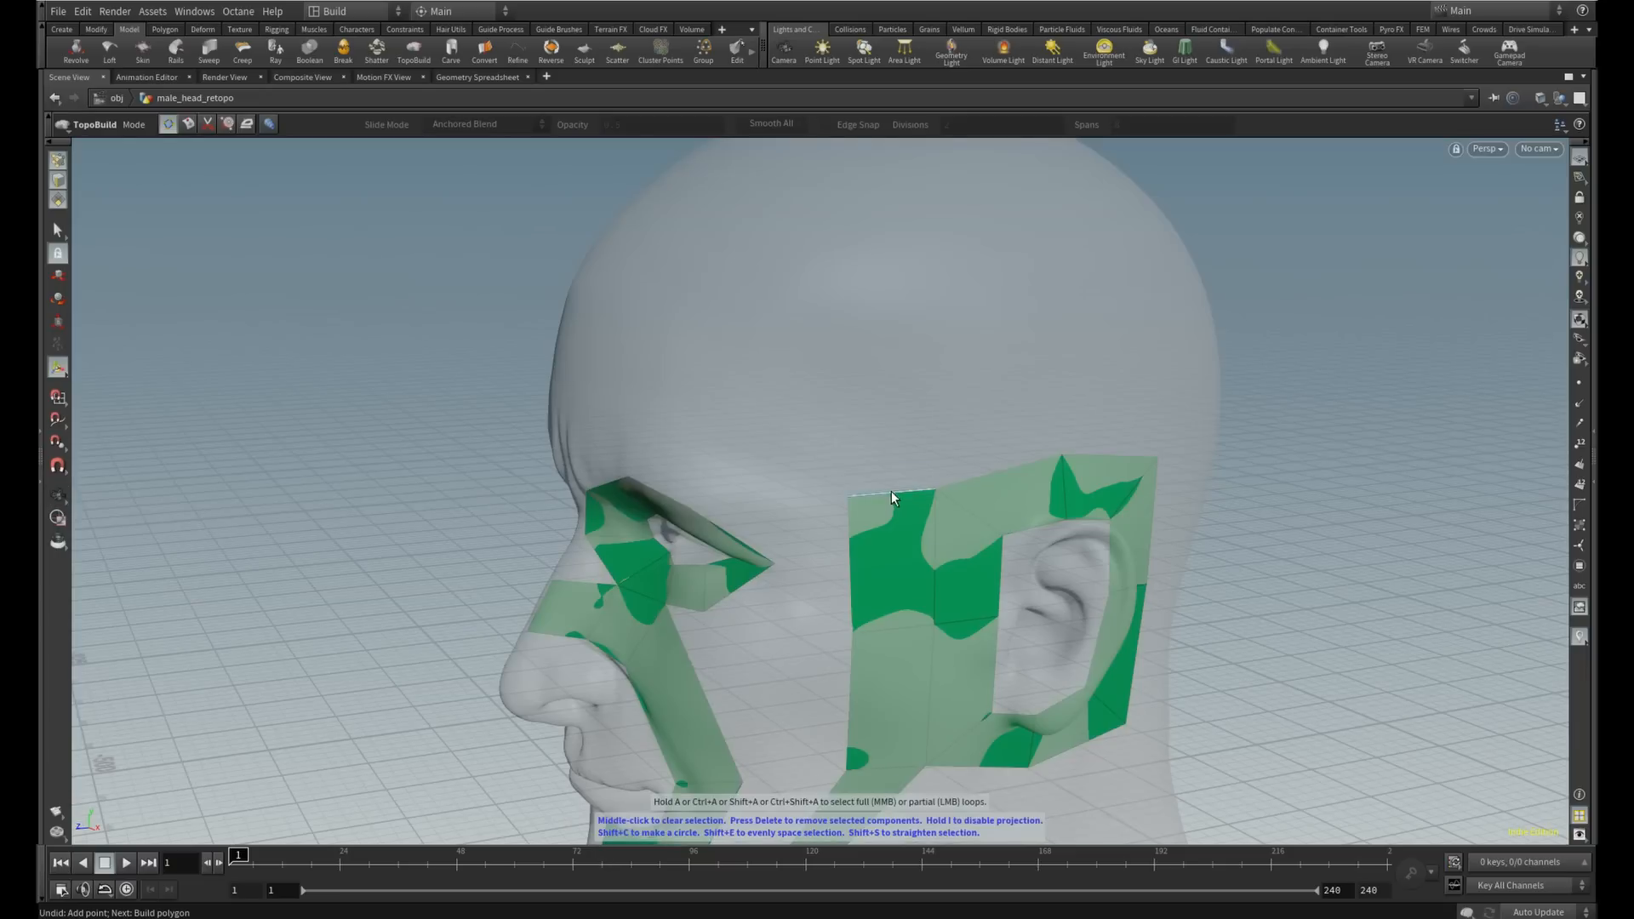
pyautogui.click(890, 499)
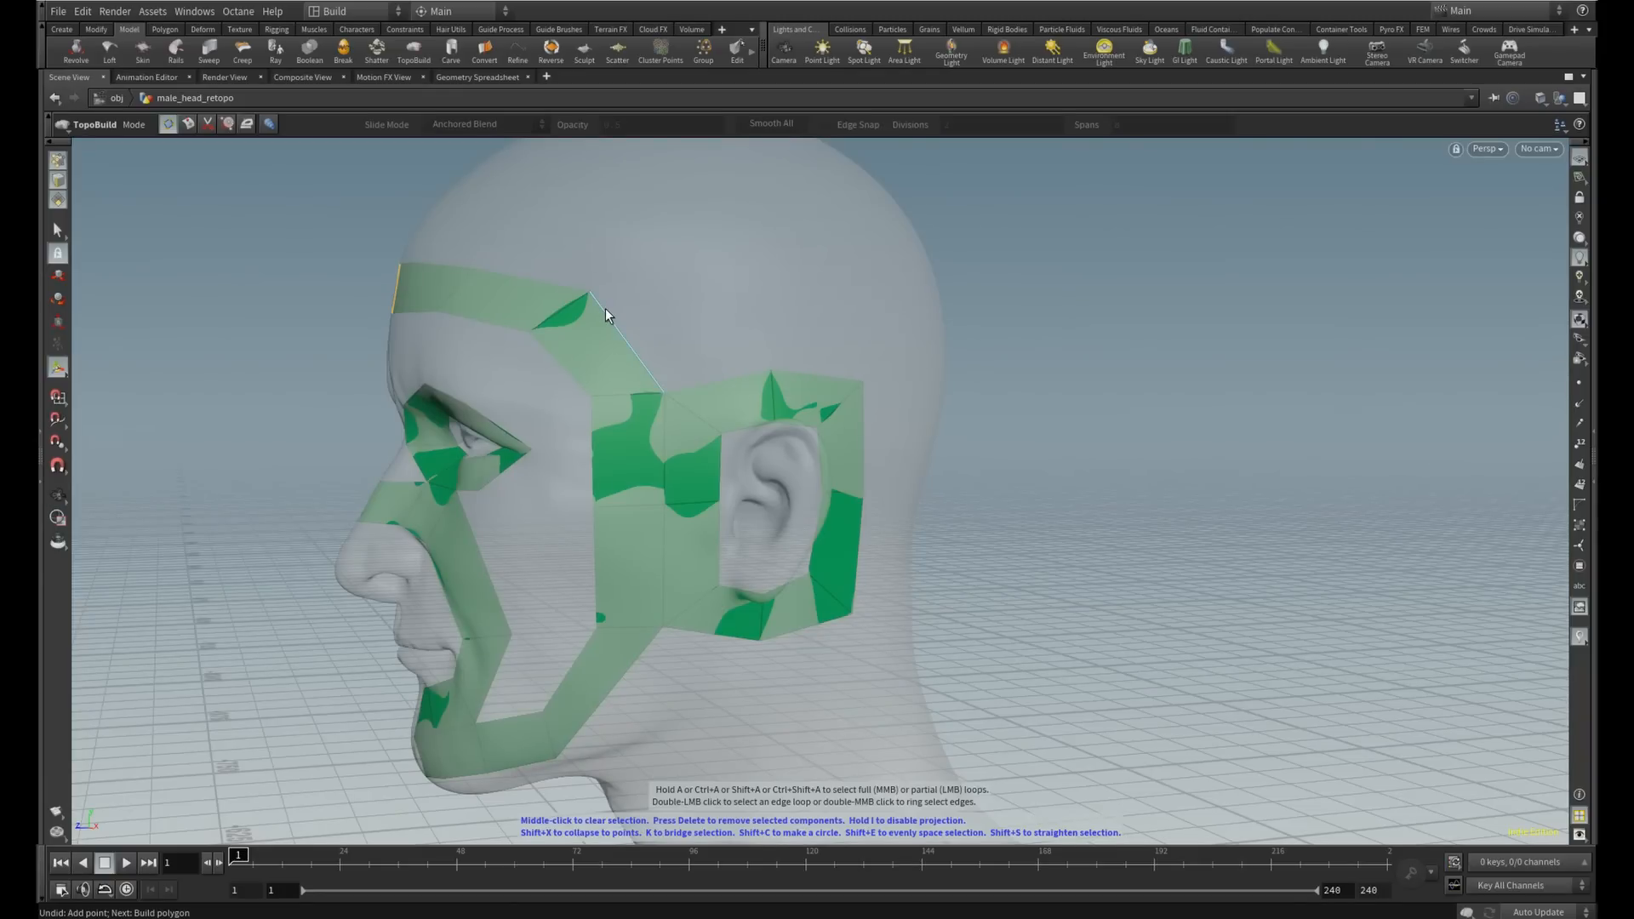
pyautogui.click(671, 398)
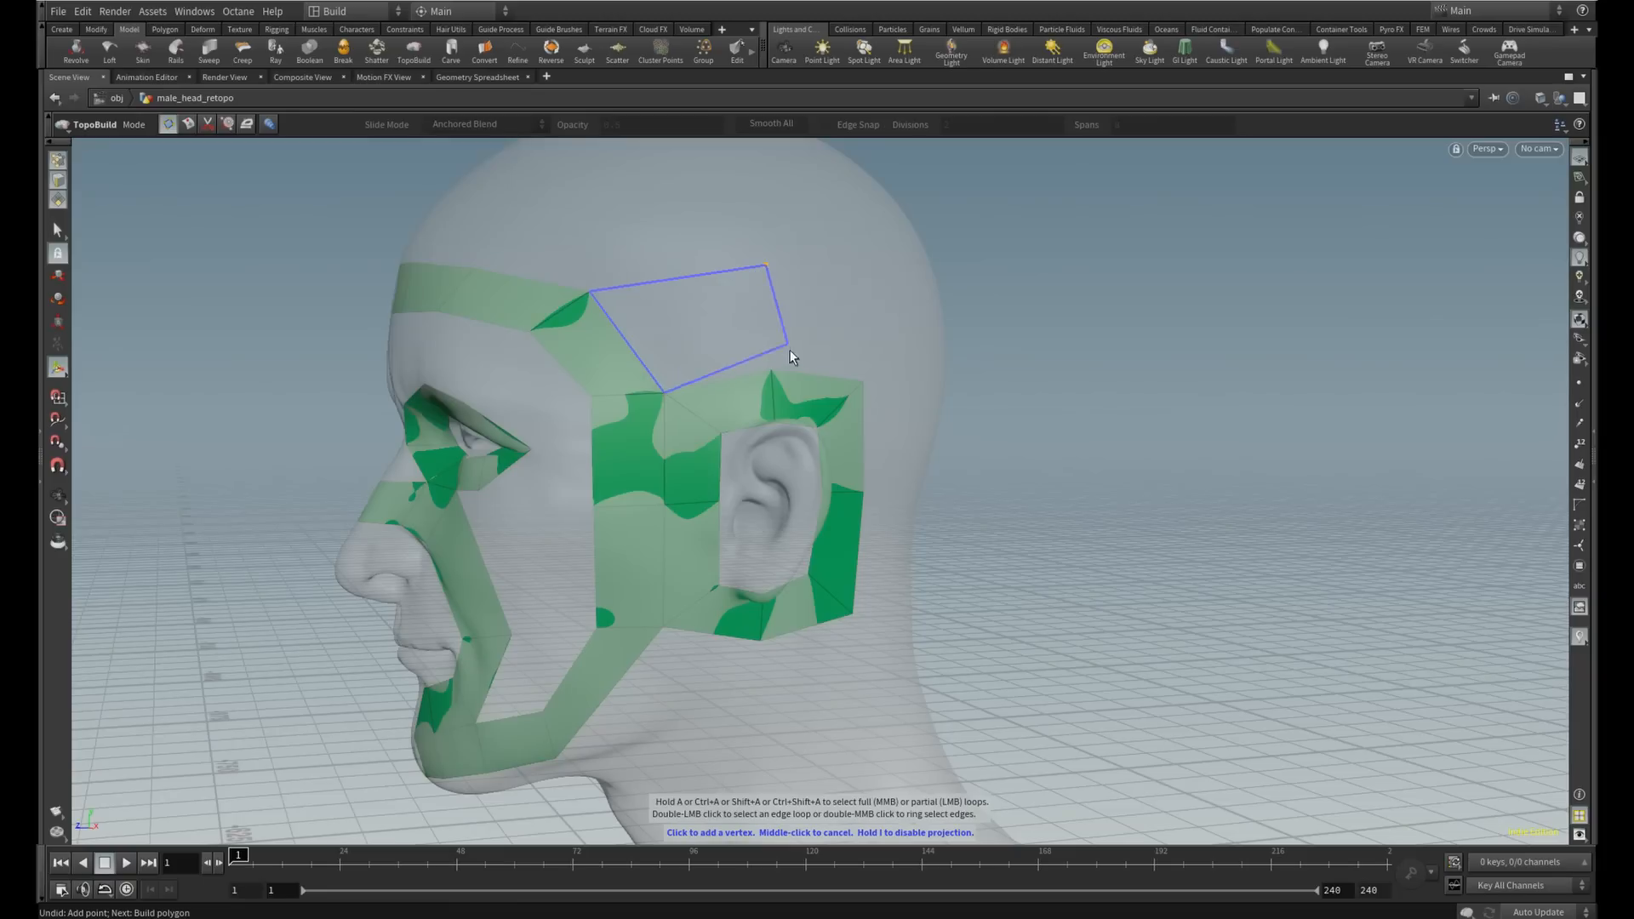
pyautogui.click(871, 286)
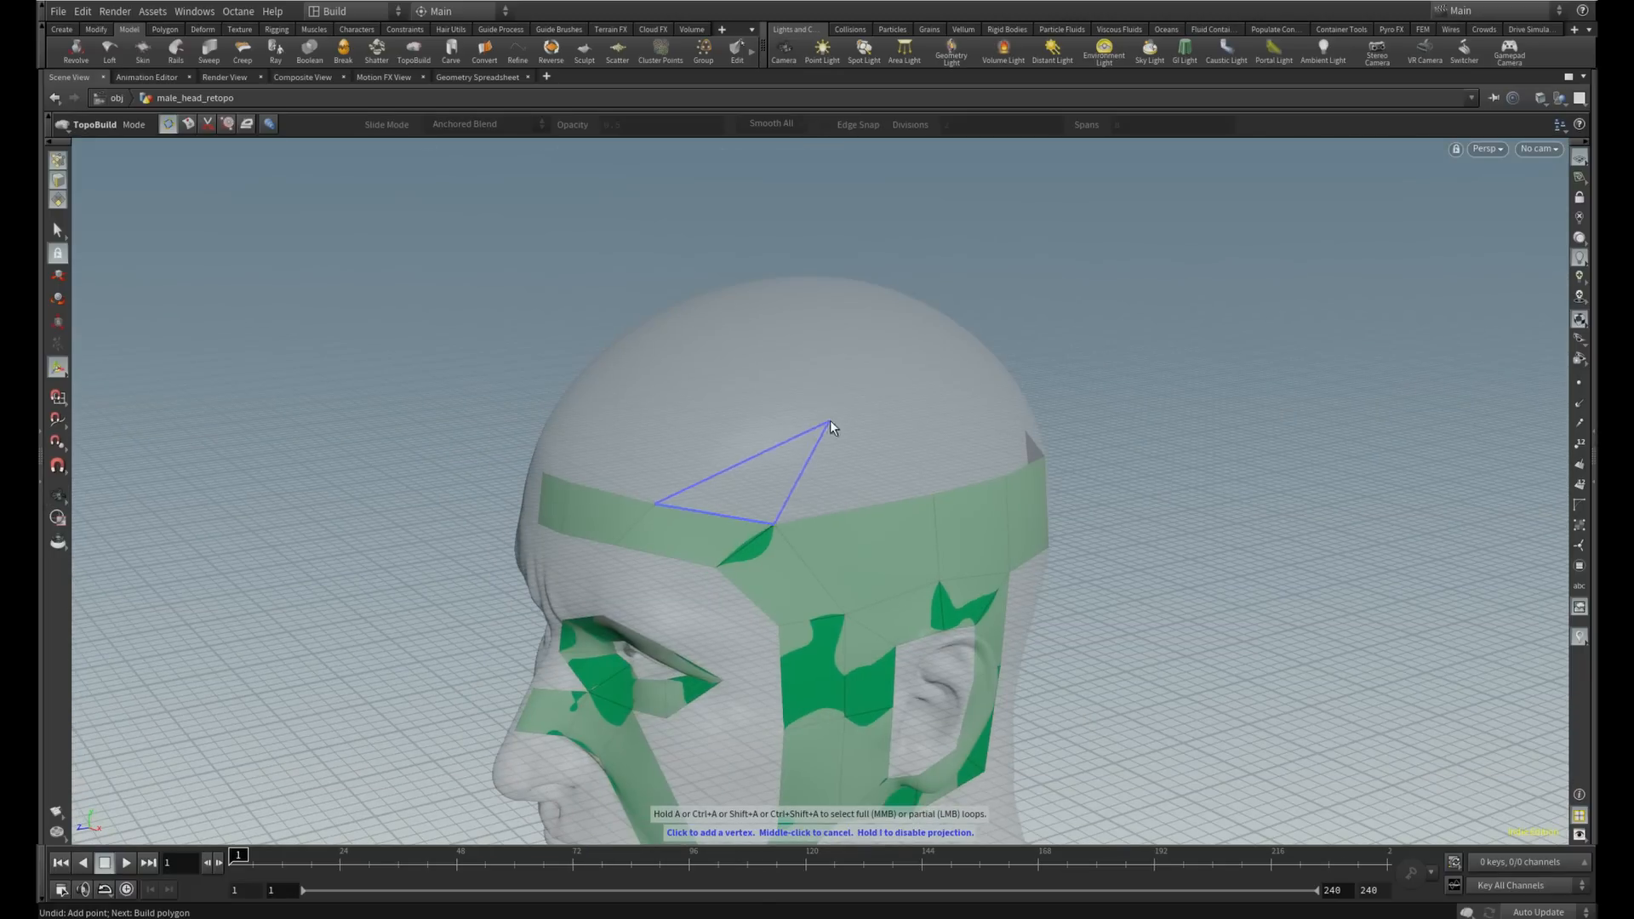
# Orbit over the scalp and back of the head, then come around to the front of the face
pyautogui.moveTo(834, 427); pyautogui.dragTo(1069, 476)
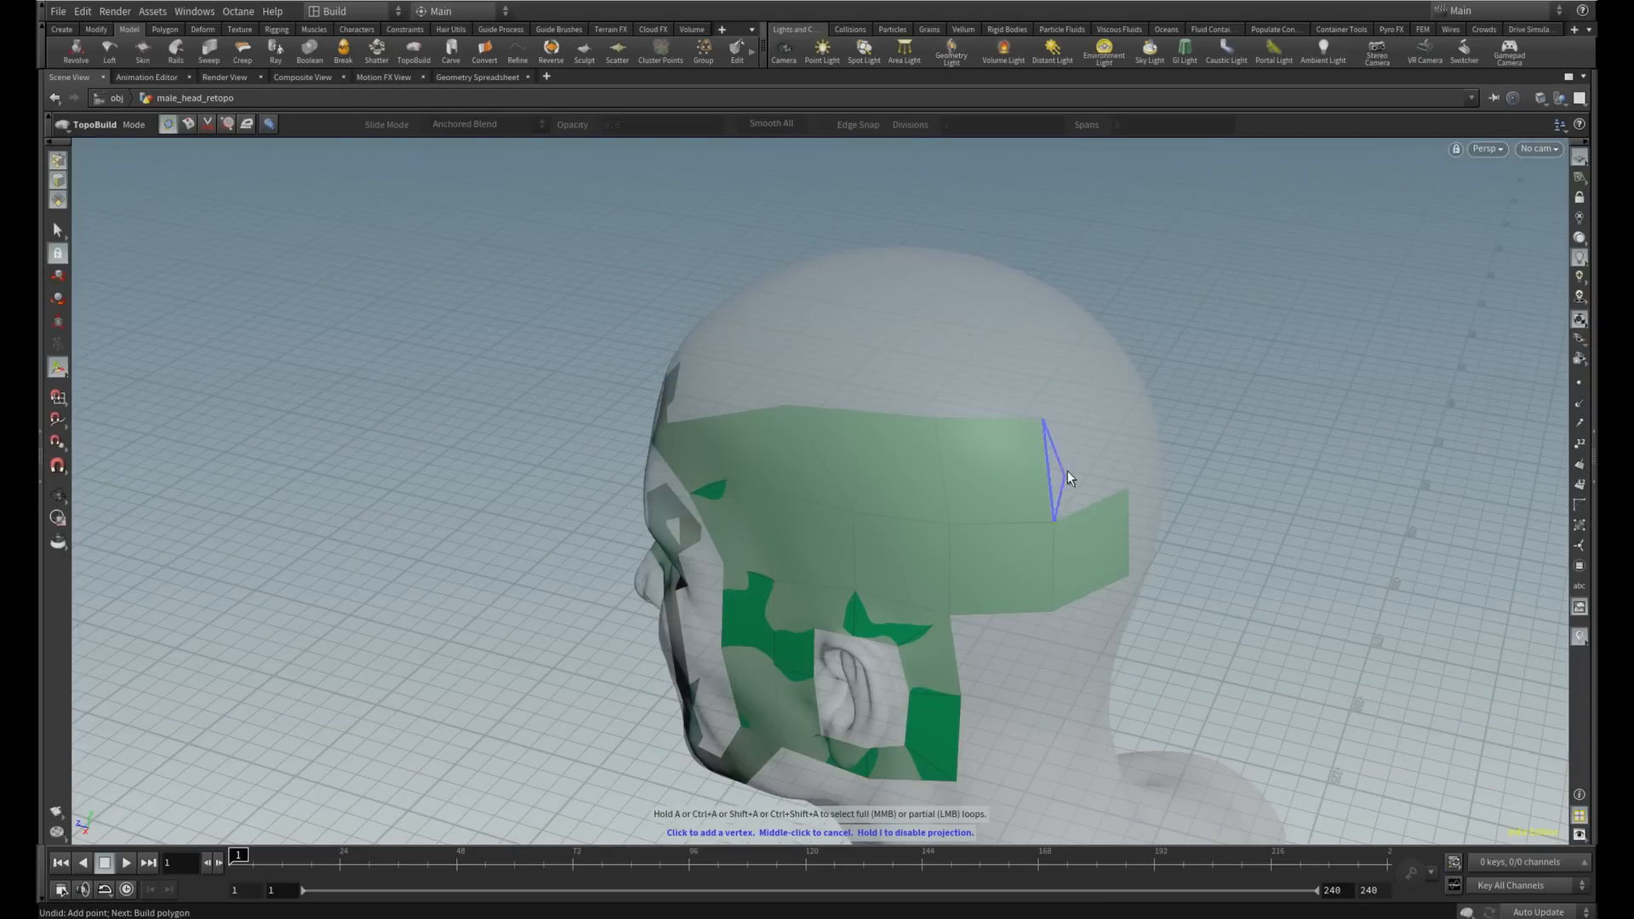
pyautogui.moveTo(1069, 476); pyautogui.dragTo(786, 410)
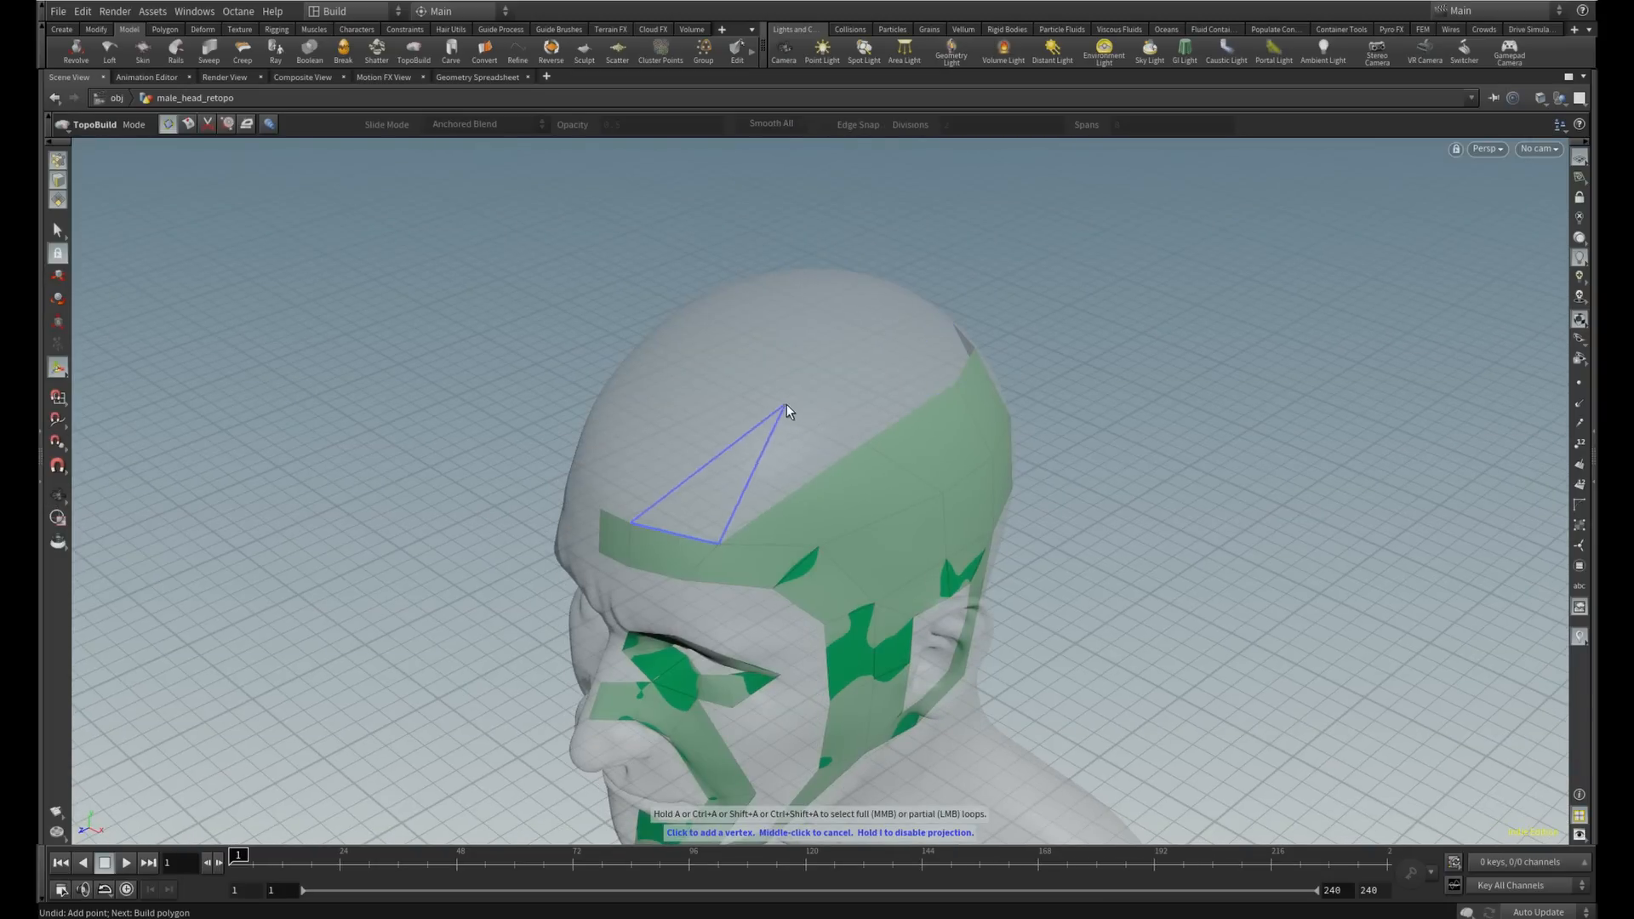
pyautogui.moveTo(791, 411); pyautogui.dragTo(879, 417)
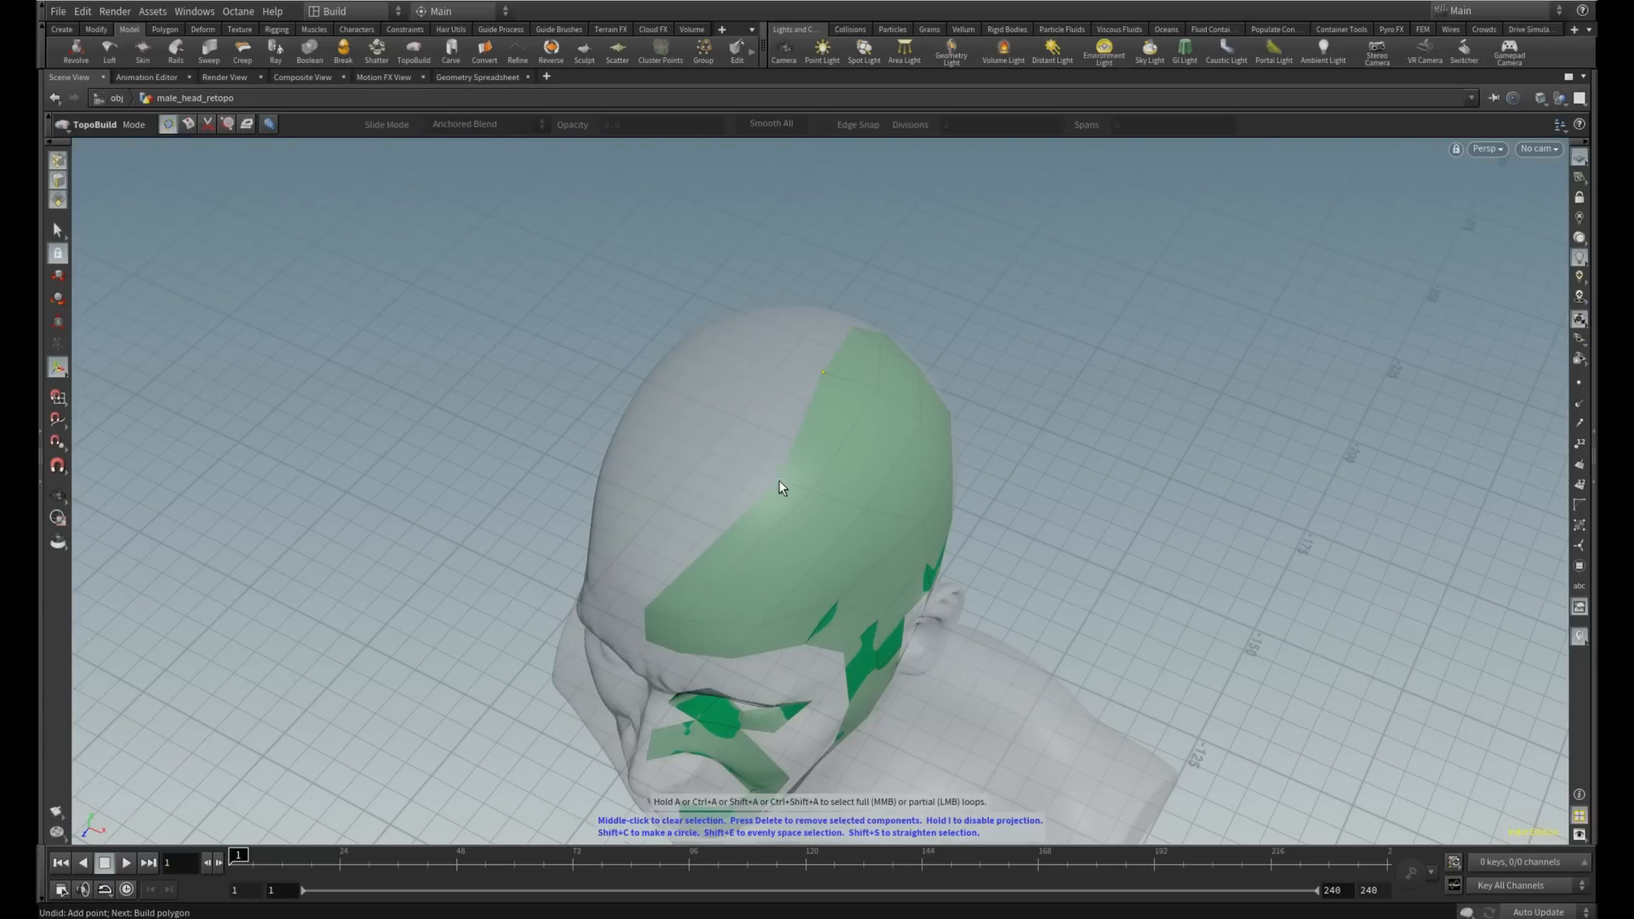
pyautogui.moveTo(782, 487); pyautogui.dragTo(737, 347)
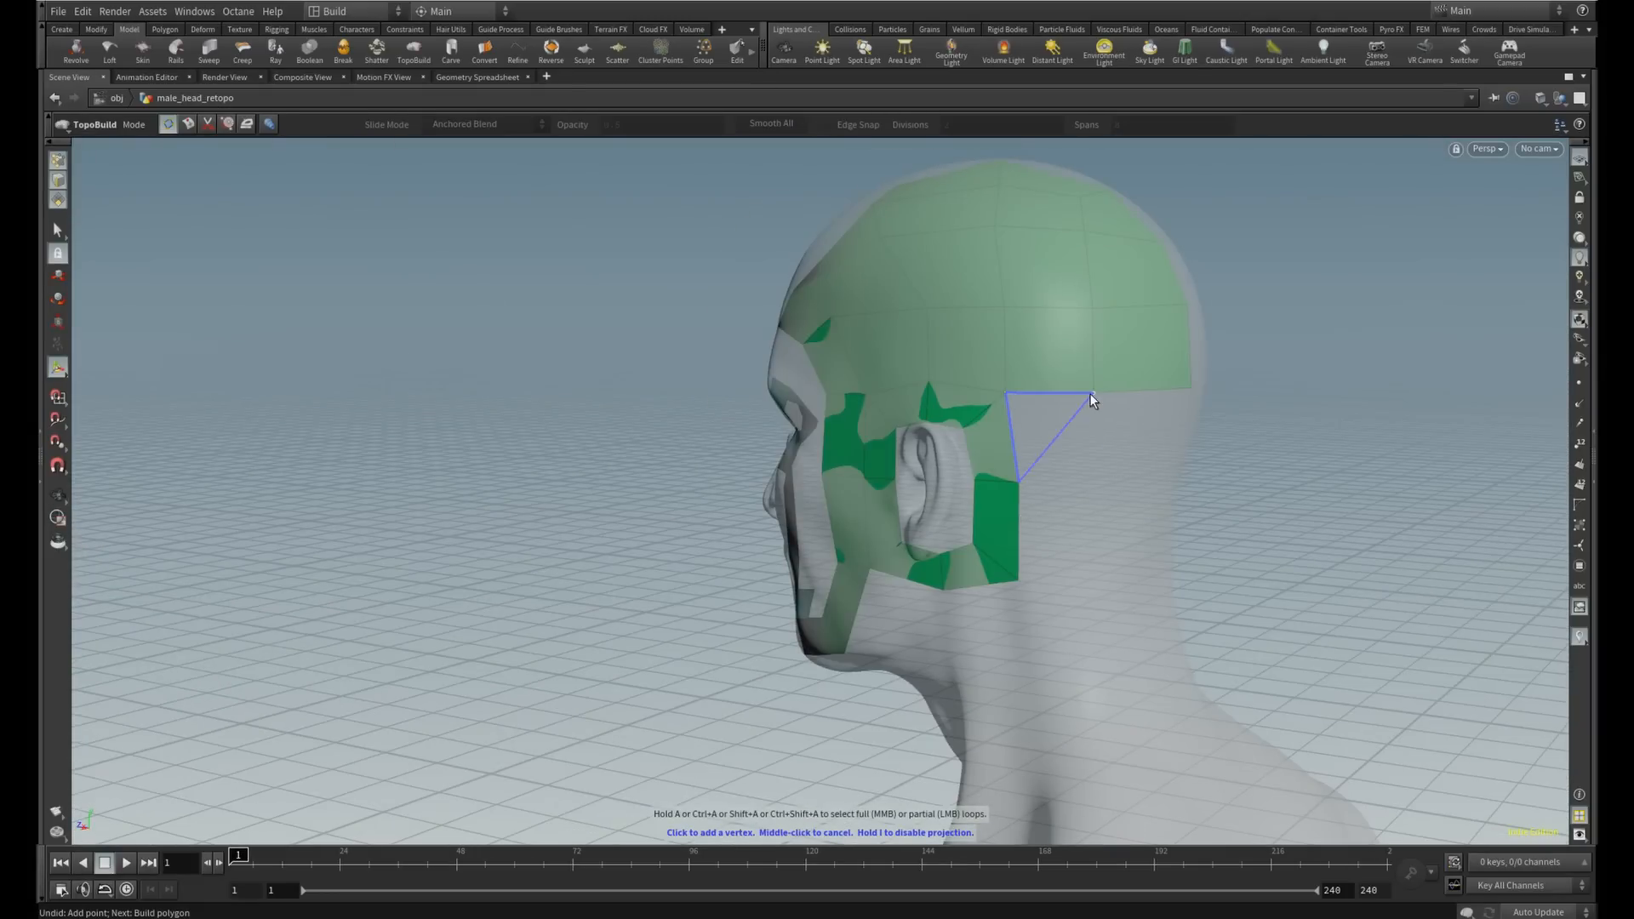
pyautogui.moveTo(1089, 401); pyautogui.dragTo(768, 578)
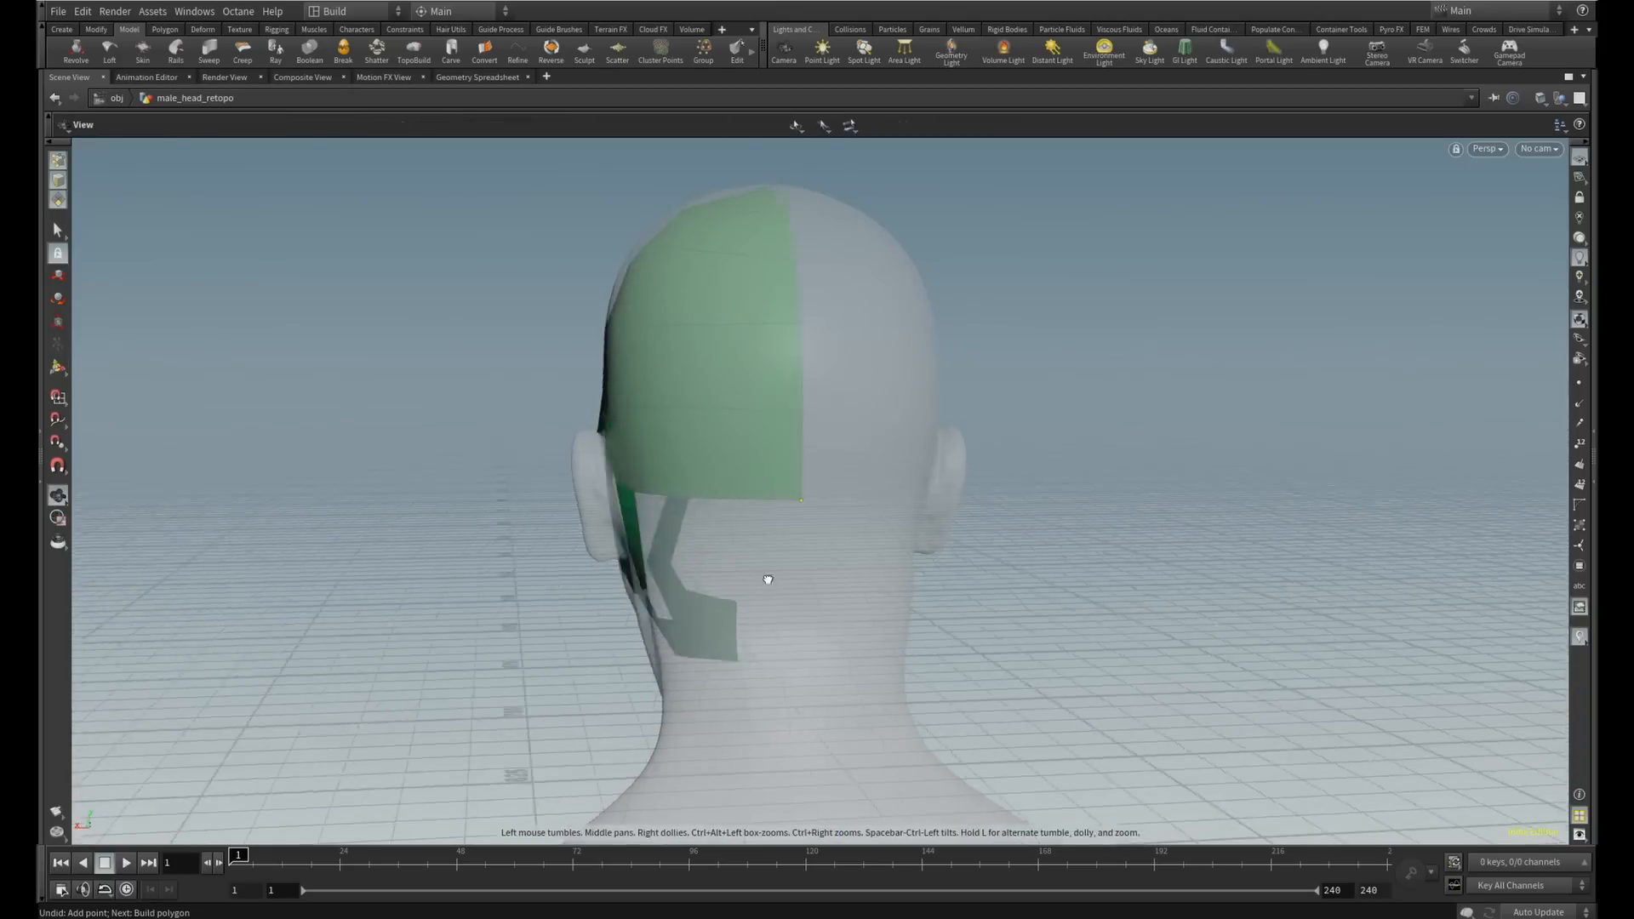
pyautogui.click(413, 52)
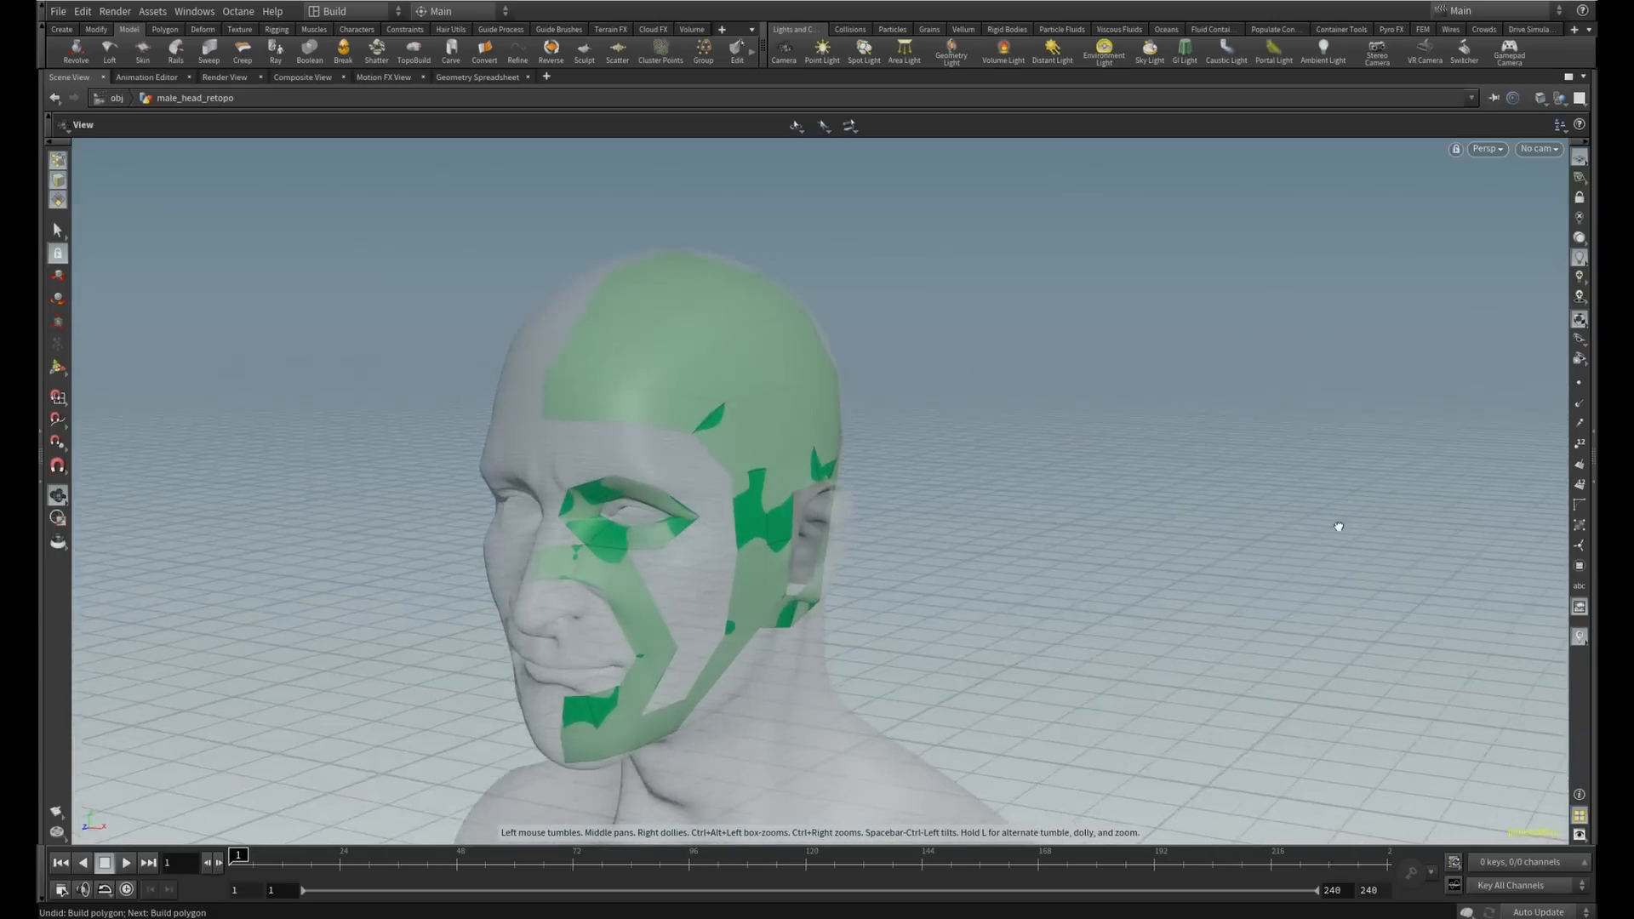
pyautogui.moveTo(1338, 526); pyautogui.dragTo(885, 573)
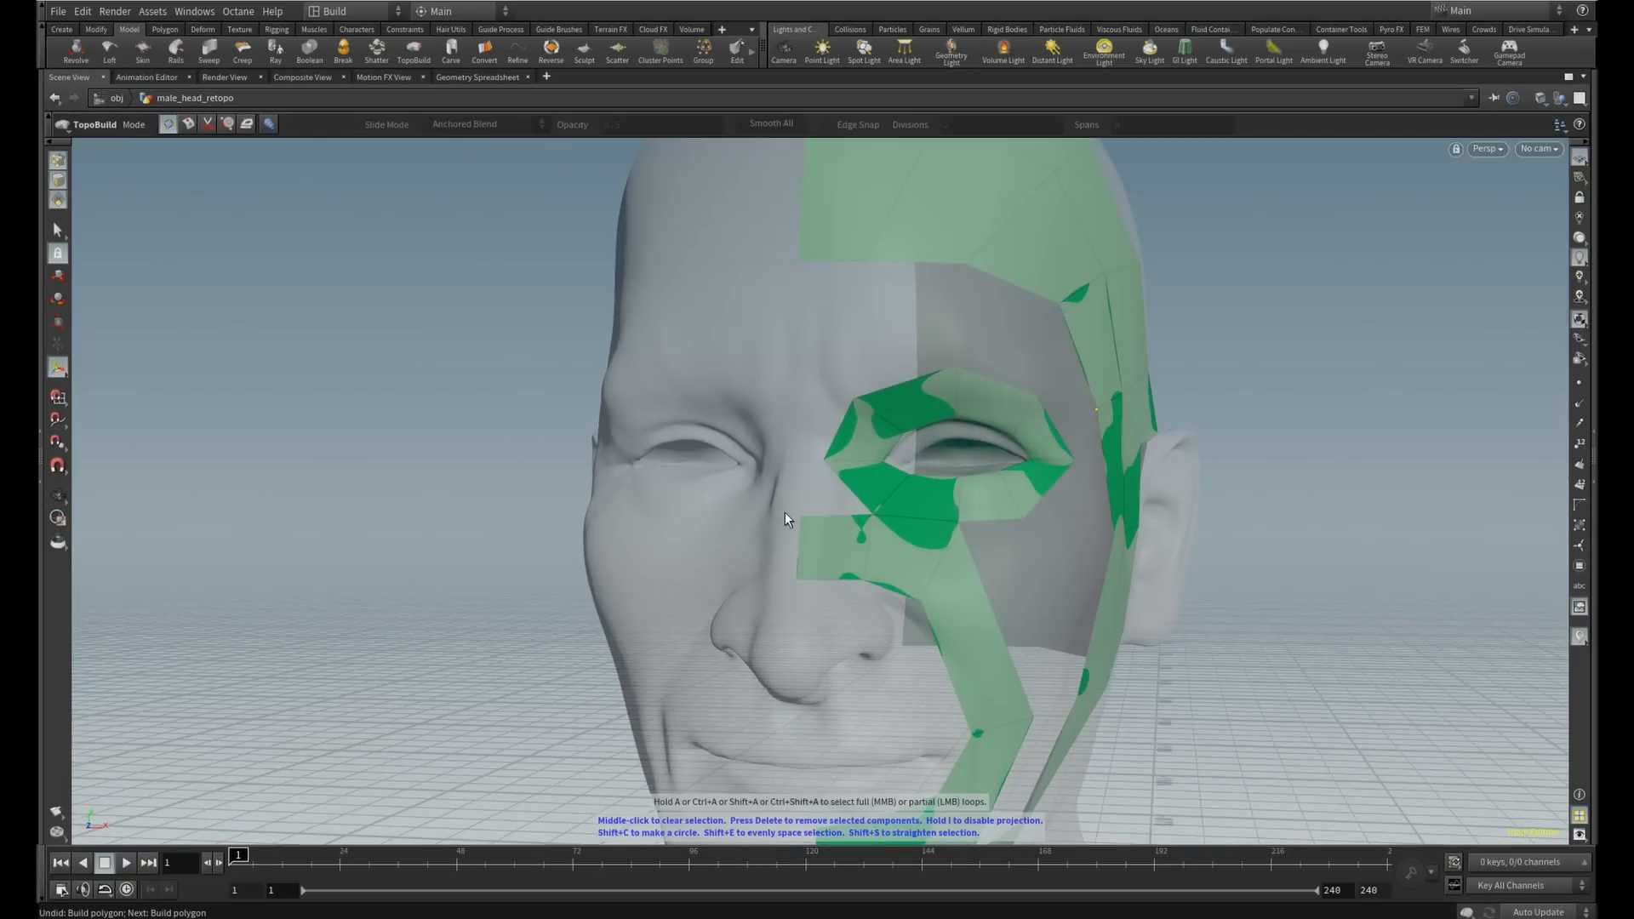
# Fill quads beside the eye and in the cheek gap, splitting the jaw polygon with a new edge
pyautogui.click(829, 461)
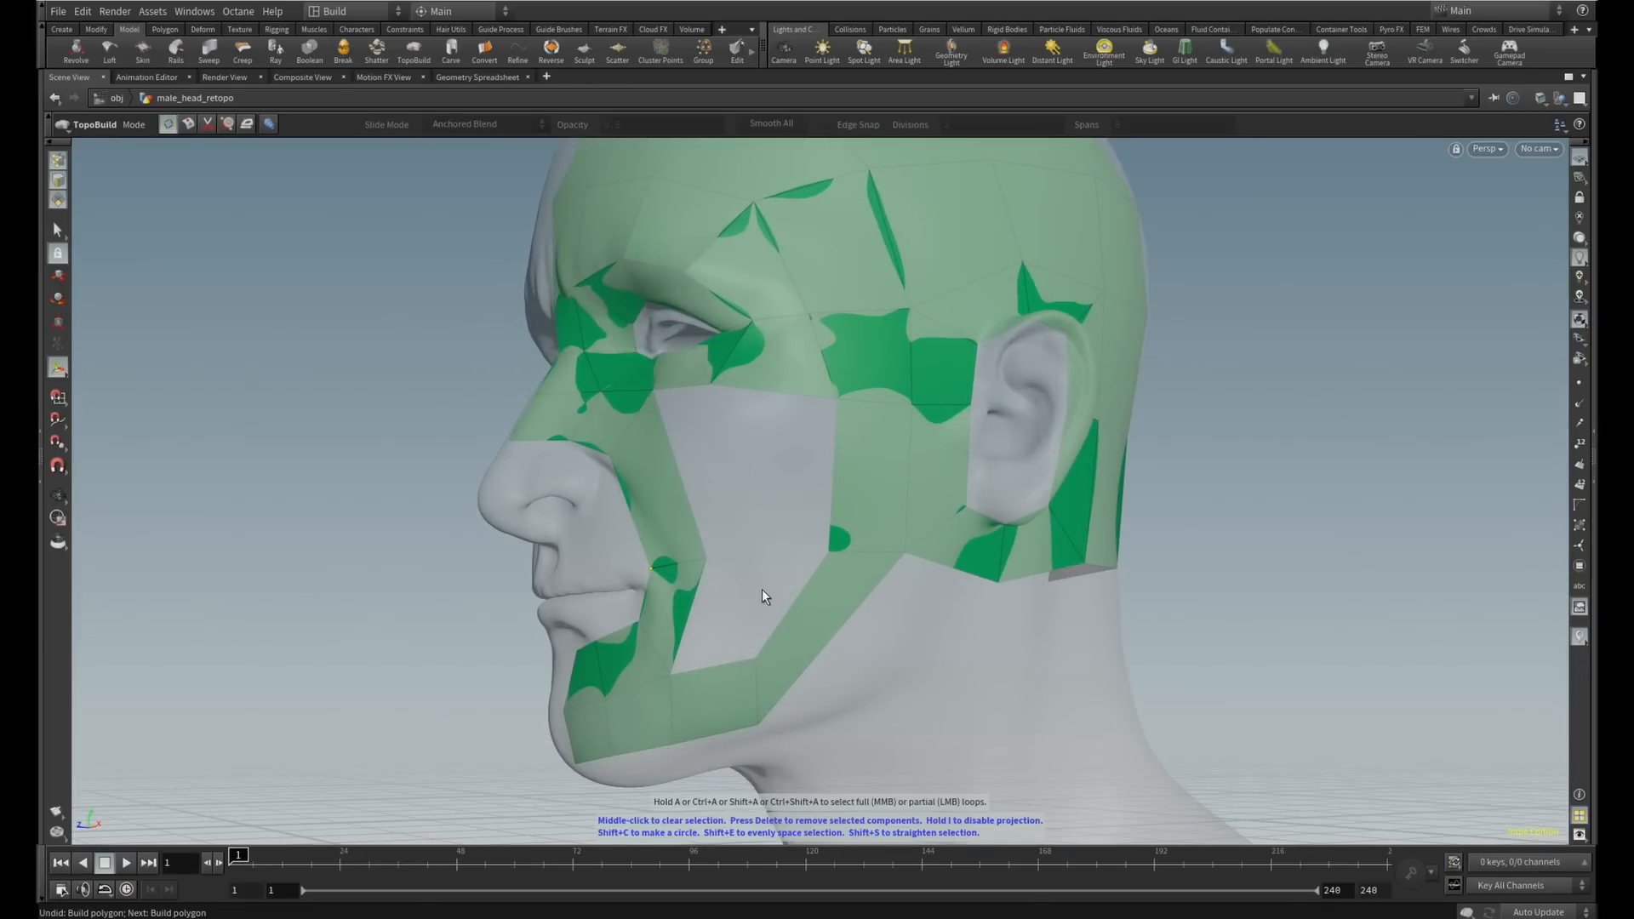
pyautogui.click(756, 662)
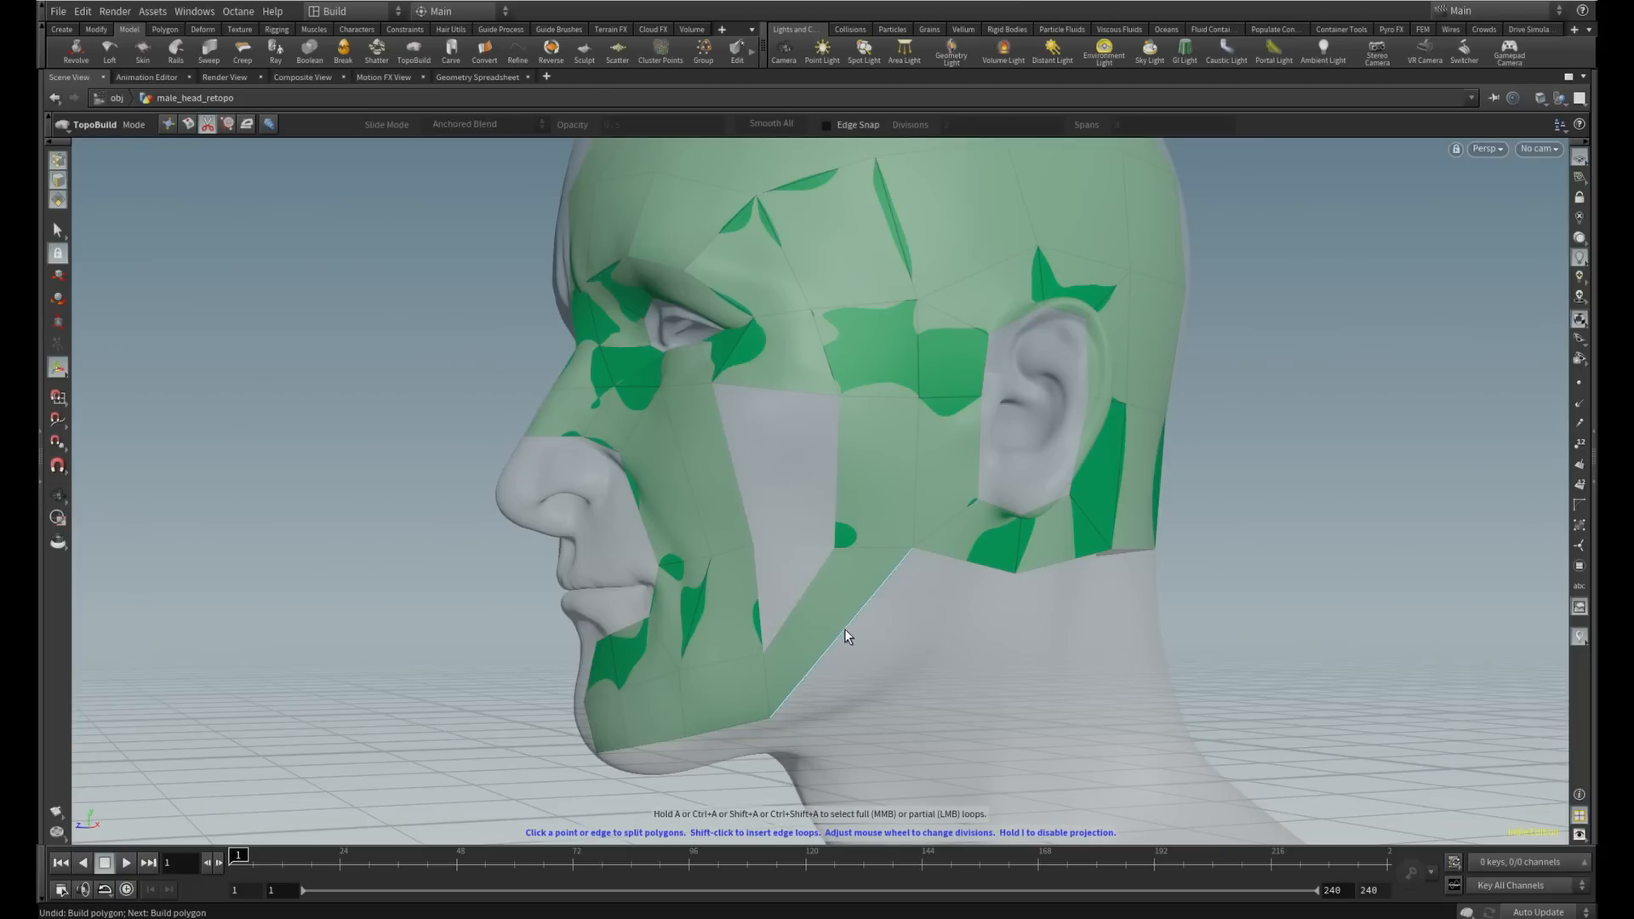
pyautogui.click(813, 609)
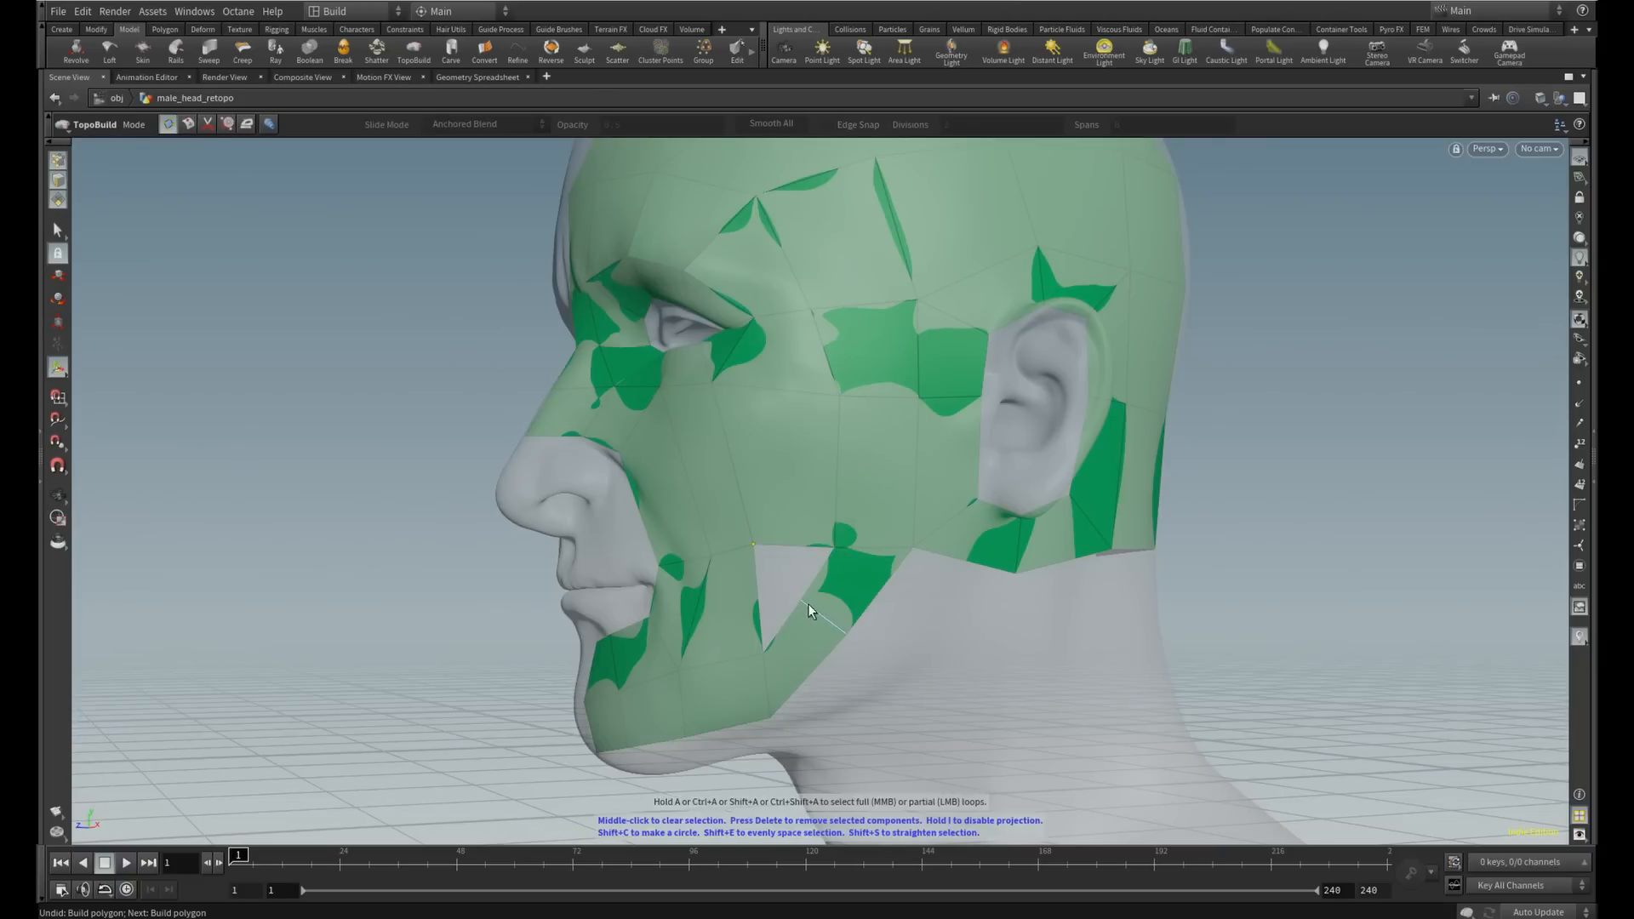
pyautogui.click(764, 657)
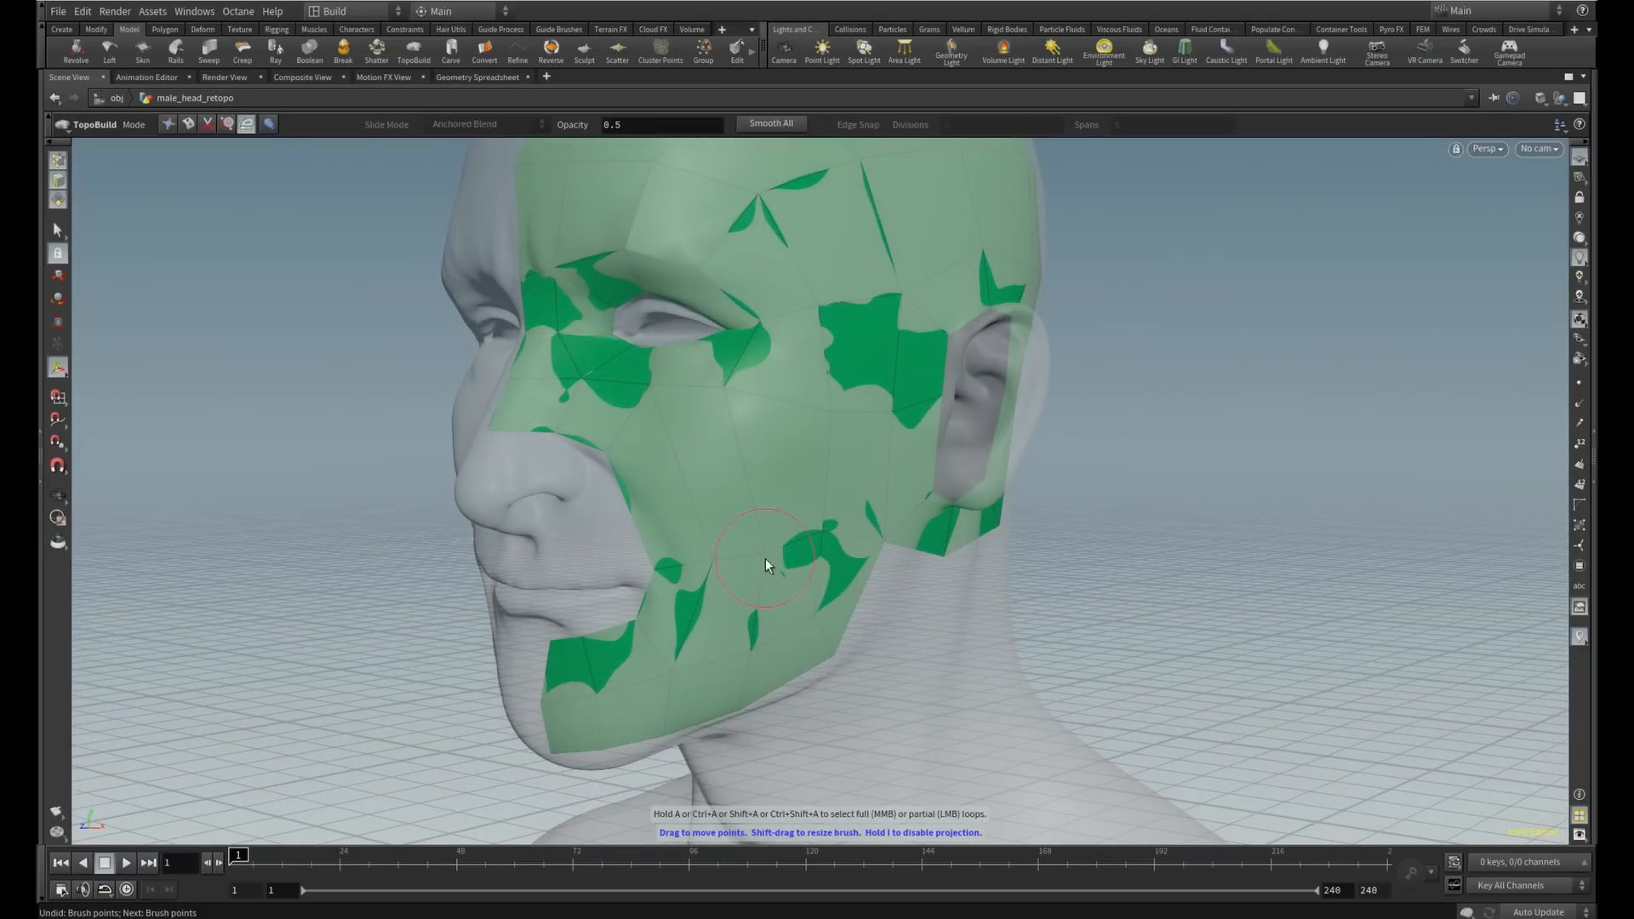
pyautogui.moveTo(681, 451)
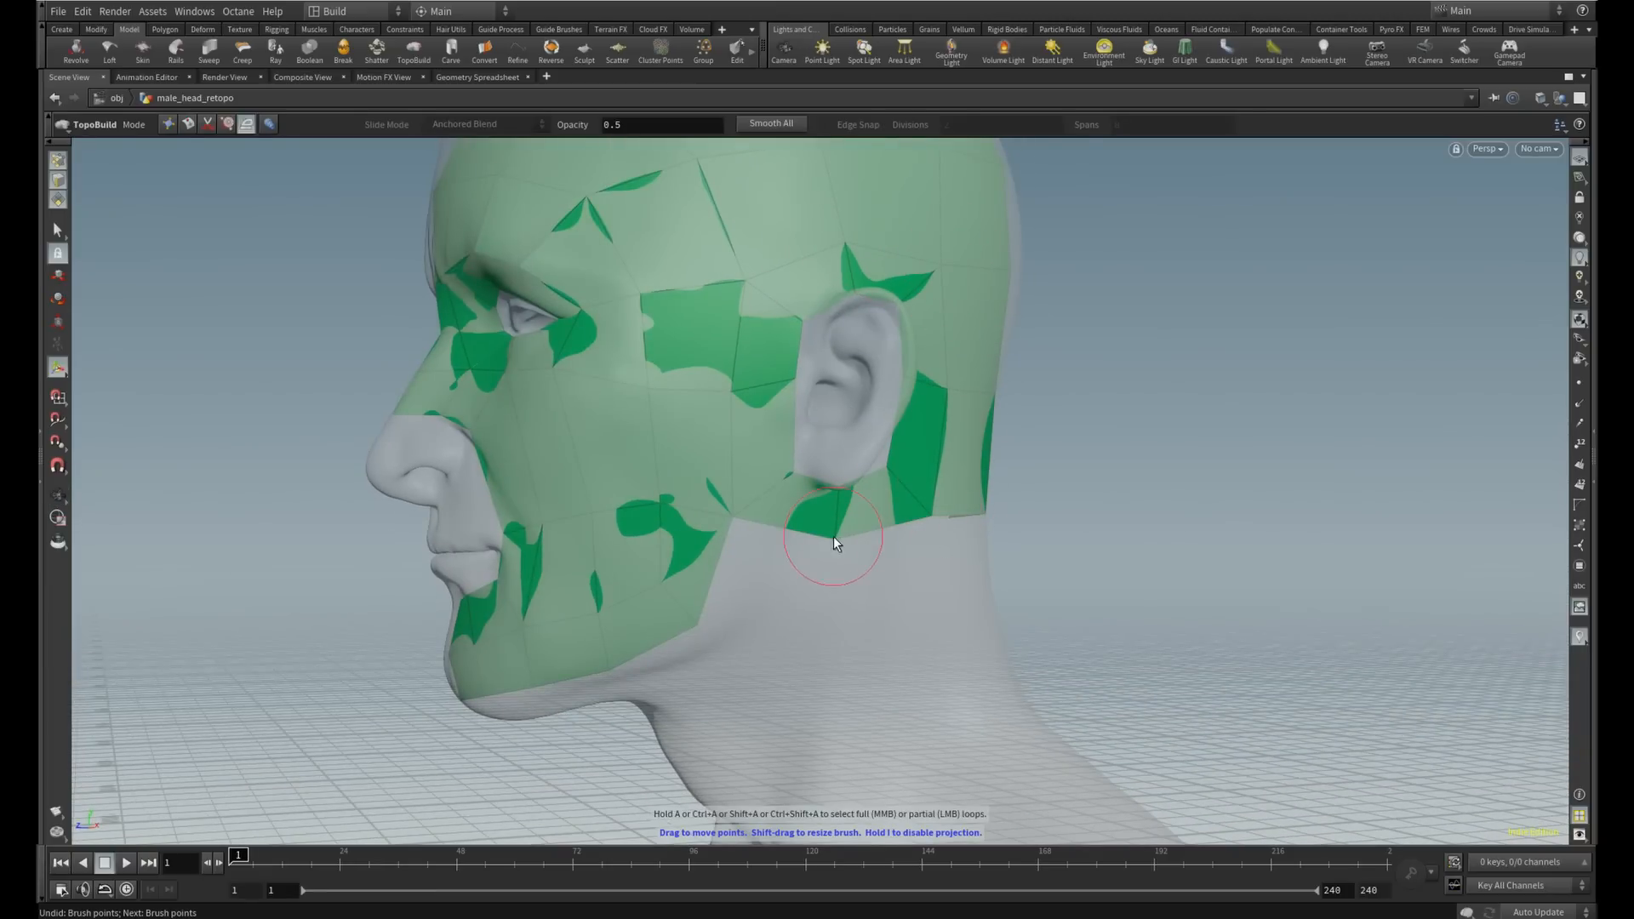
# Brush the retopology points so the quads slide and conform over the scalp
pyautogui.moveTo(834, 536); pyautogui.dragTo(824, 359)
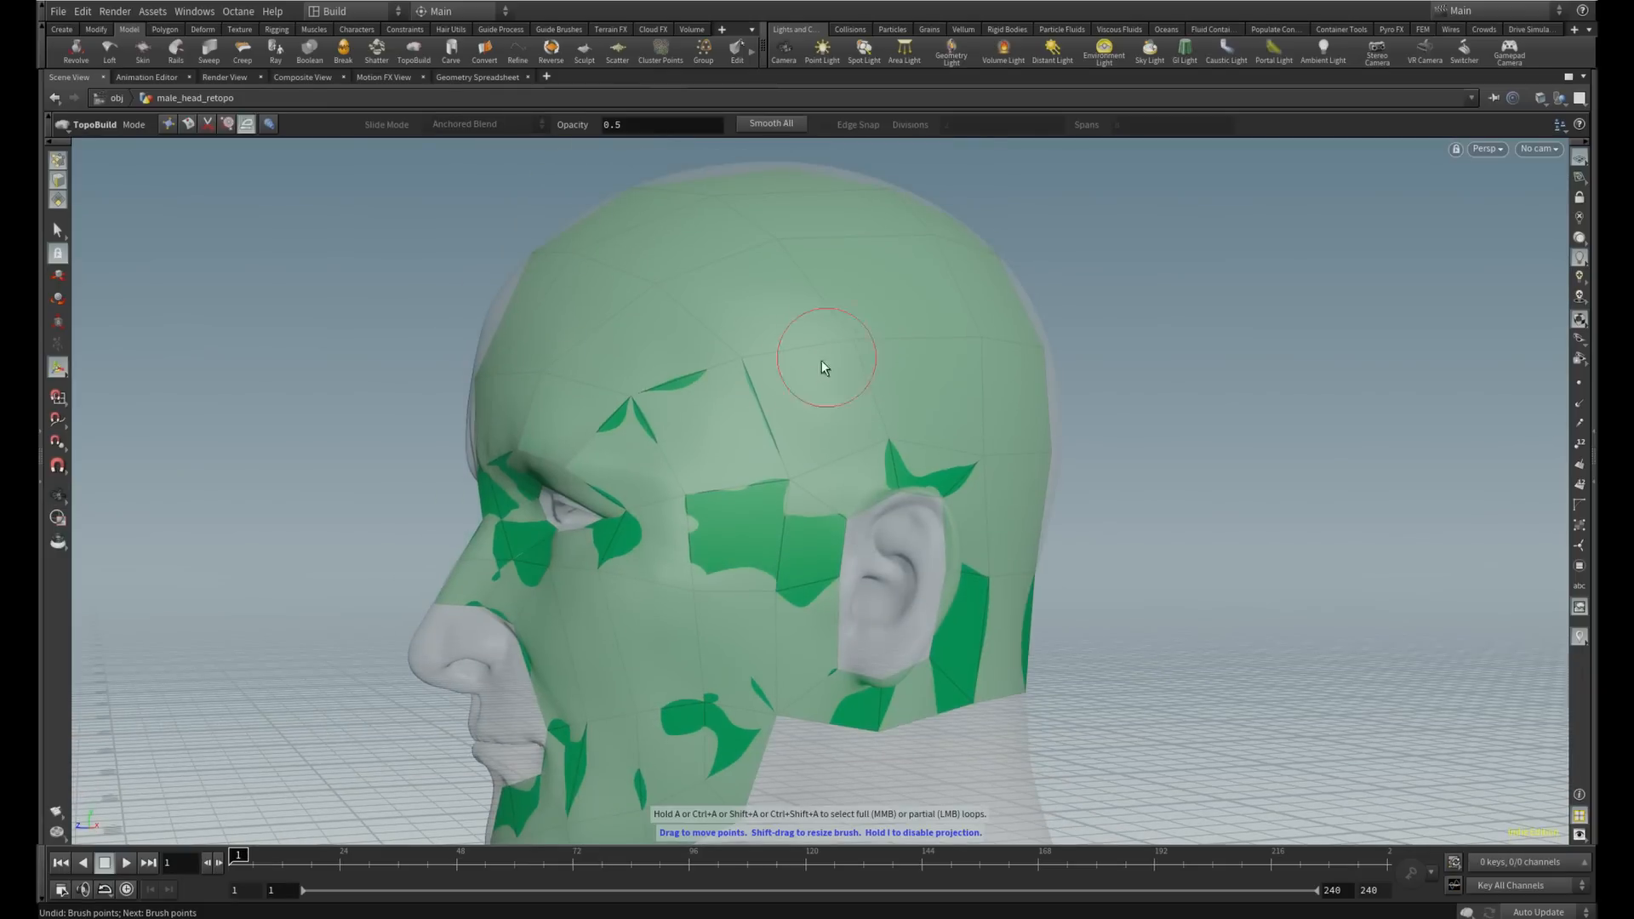
pyautogui.moveTo(844, 253)
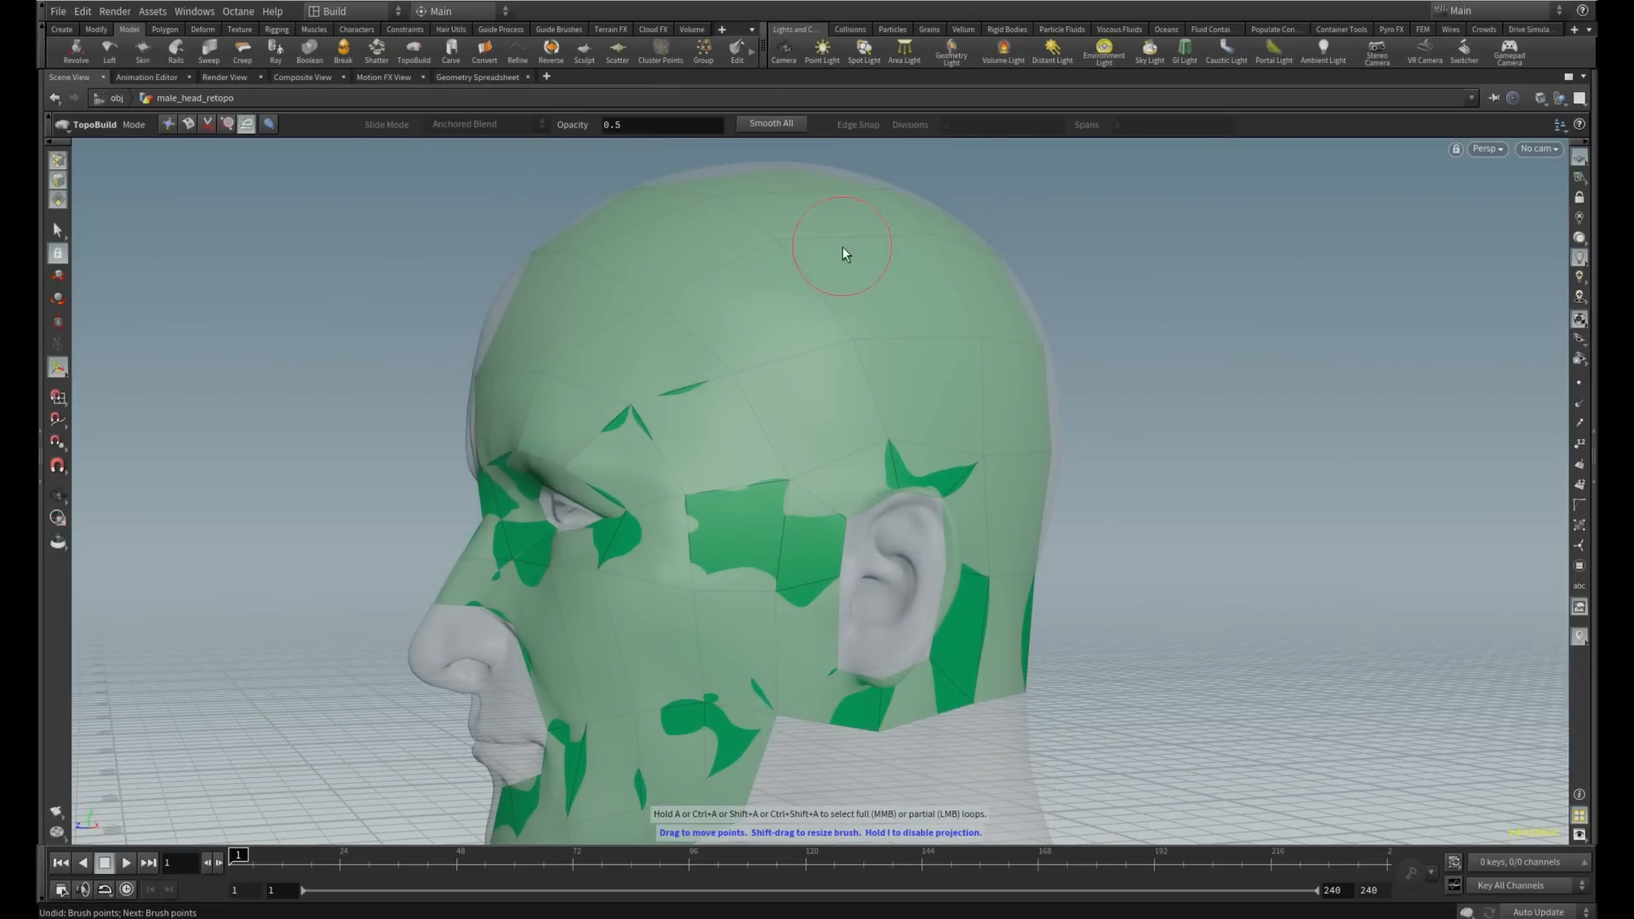
pyautogui.moveTo(947, 273)
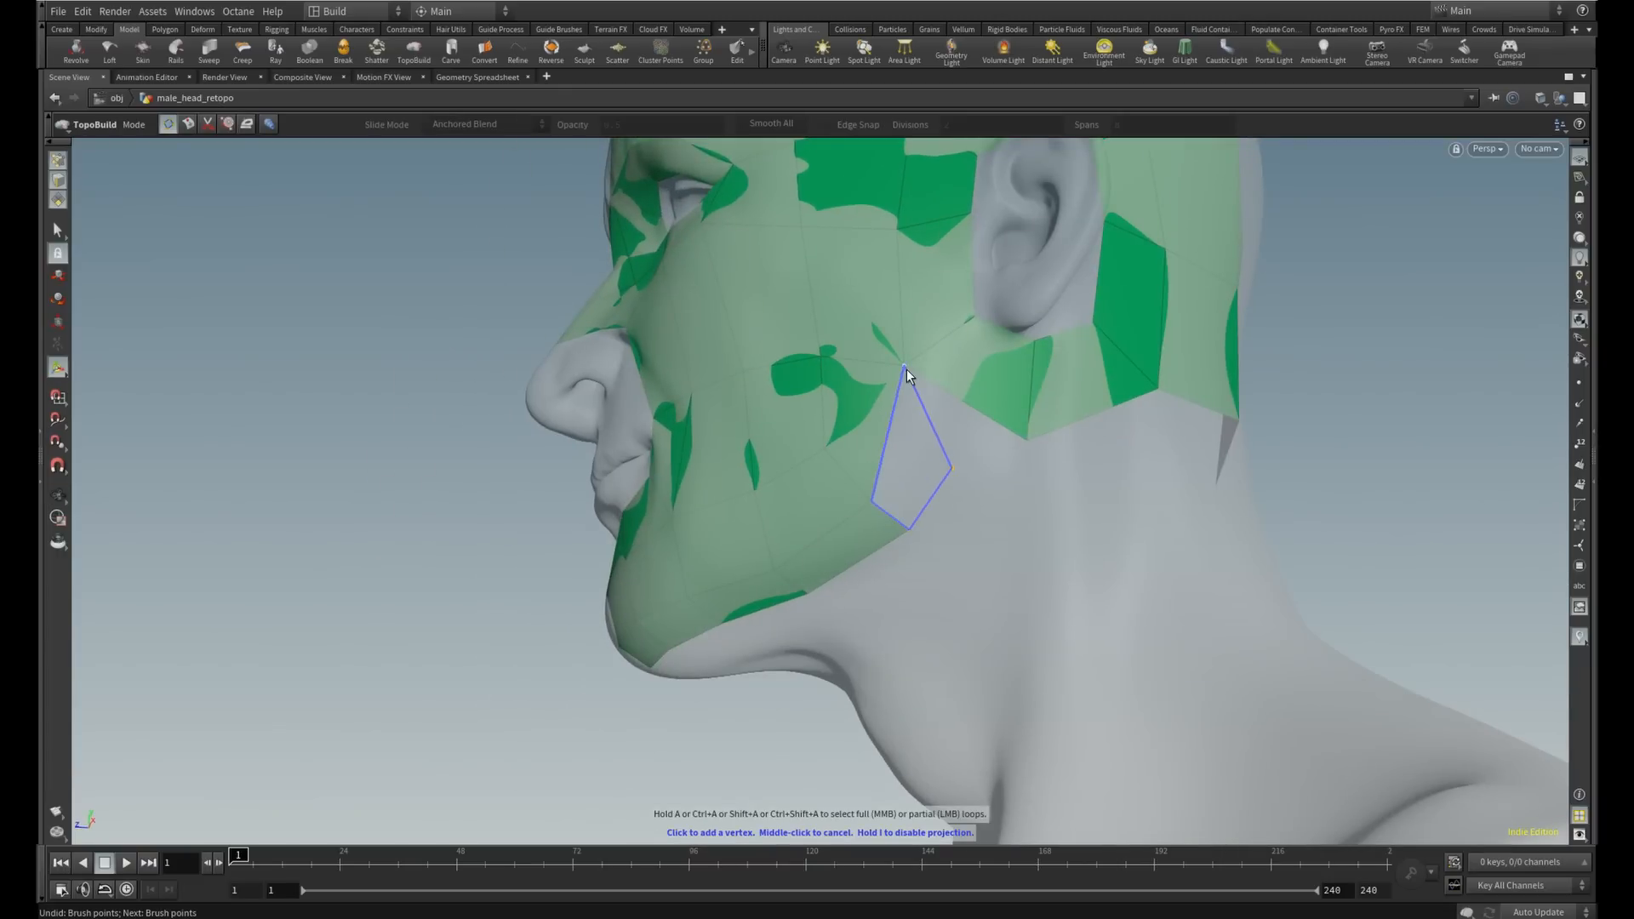
# Close a quad below the ear and add quads under the jaw down the neck
pyautogui.click(904, 373)
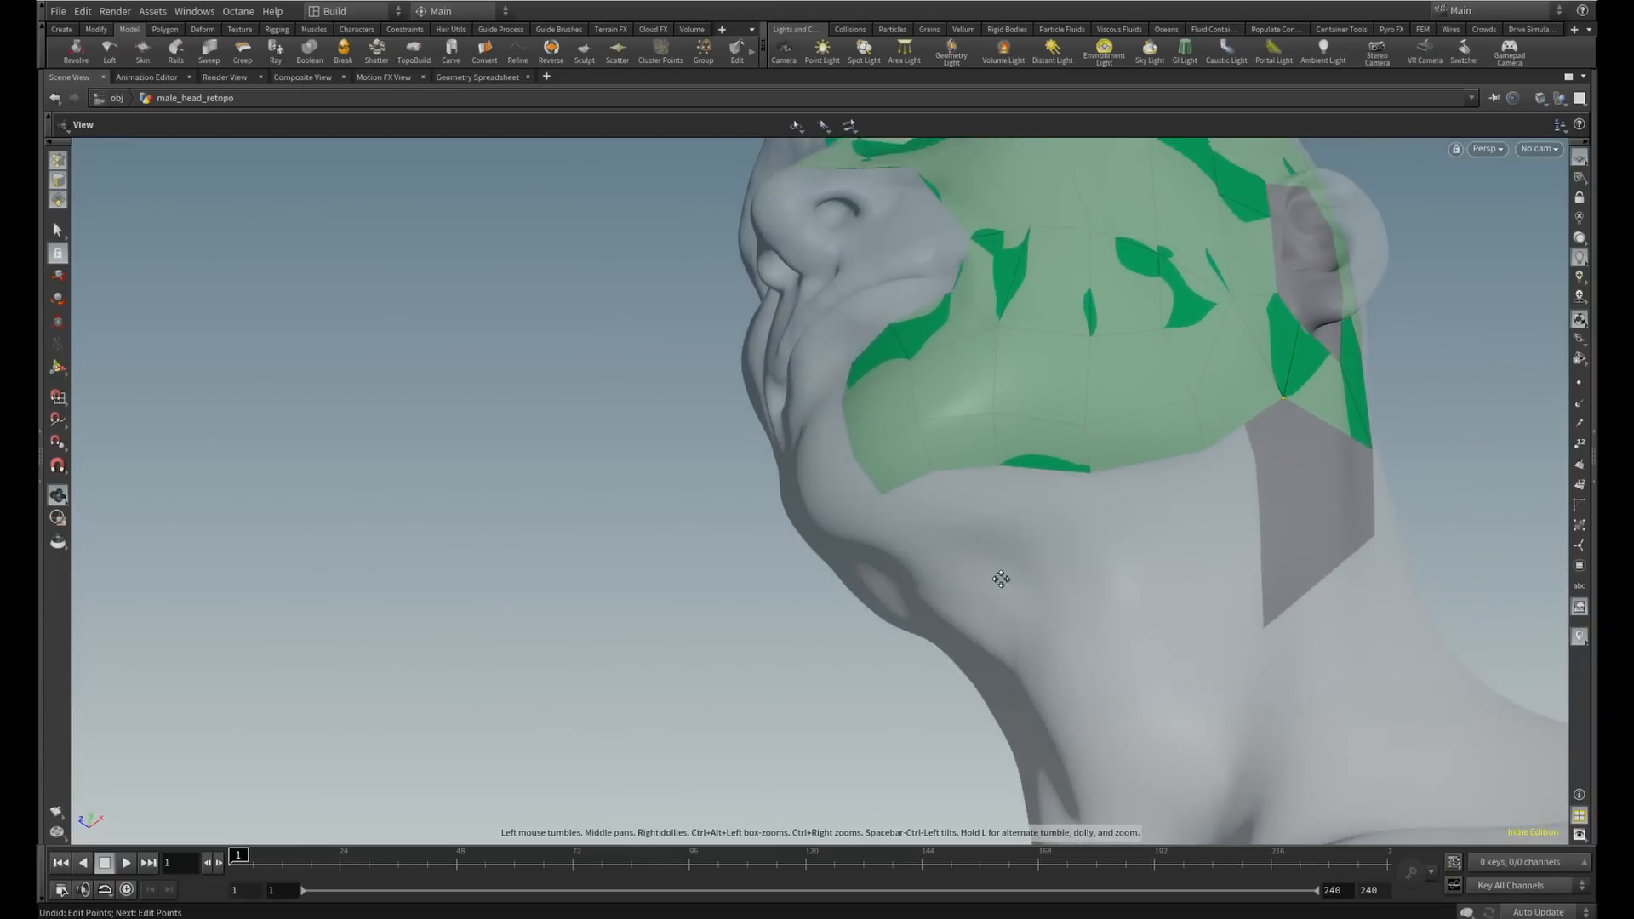
pyautogui.click(414, 50)
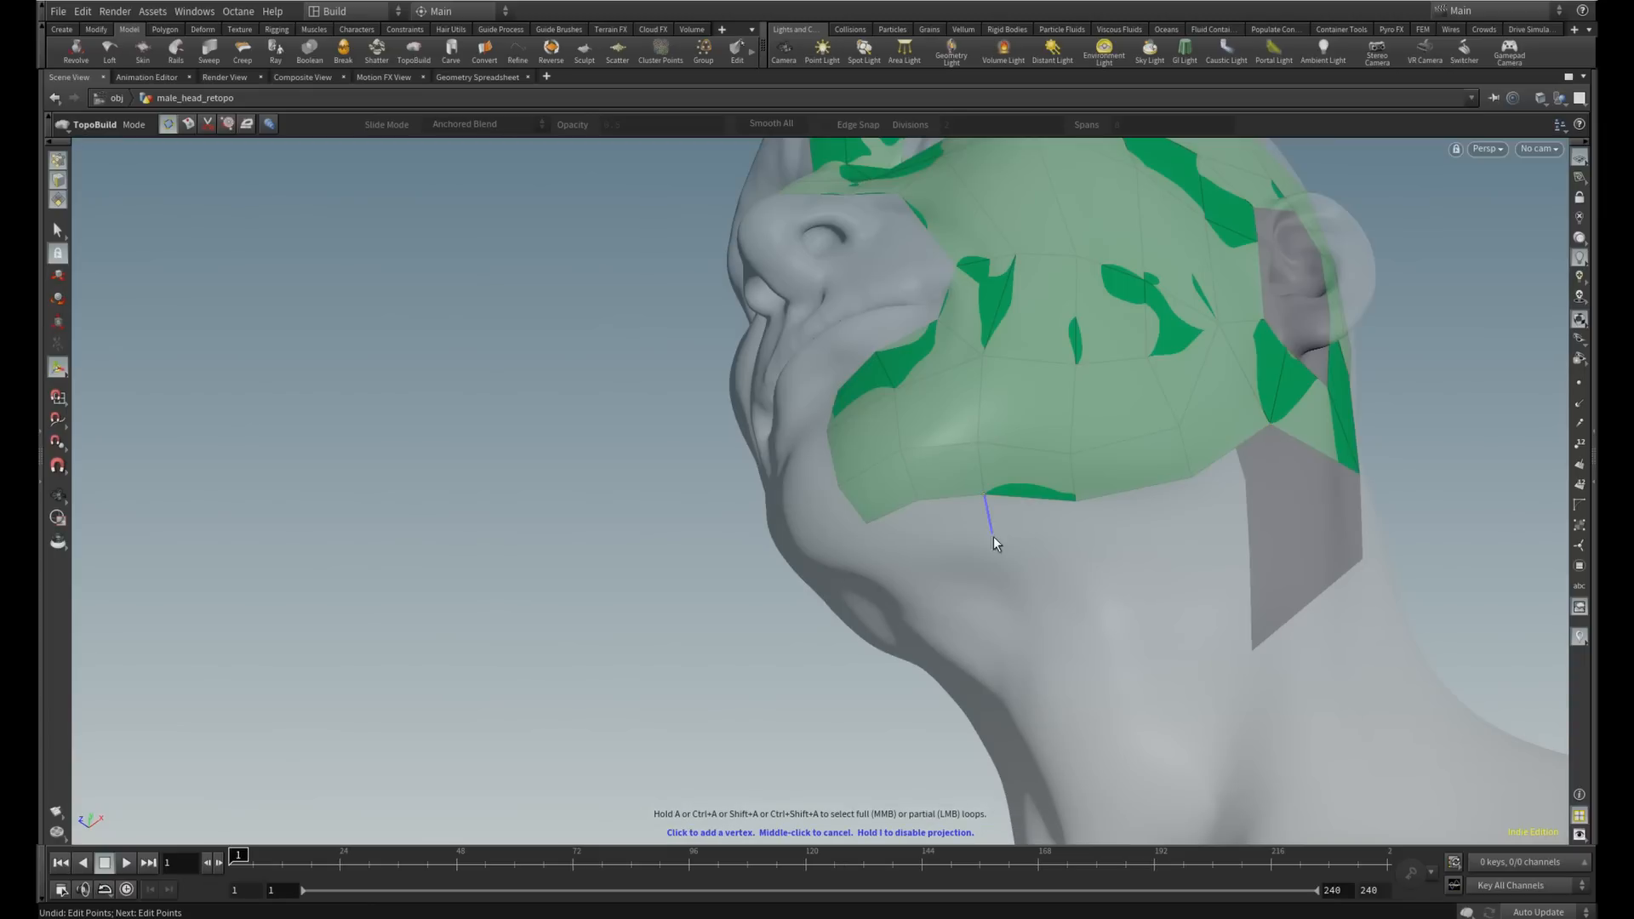
pyautogui.click(920, 550)
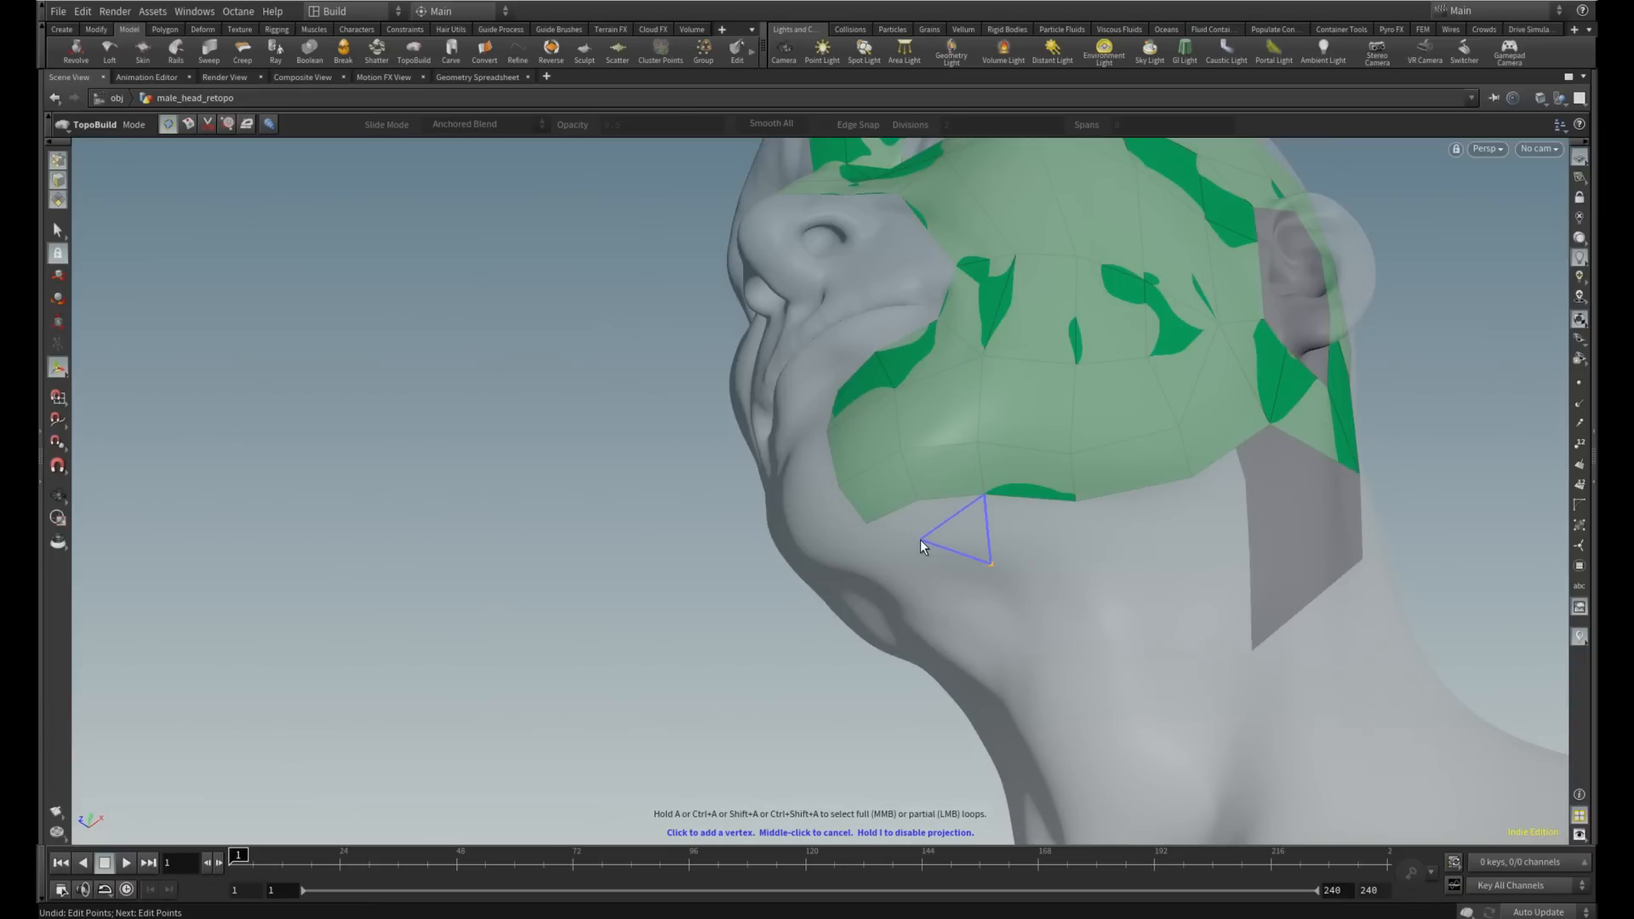
pyautogui.click(921, 546)
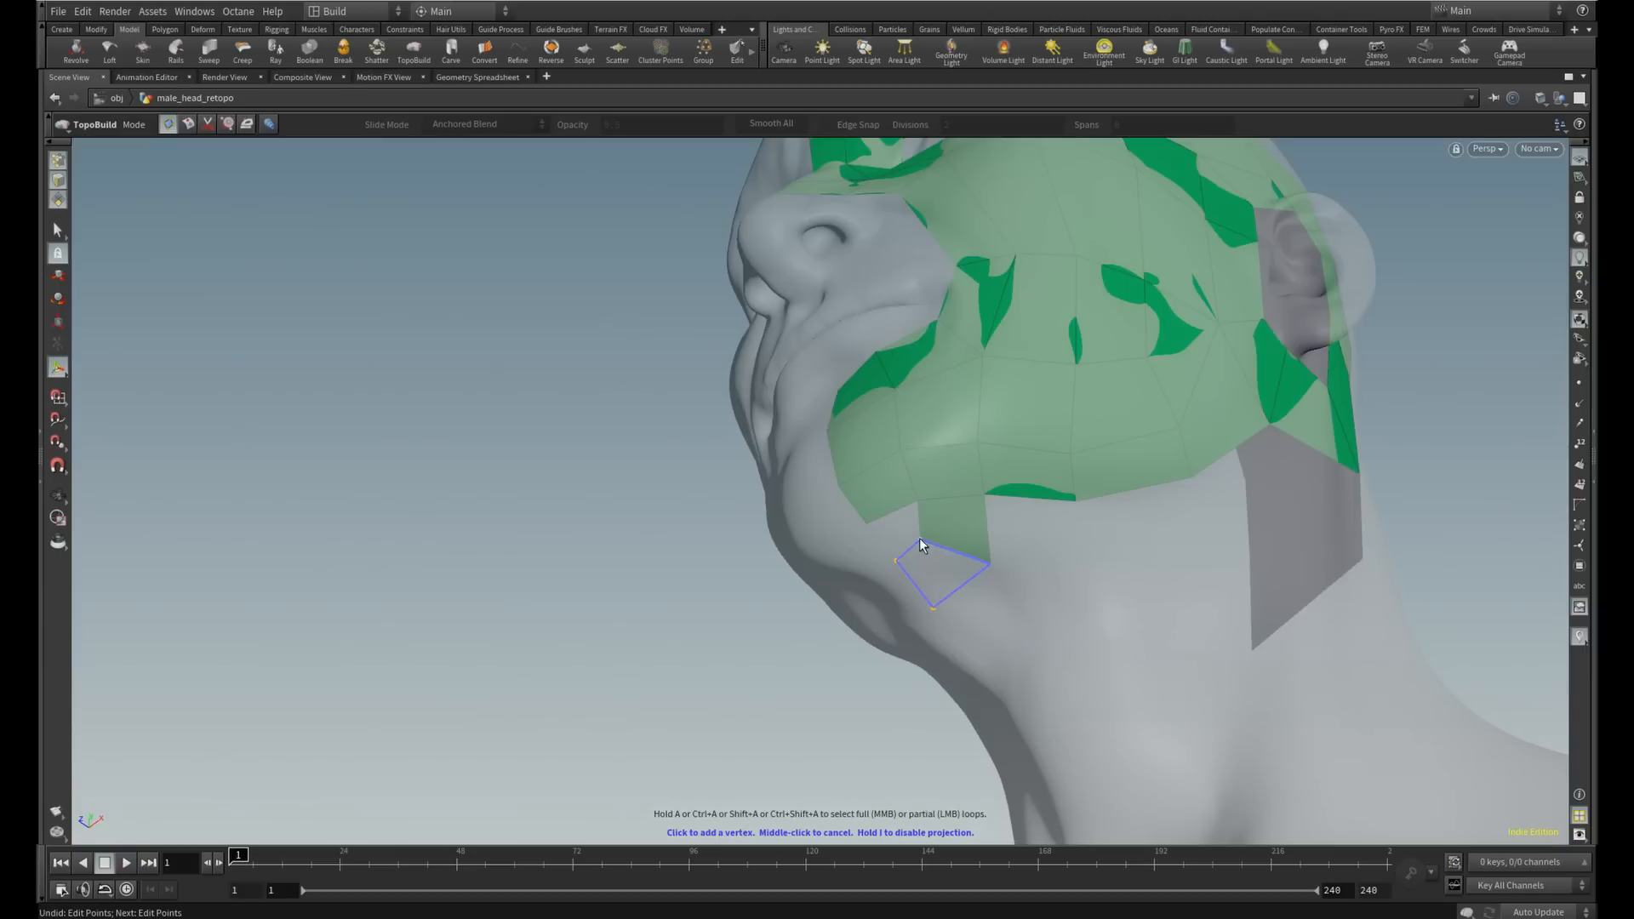
pyautogui.click(880, 533)
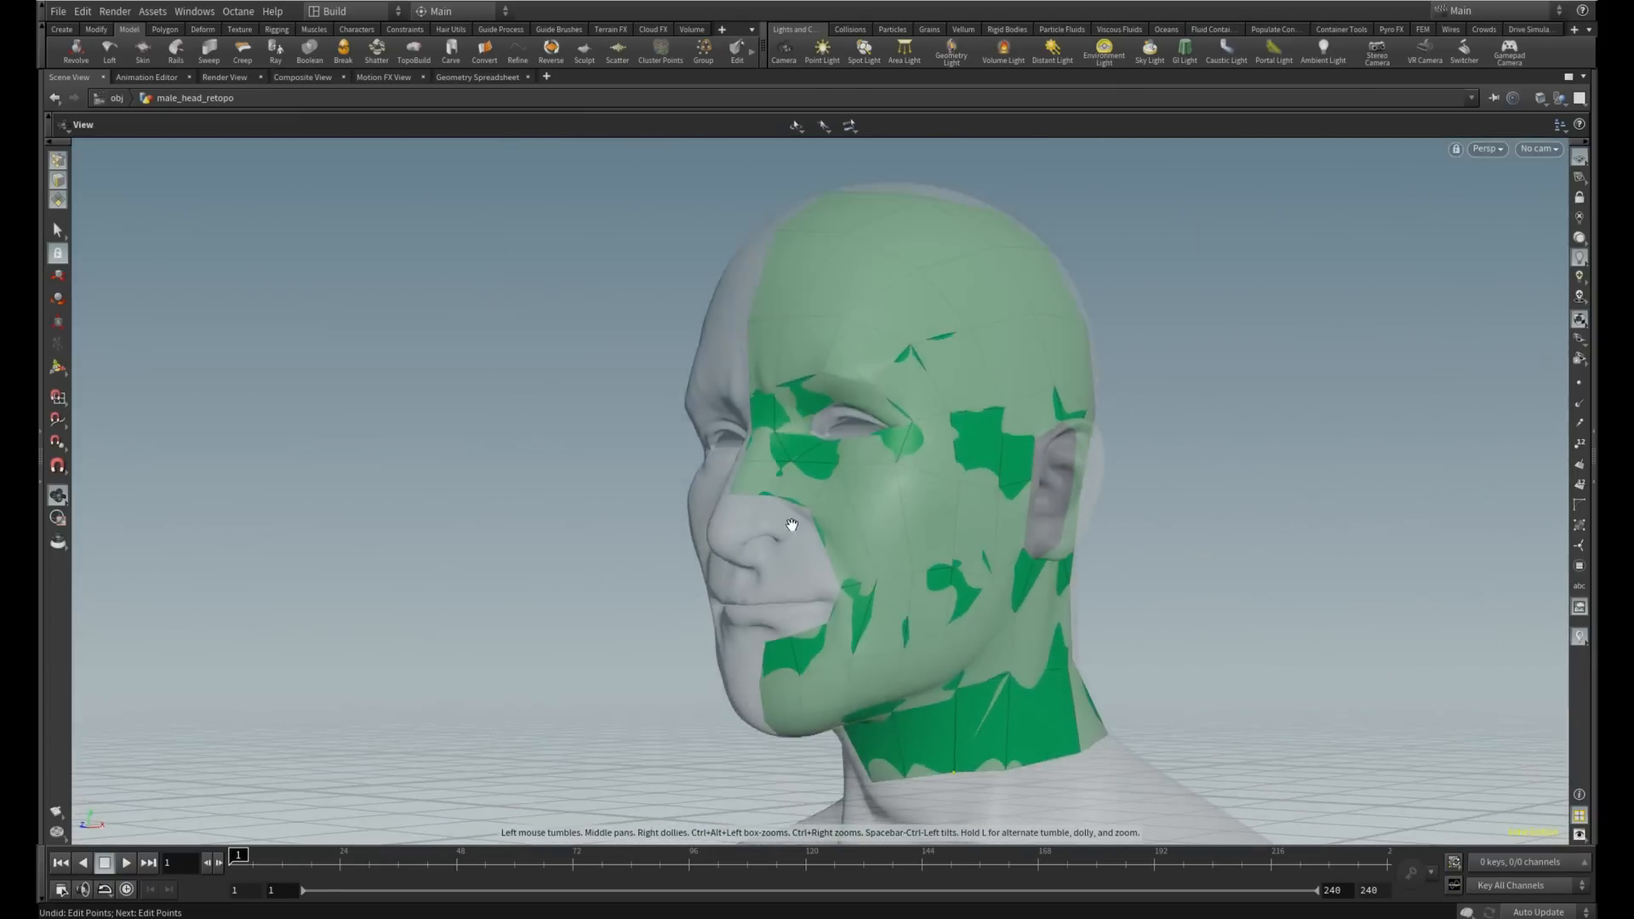
# Add quads over the upper and lower lips joining the cheek patch, then view the whole head
pyautogui.moveTo(790, 524); pyautogui.dragTo(1122, 602)
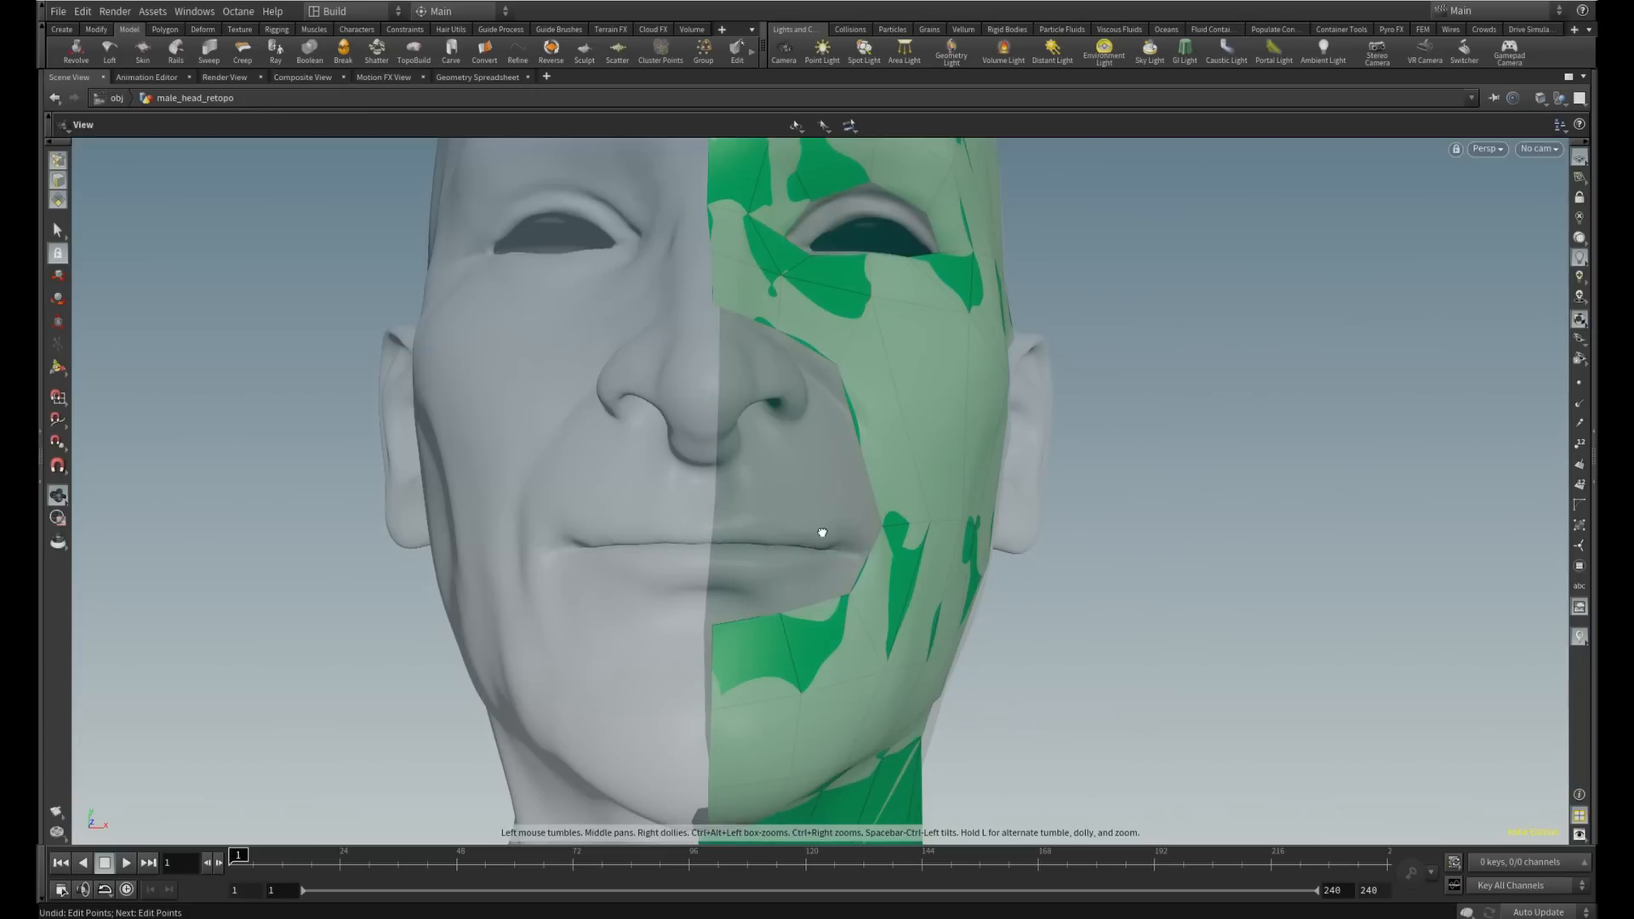
pyautogui.click(413, 53)
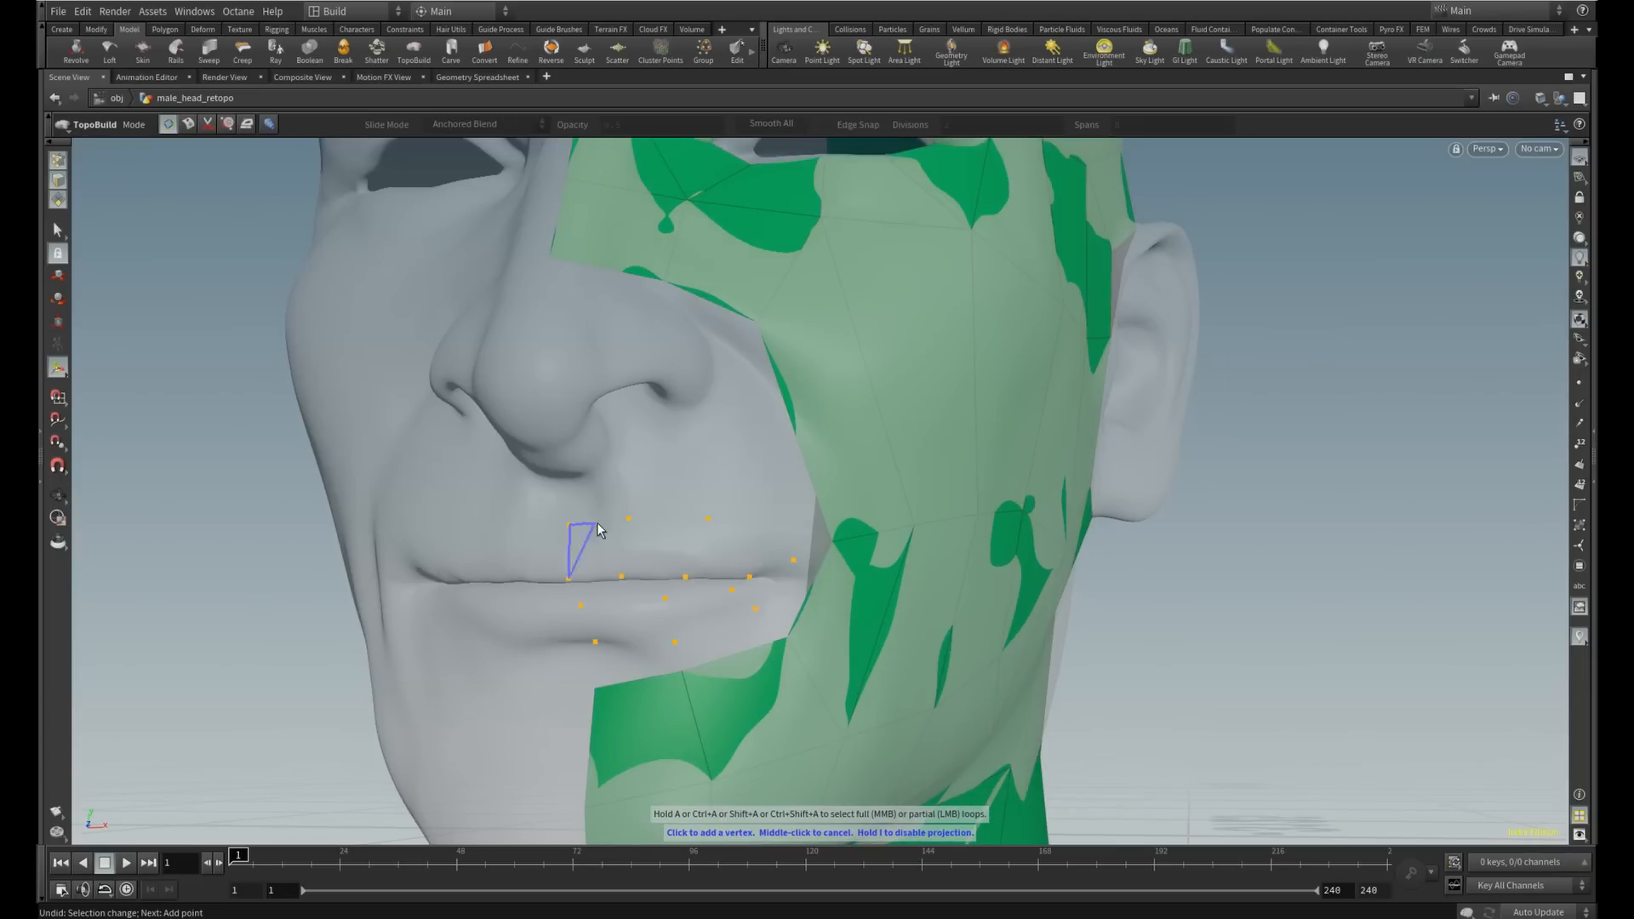
pyautogui.click(665, 604)
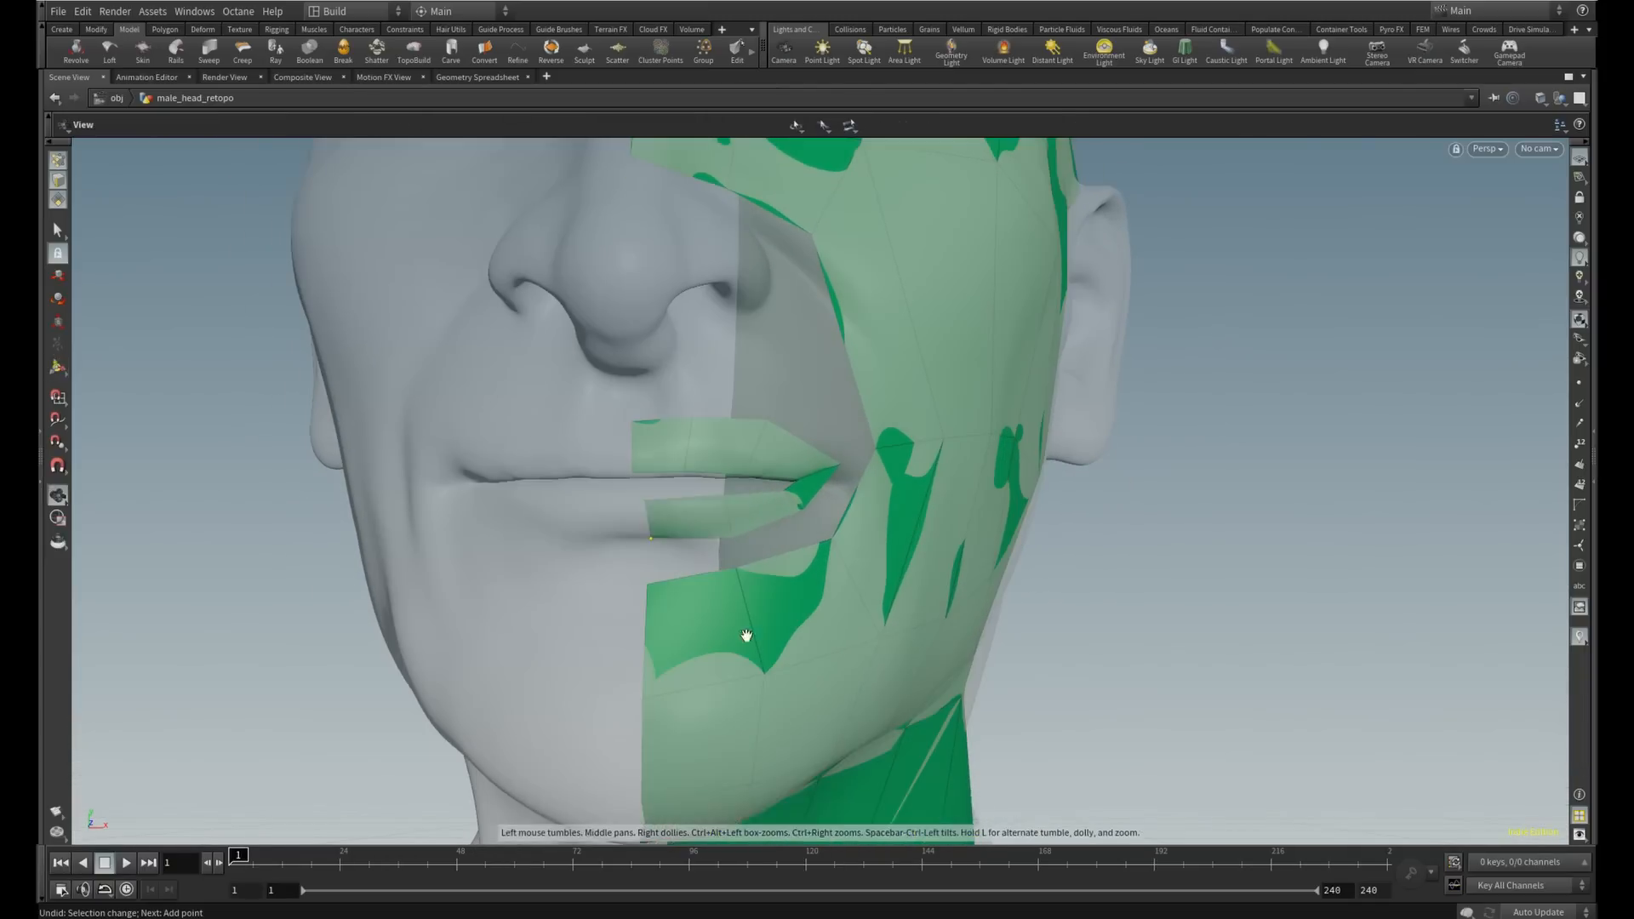
pyautogui.moveTo(745, 635); pyautogui.dragTo(837, 437)
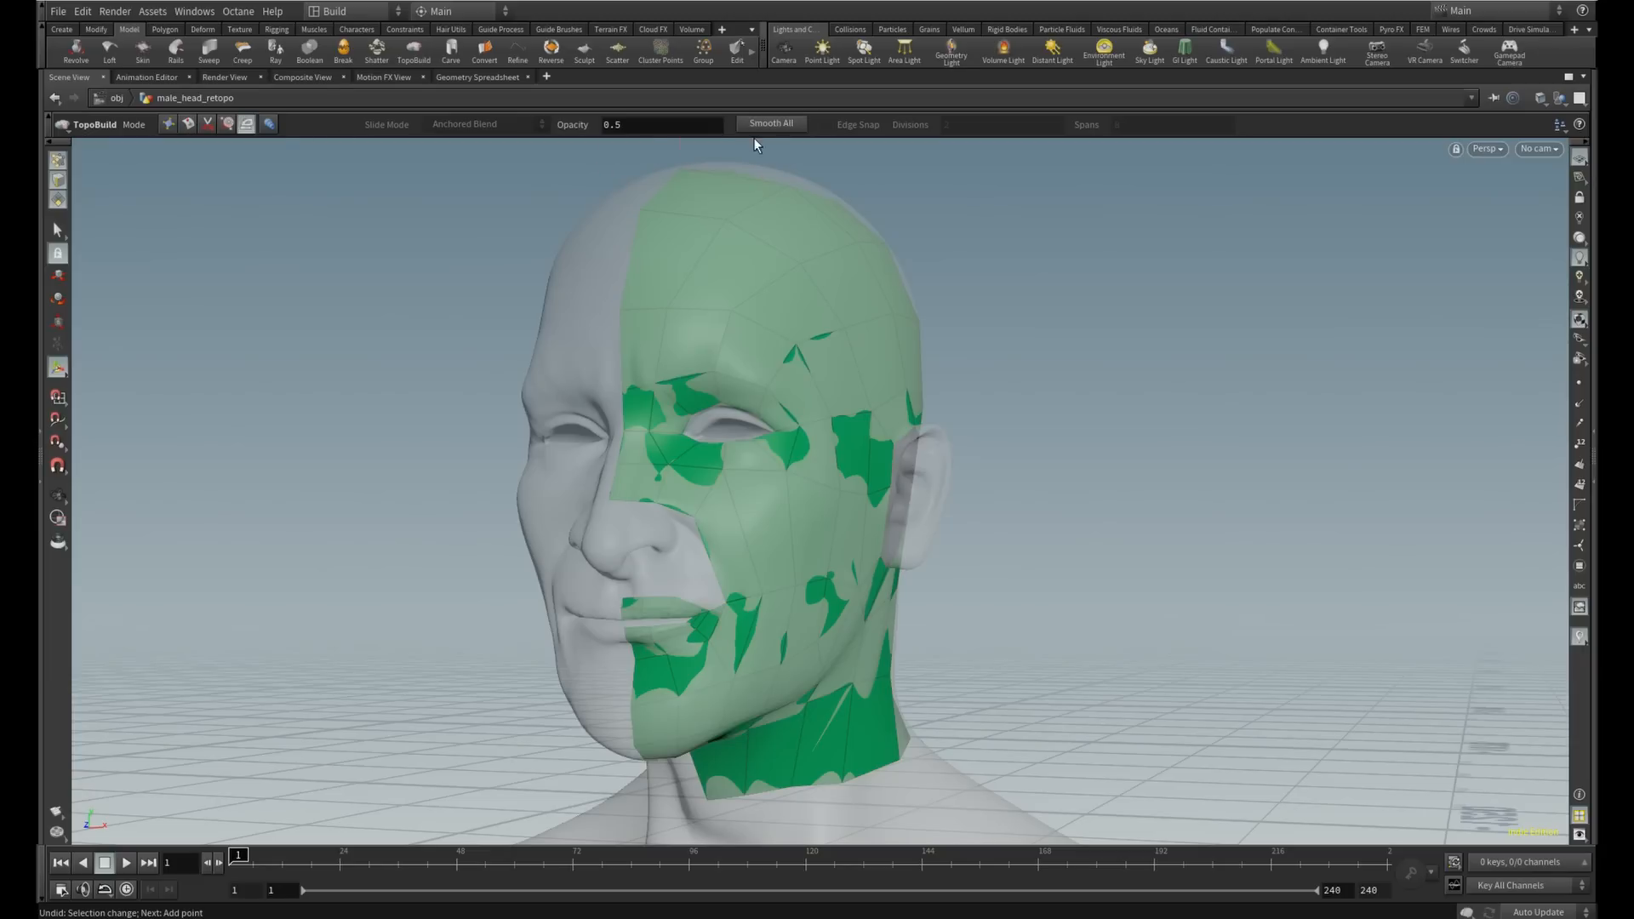
# Smooth all retopology points at once with Smooth All in the Brush Points options
pyautogui.click(769, 122)
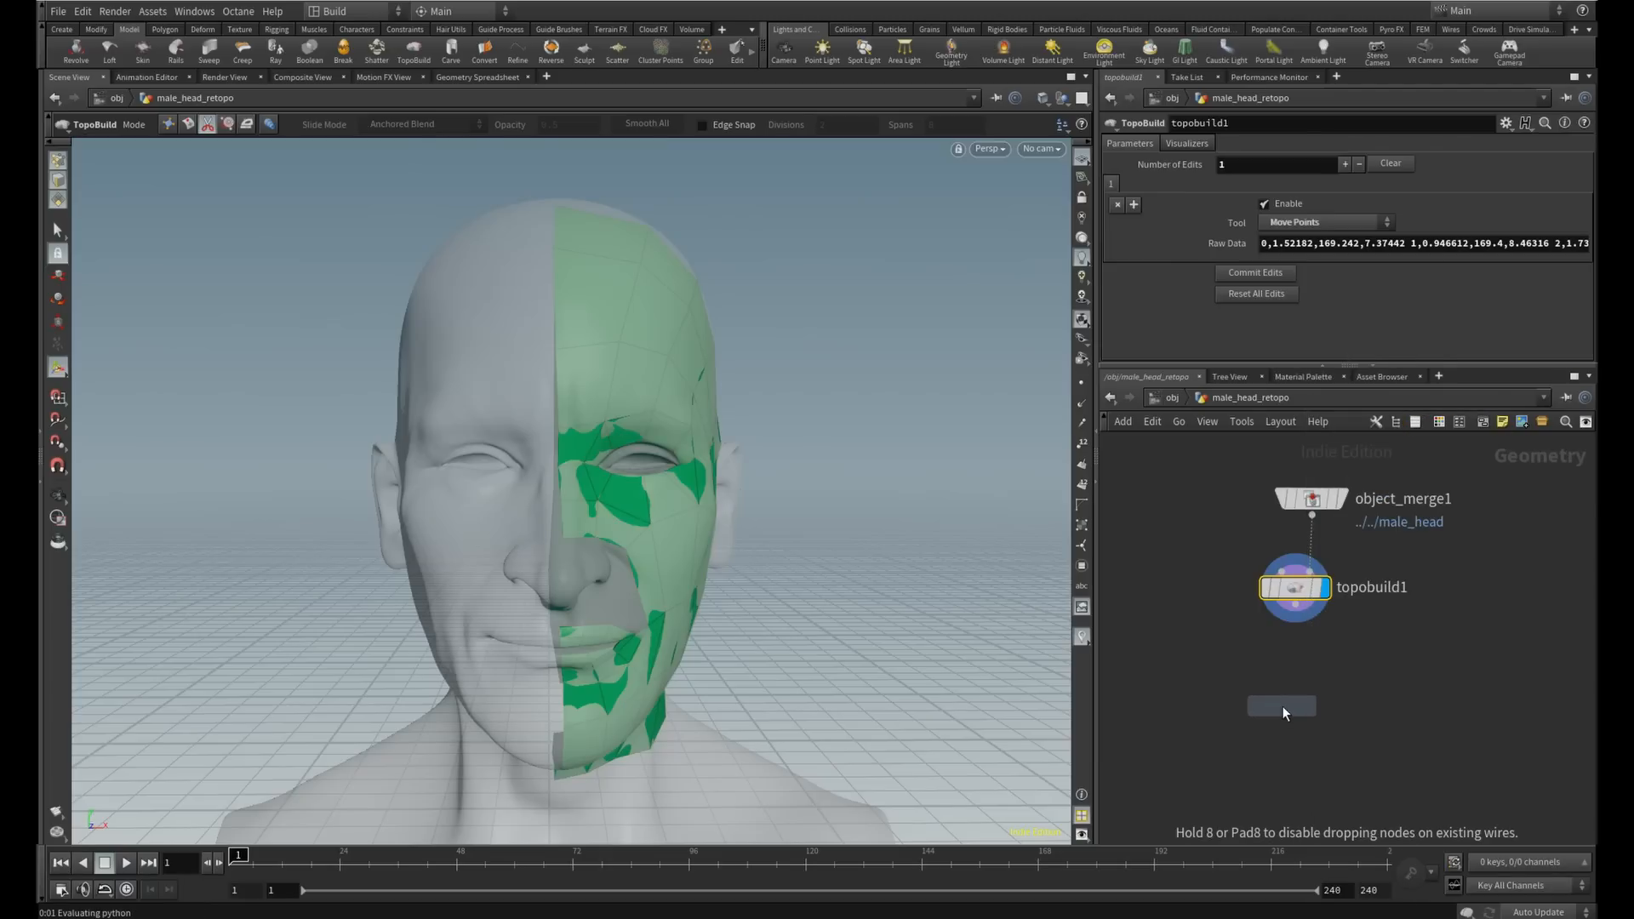
# Add a Mirror SOP below topobuild1, display it and set Consolidate Seam to 0.1
pyautogui.click(1294, 700)
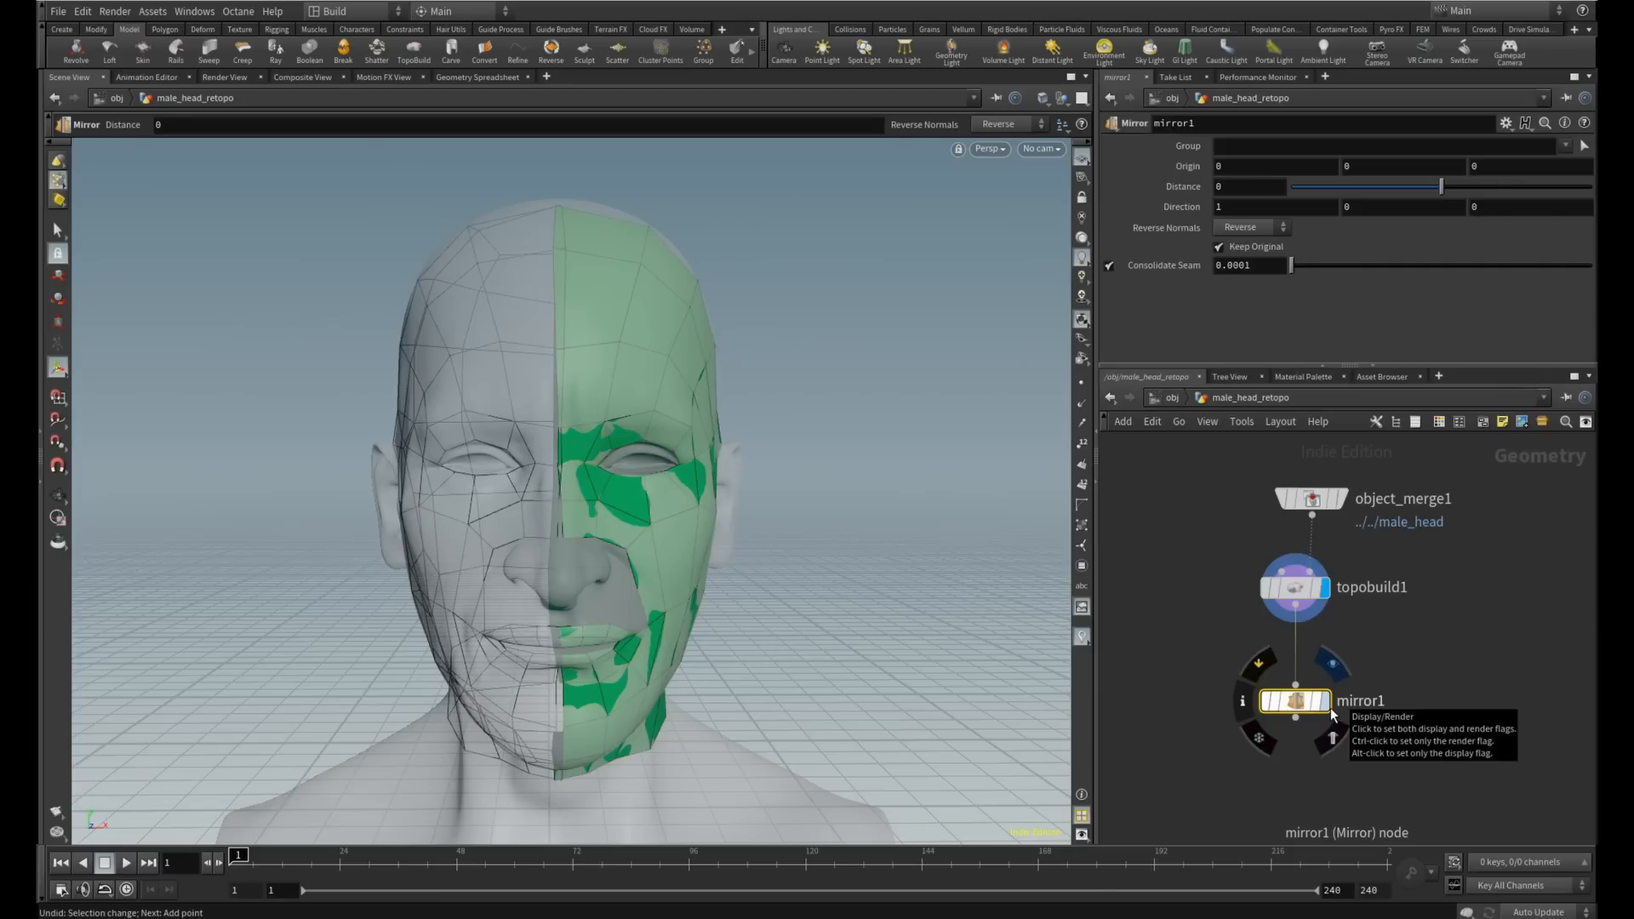
pyautogui.click(1278, 700)
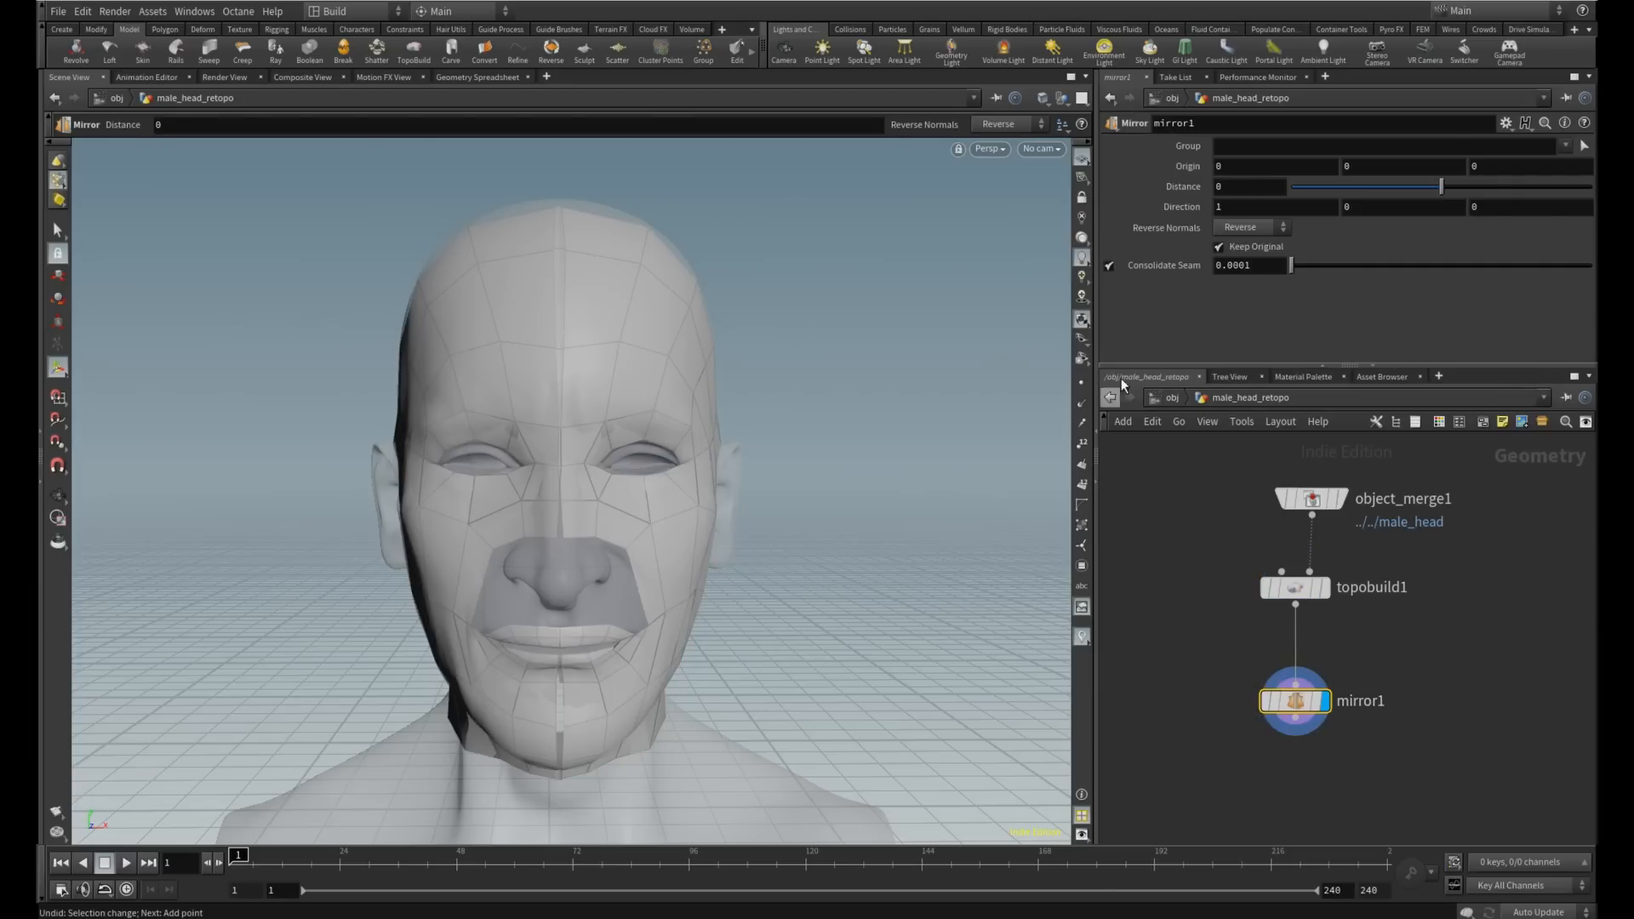
pyautogui.moveTo(1290, 266); pyautogui.dragTo(1316, 266)
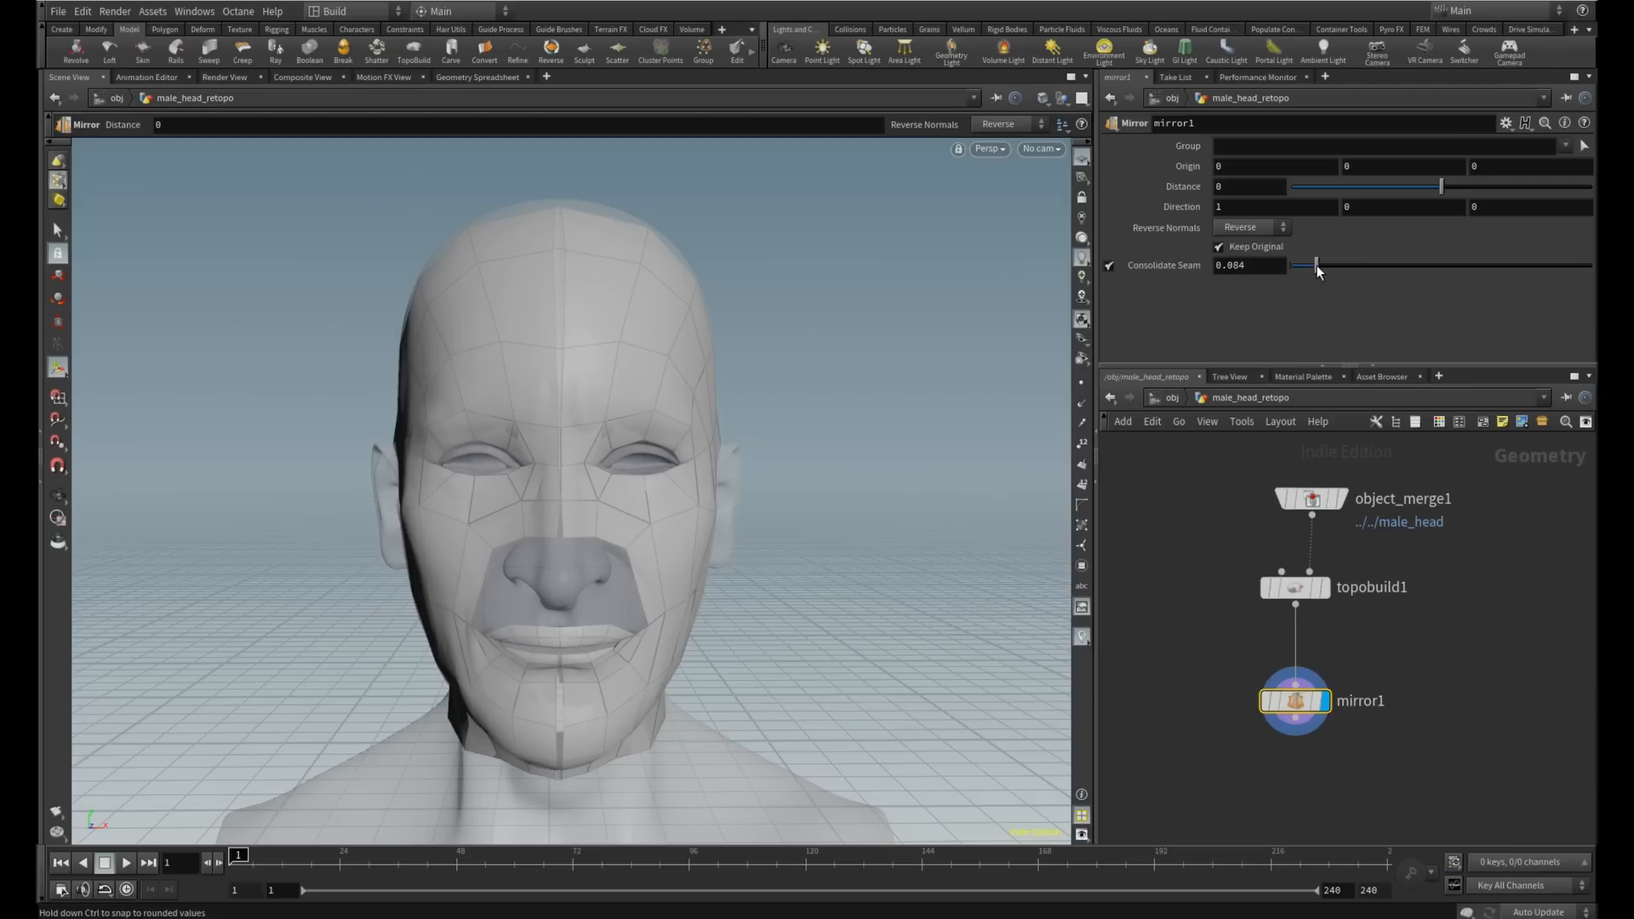
pyautogui.moveTo(1310, 267); pyautogui.dragTo(1324, 267)
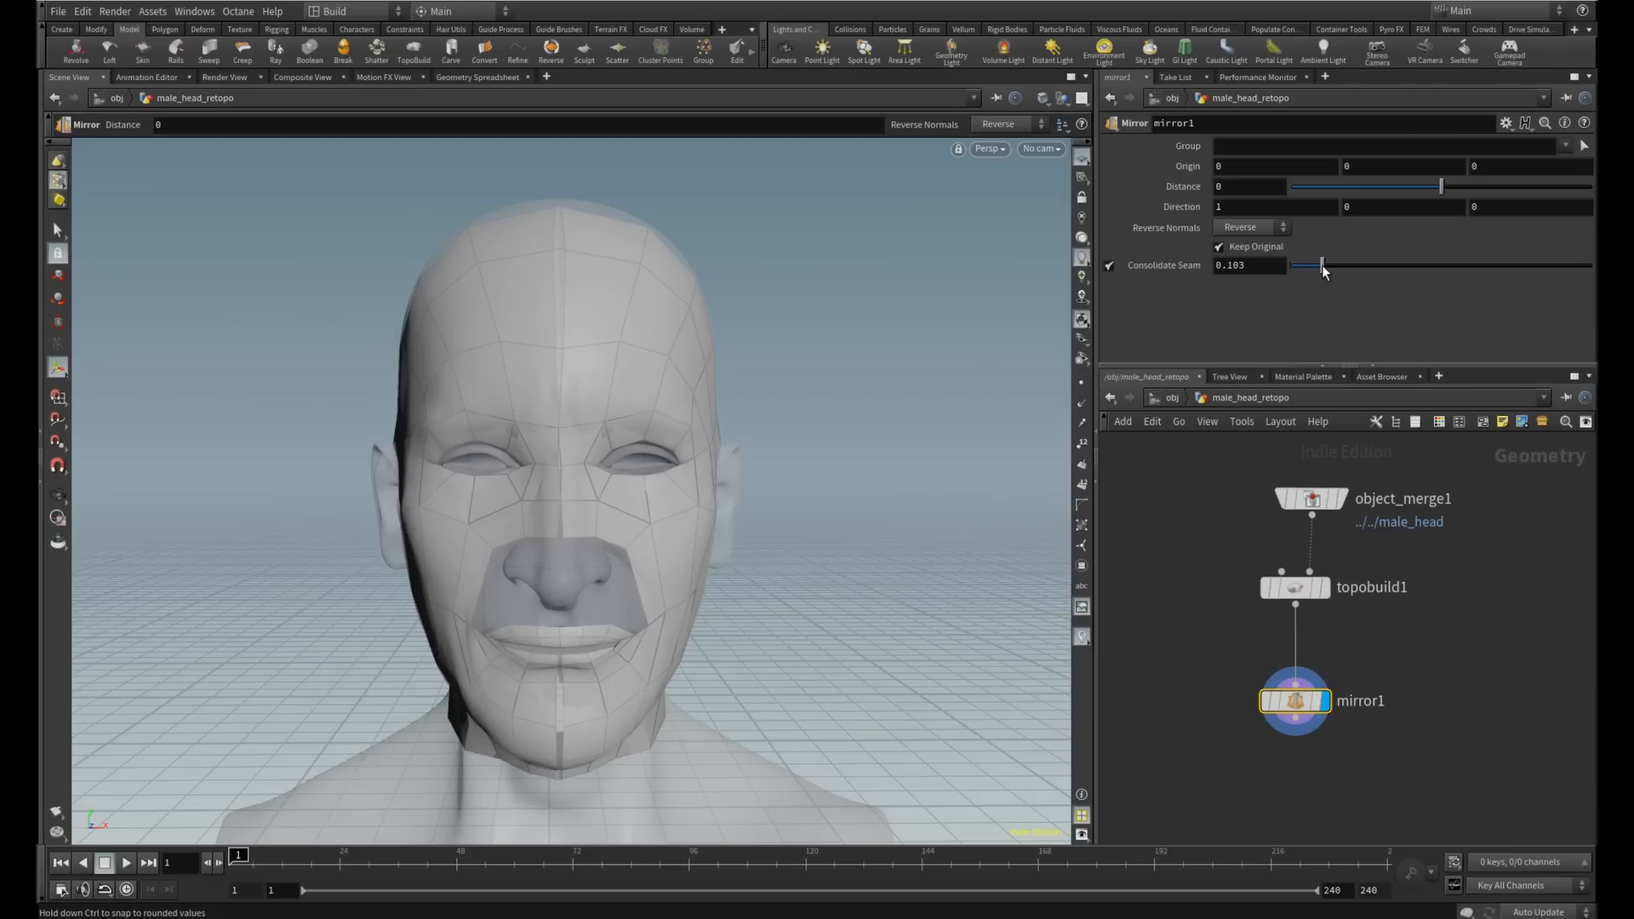
pyautogui.moveTo(1326, 266); pyautogui.dragTo(1321, 265)
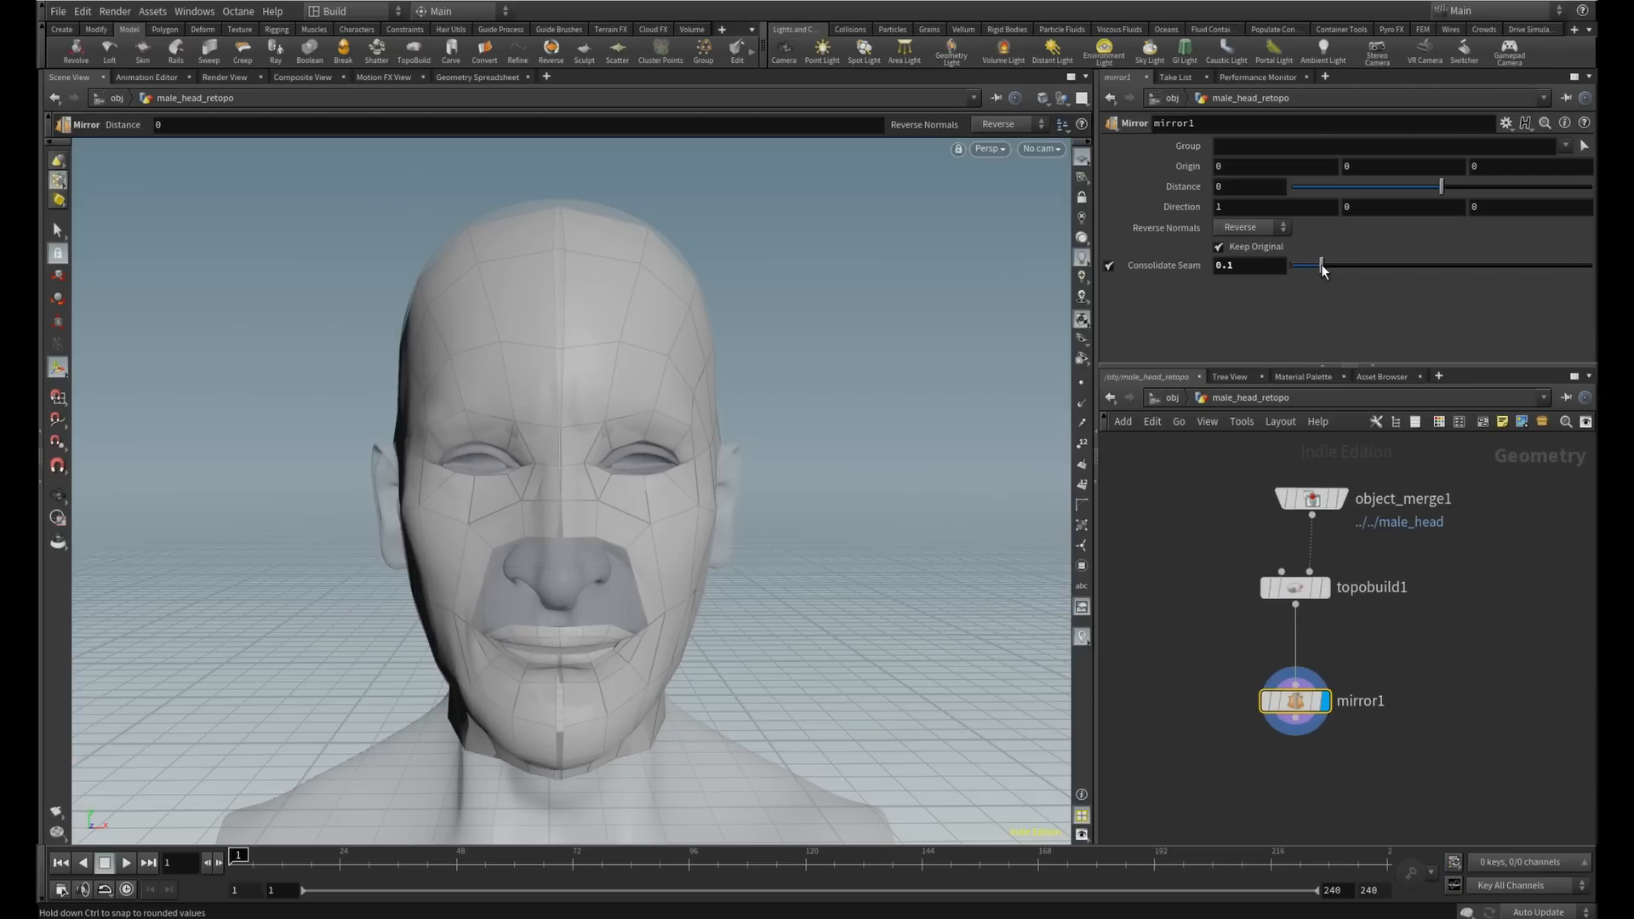
# Reselect the TopoBuild node to continue editing the retopology
pyautogui.click(1295, 587)
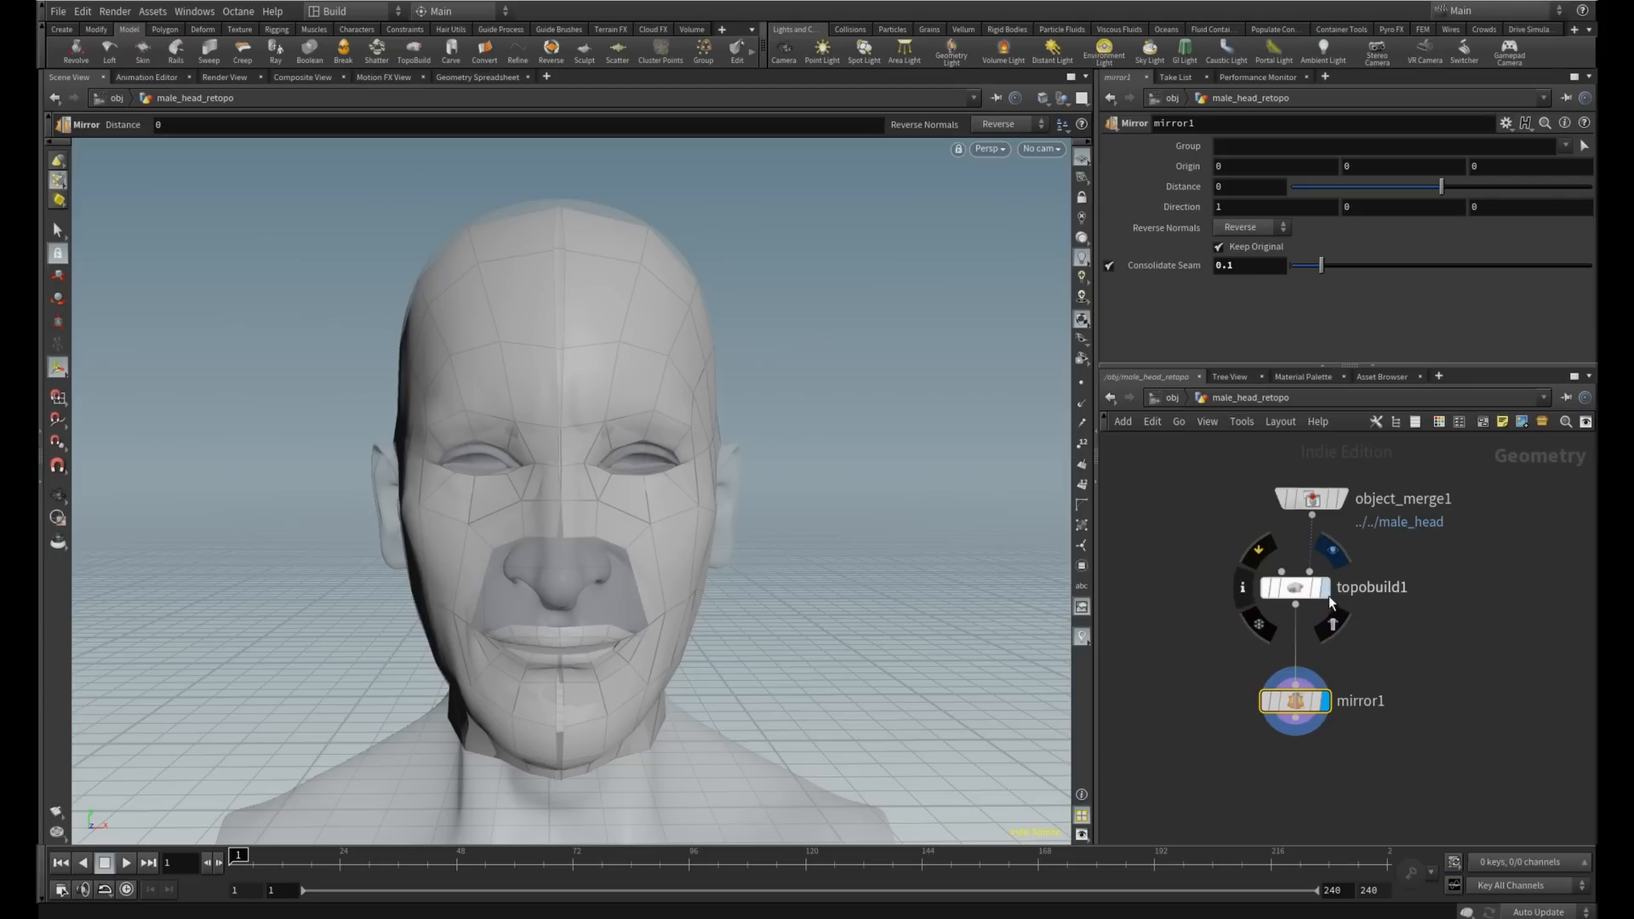
pyautogui.click(1294, 587)
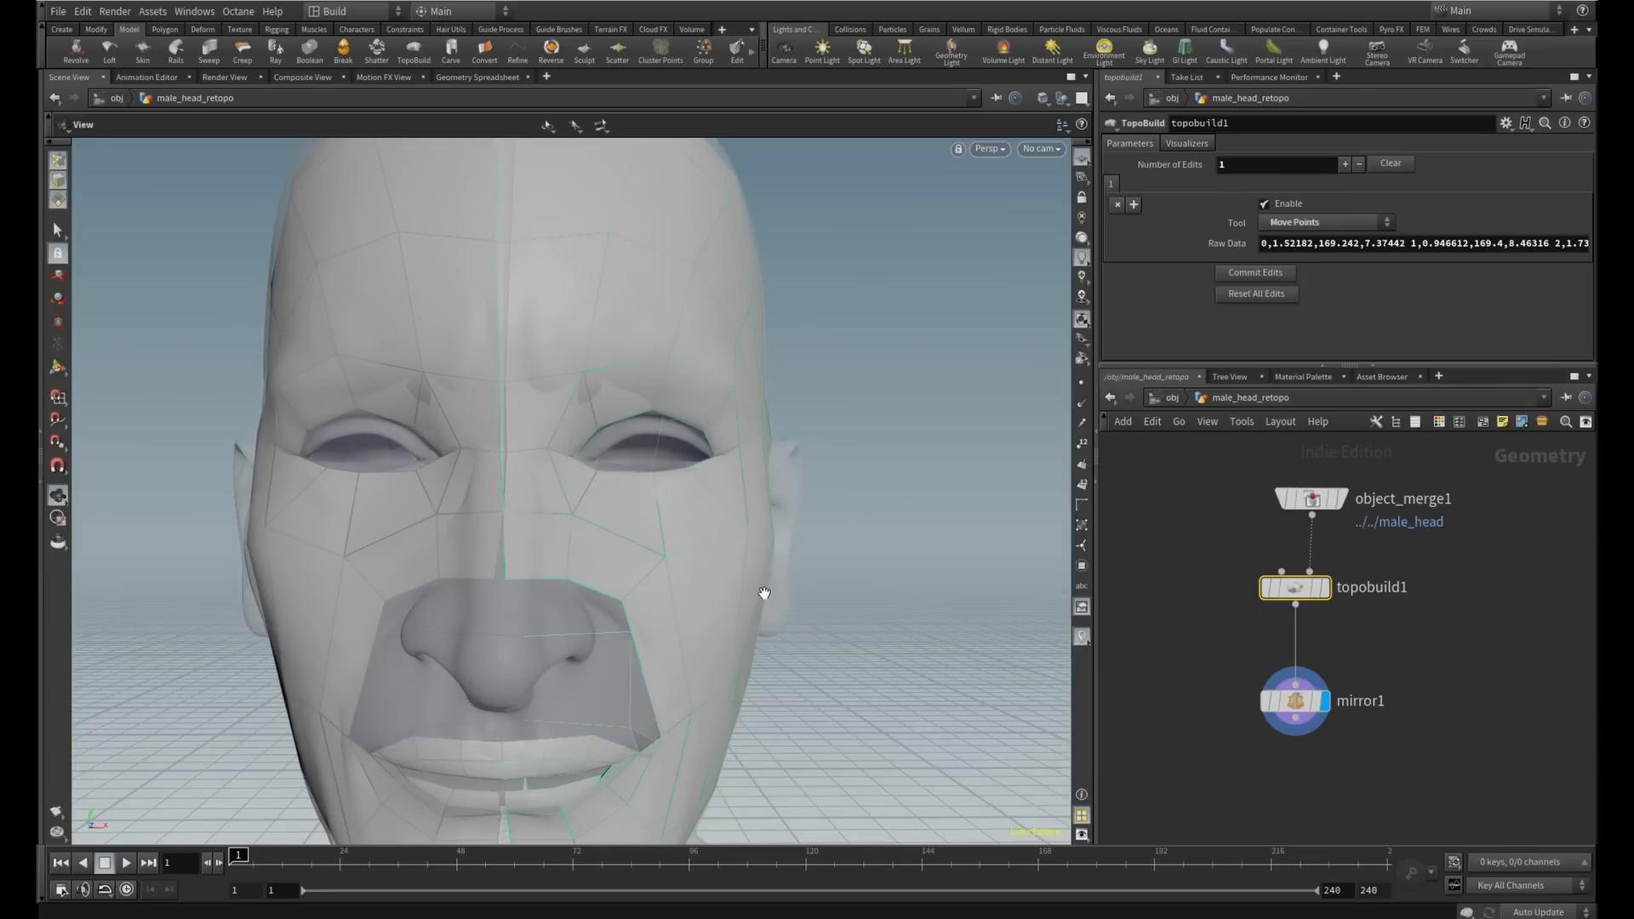
# Extend the retopo quads over forehead, side of head and neck, then orbit to the side
pyautogui.click(414, 53)
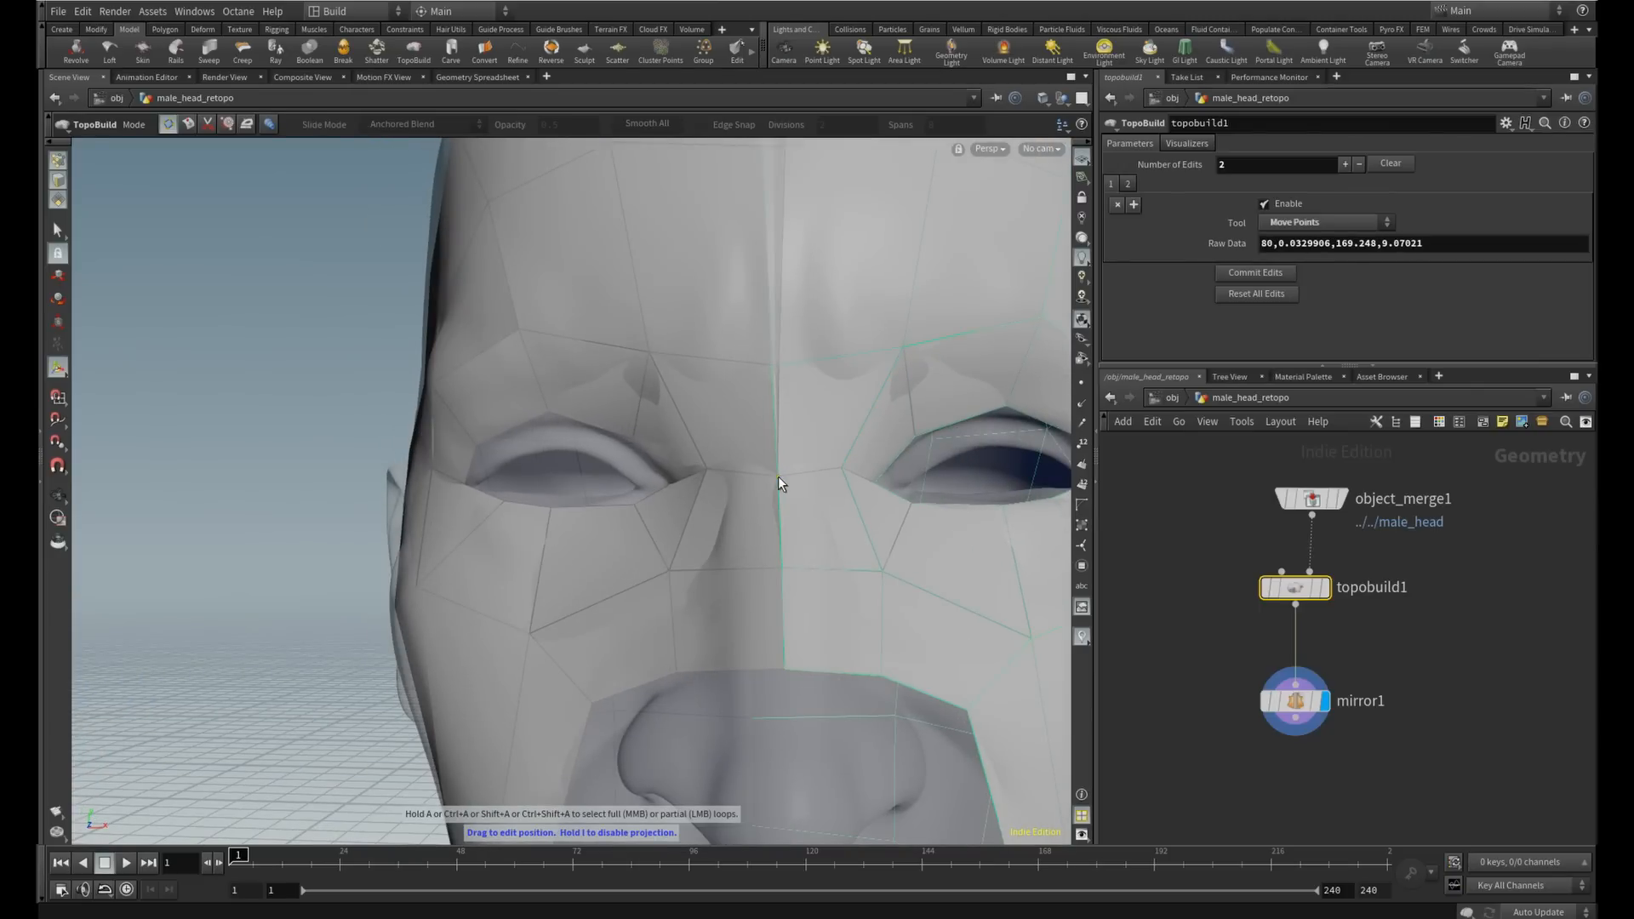
pyautogui.click(834, 406)
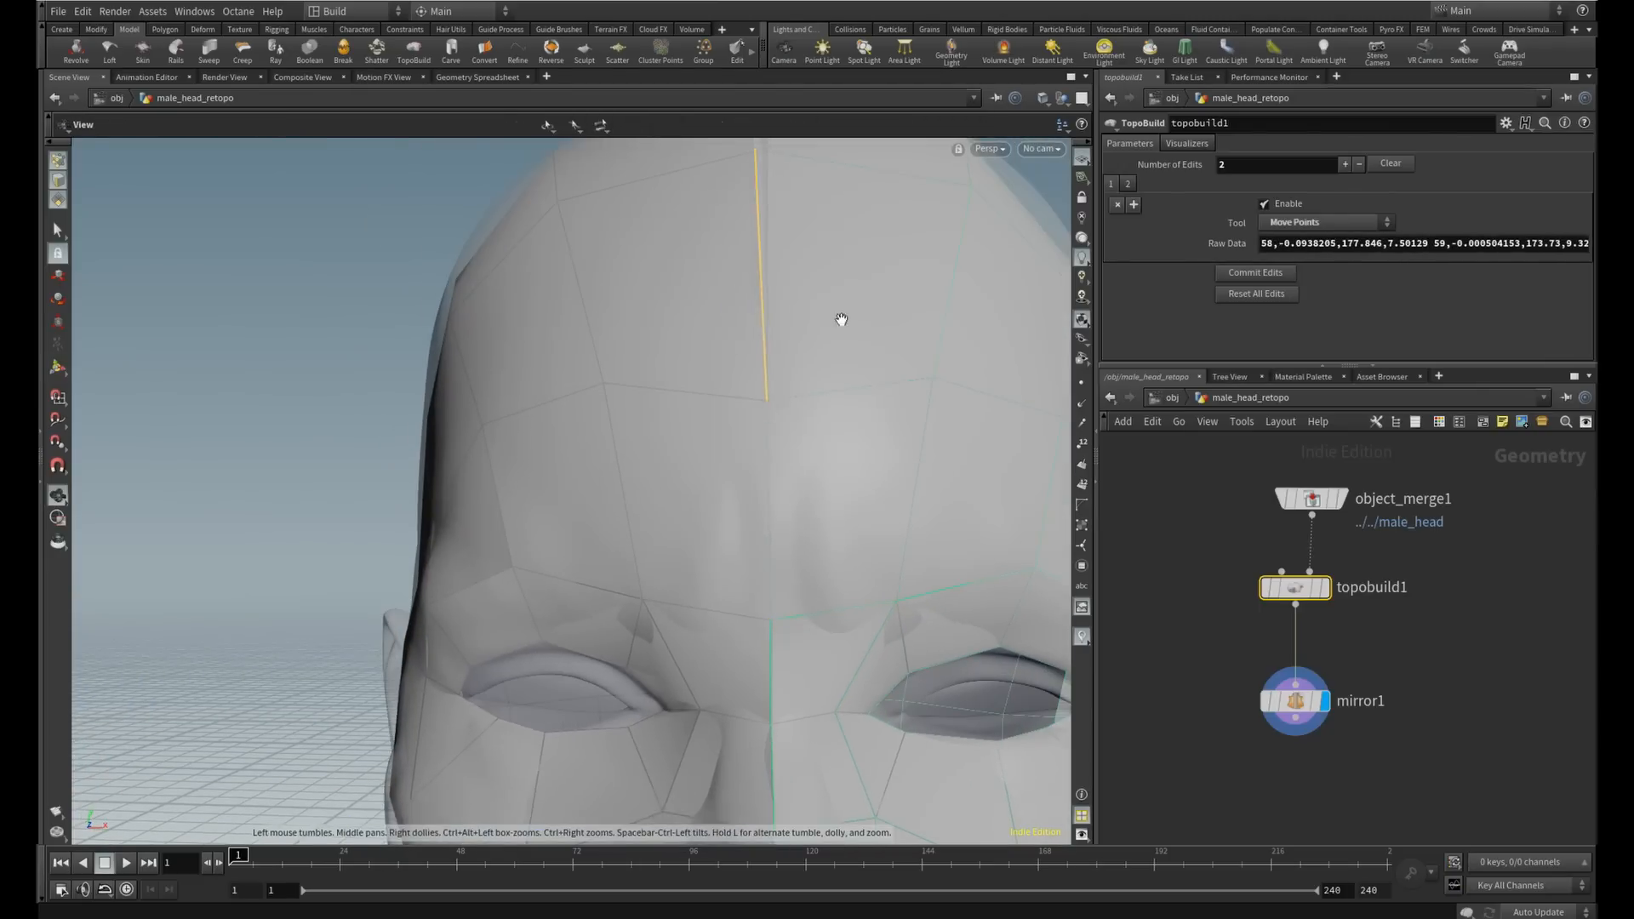
pyautogui.moveTo(841, 320); pyautogui.dragTo(788, 448)
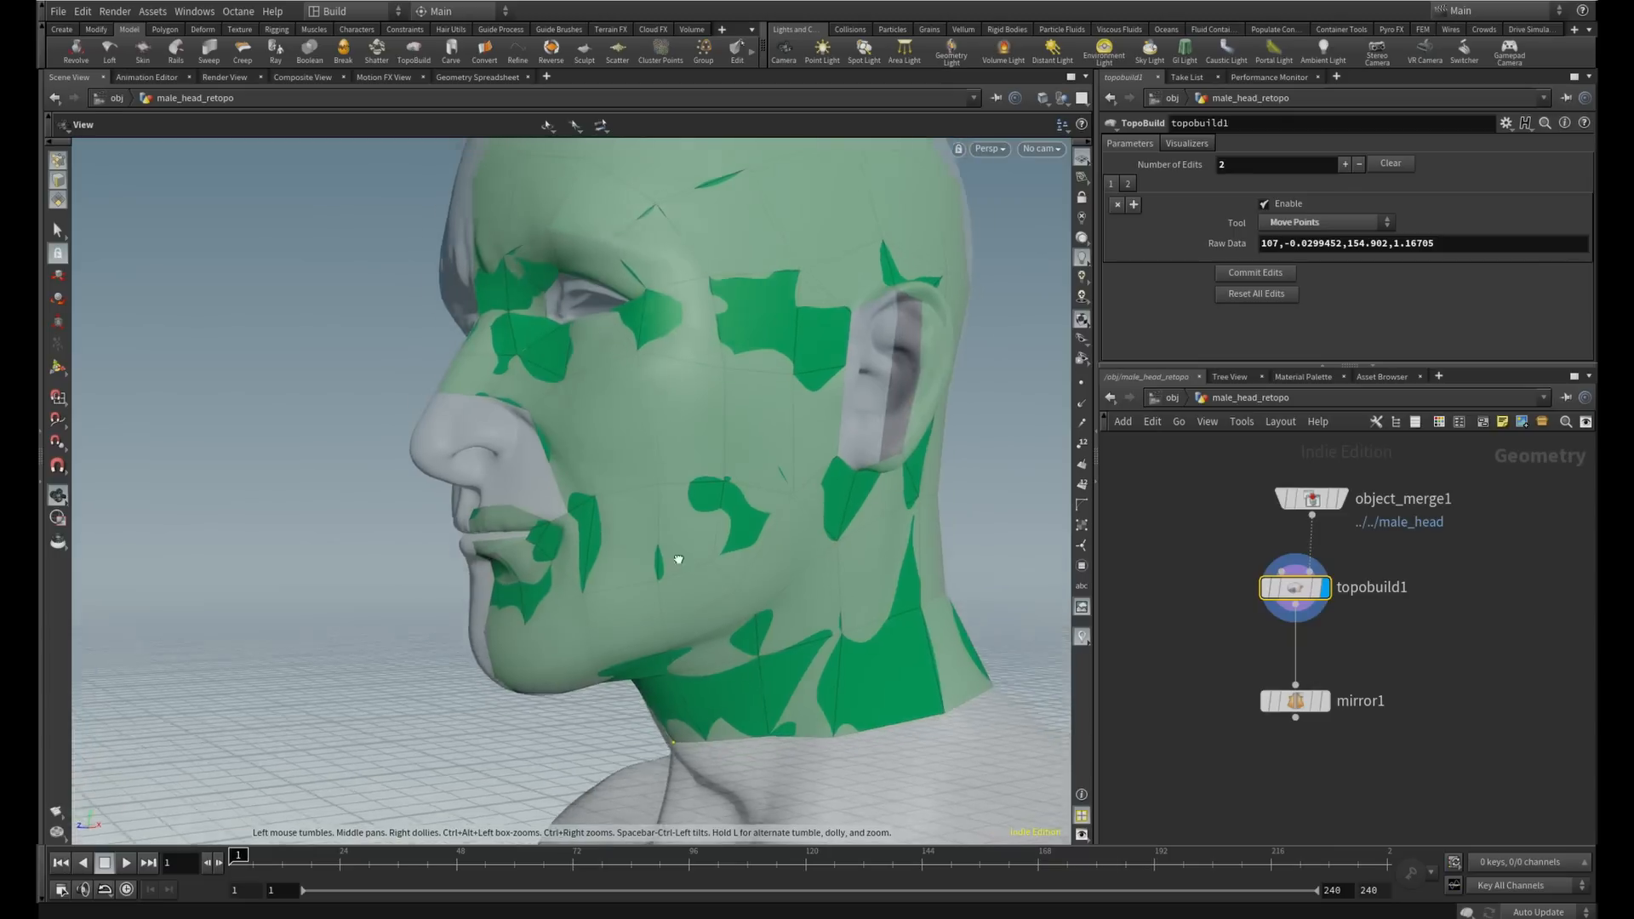
# Bring the view back to the front of the face and re-enter TopoBuild editing
pyautogui.moveTo(677, 552); pyautogui.dragTo(735, 551)
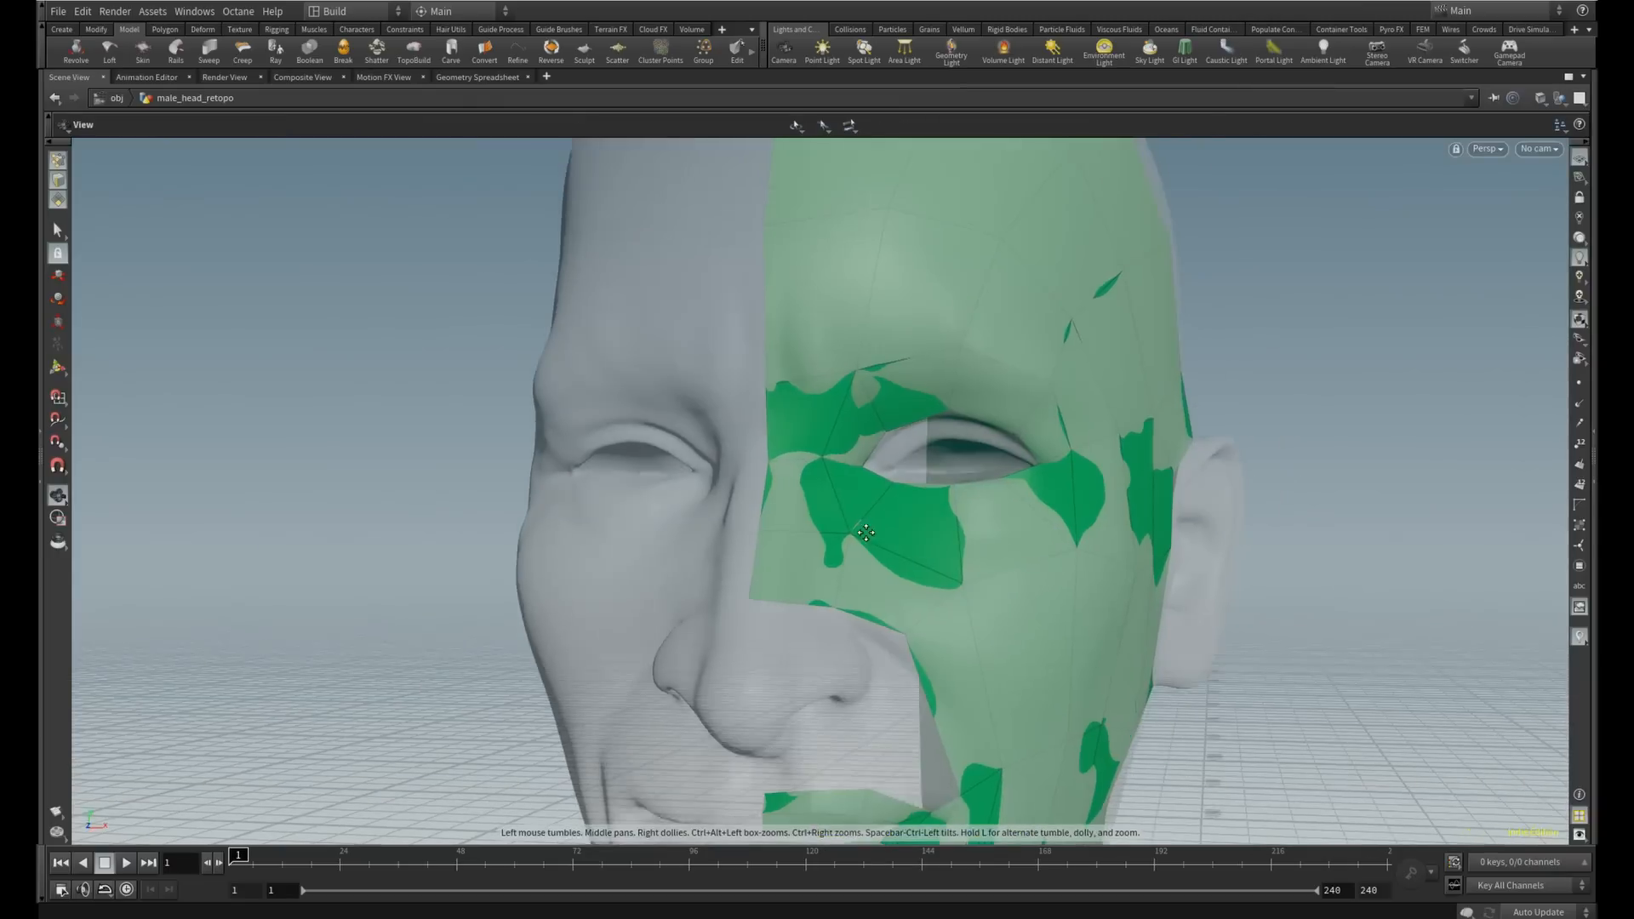
pyautogui.click(413, 53)
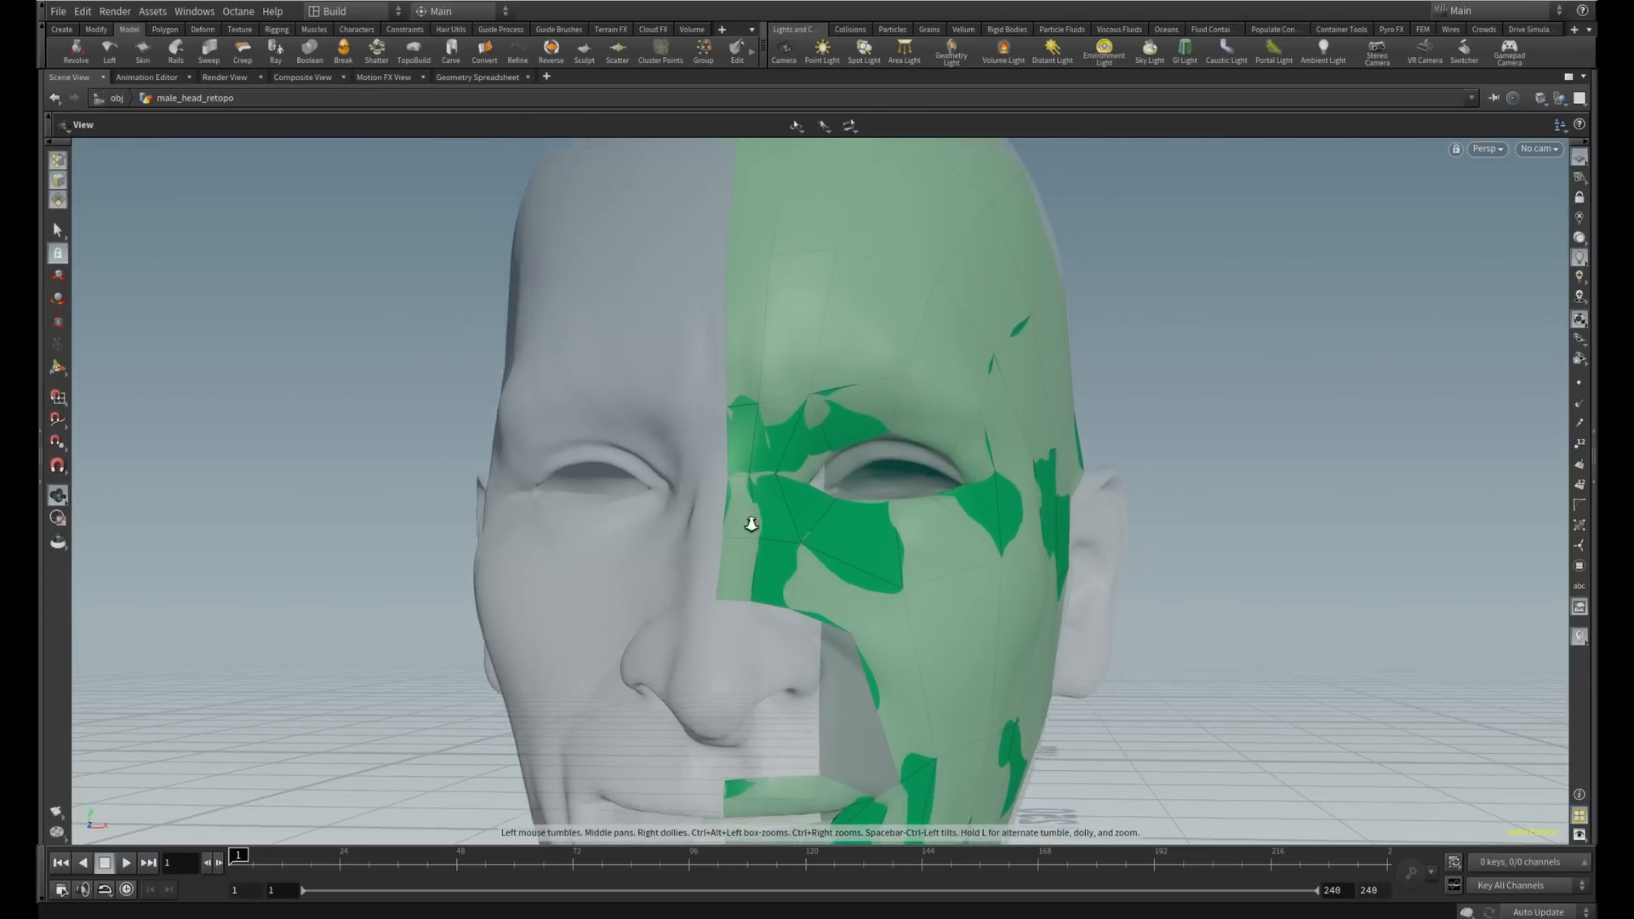
pyautogui.moveTo(751, 522); pyautogui.dragTo(864, 444)
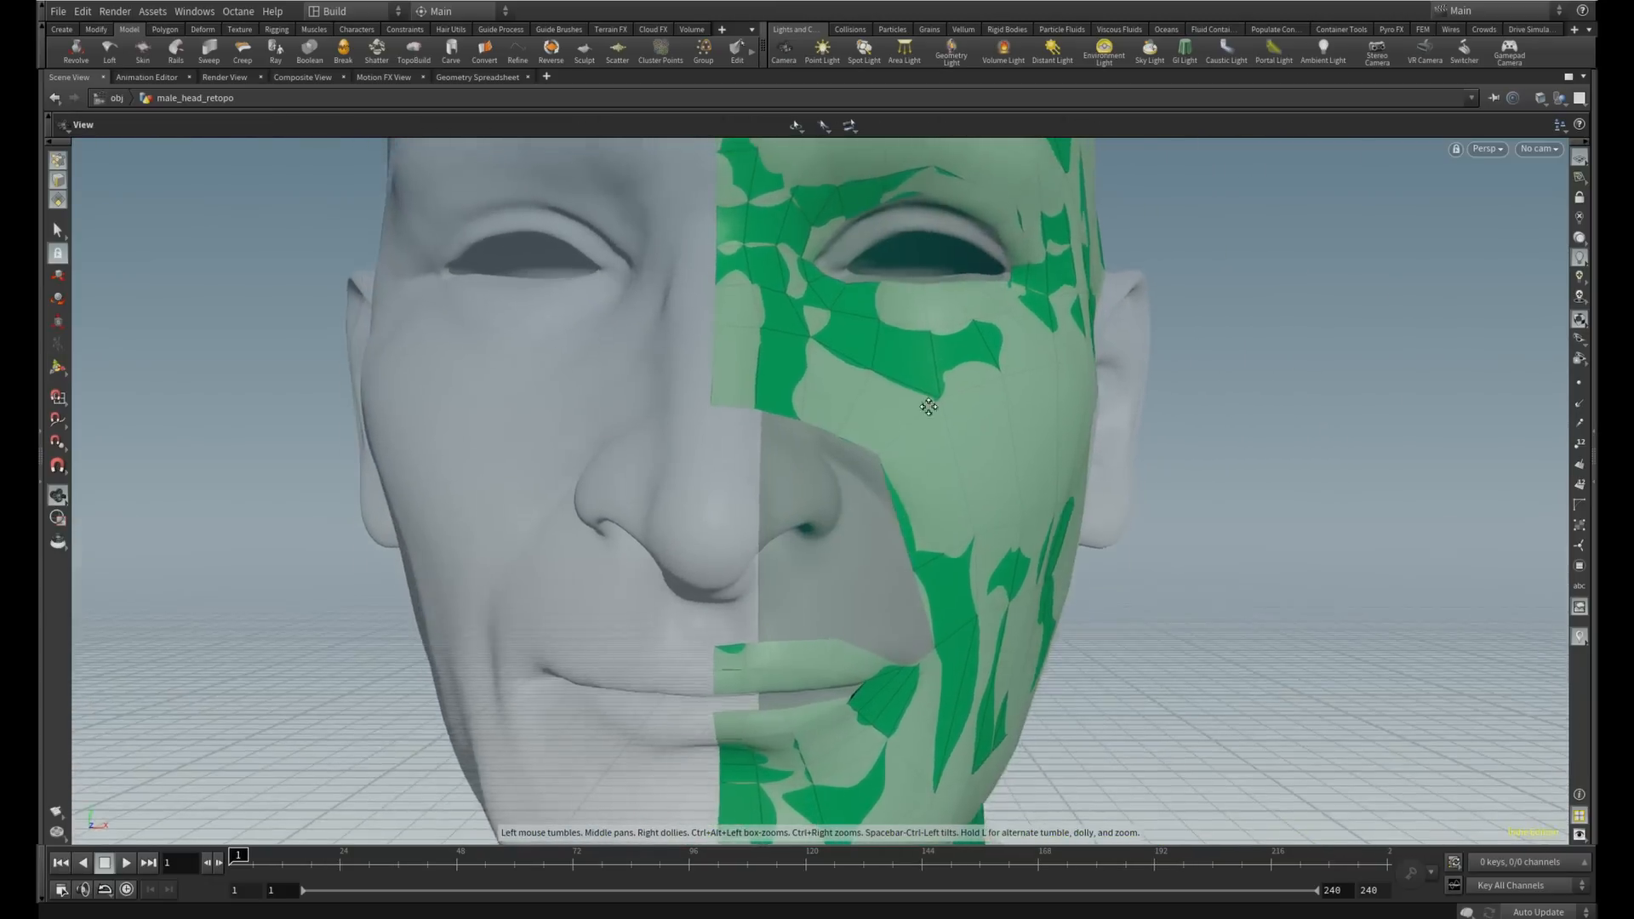
pyautogui.click(412, 46)
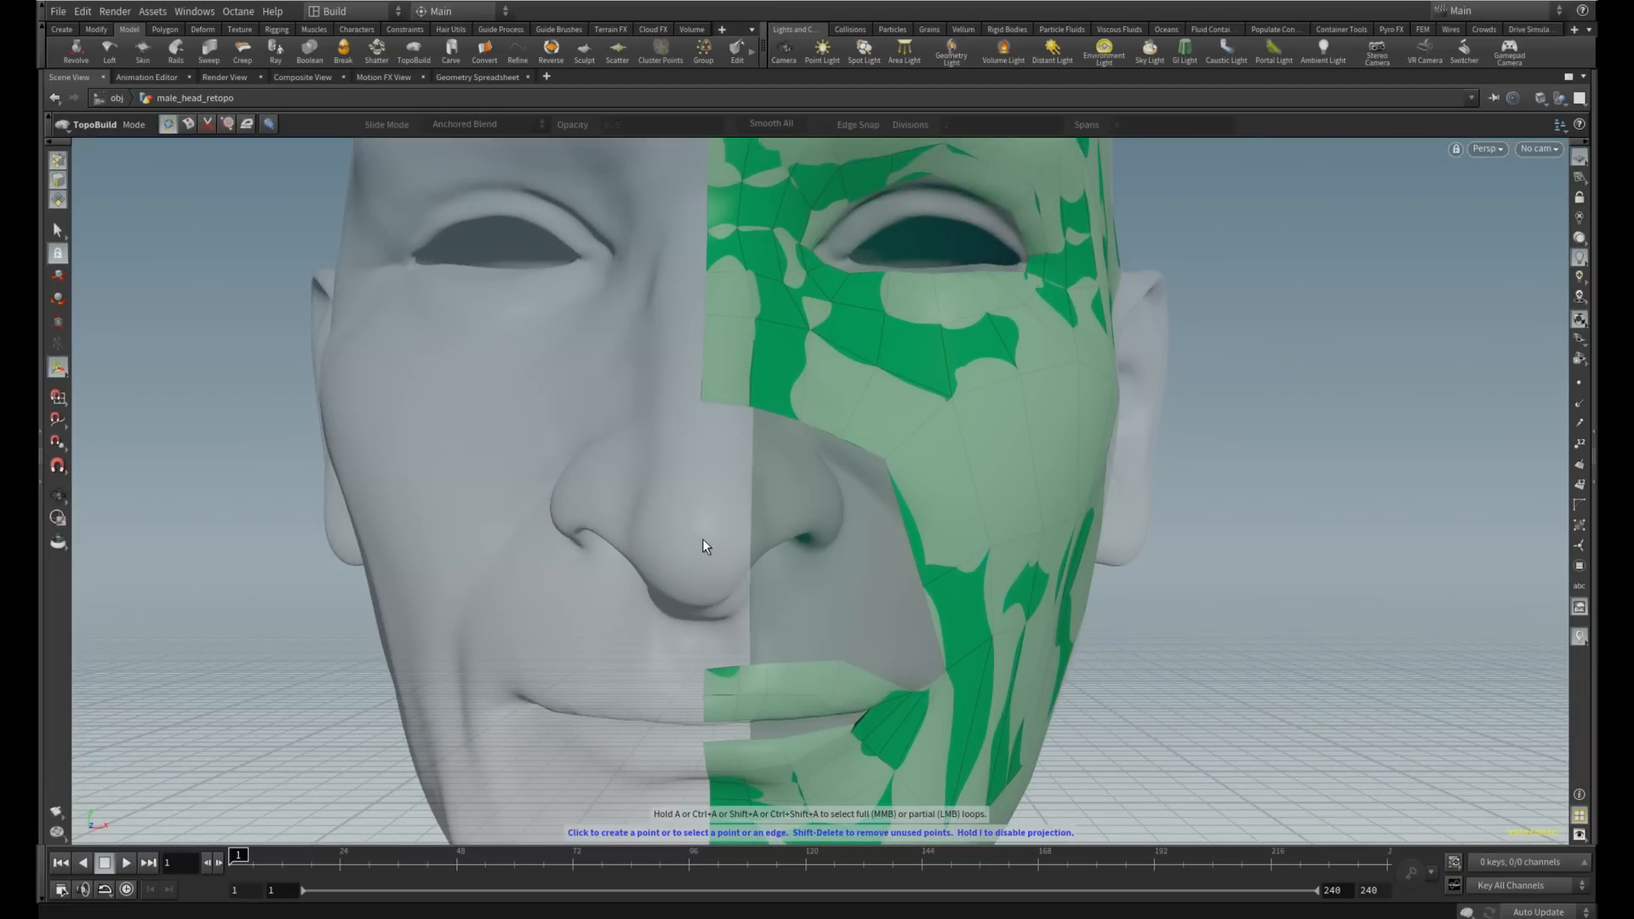
# Place points along the nose and nostril and reshape the nostril patch onto the surface
pyautogui.click(702, 537)
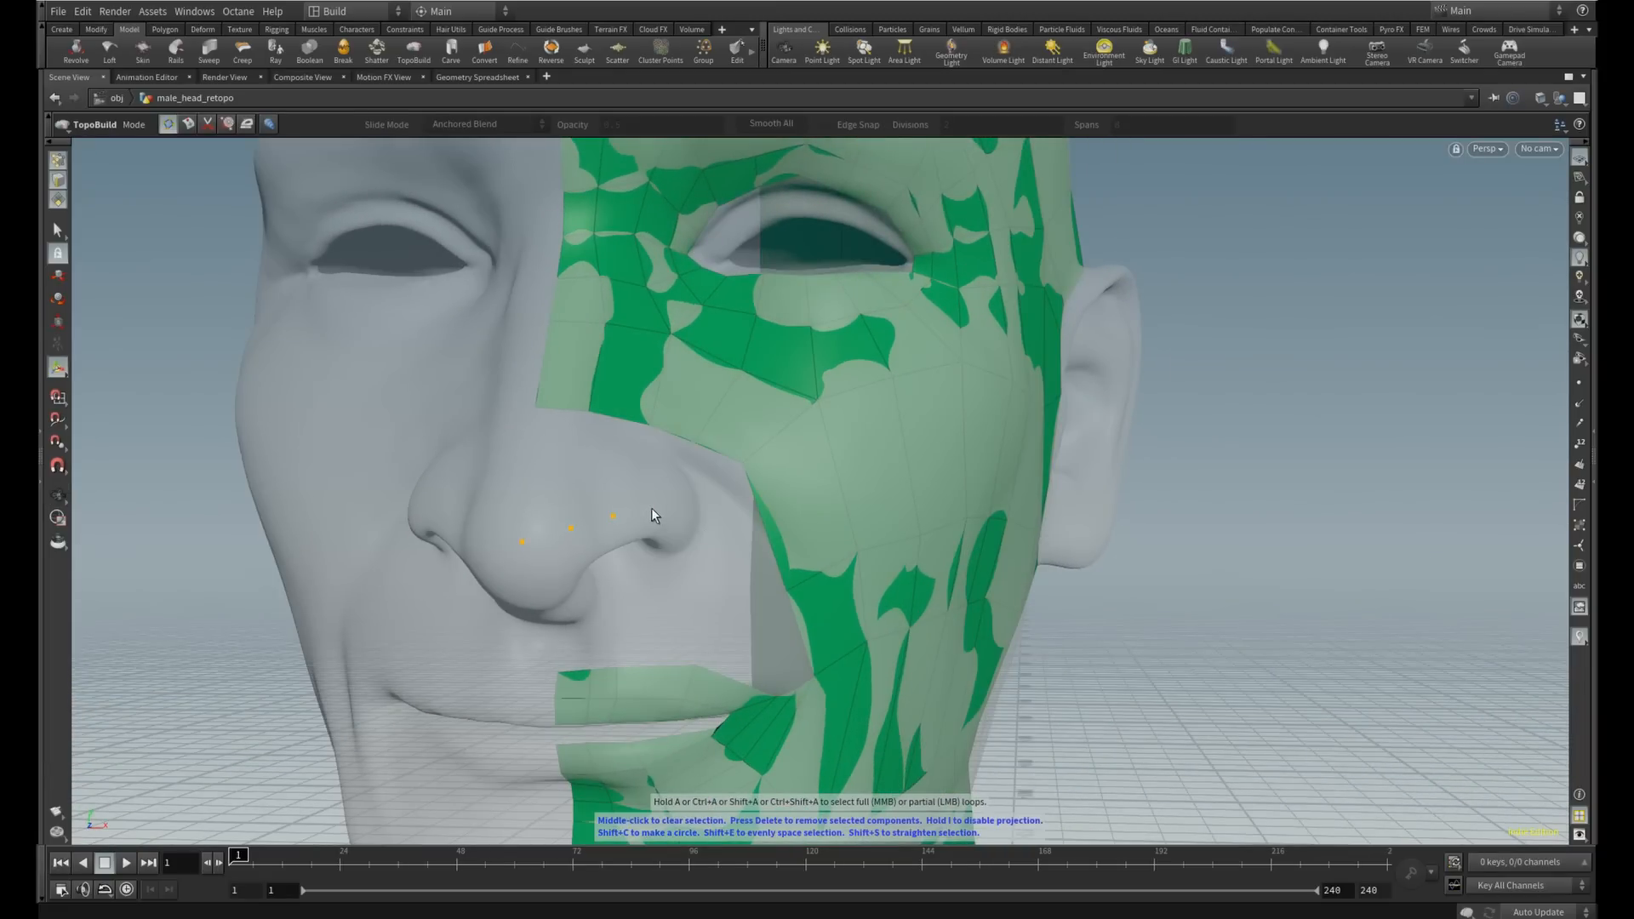
pyautogui.click(662, 551)
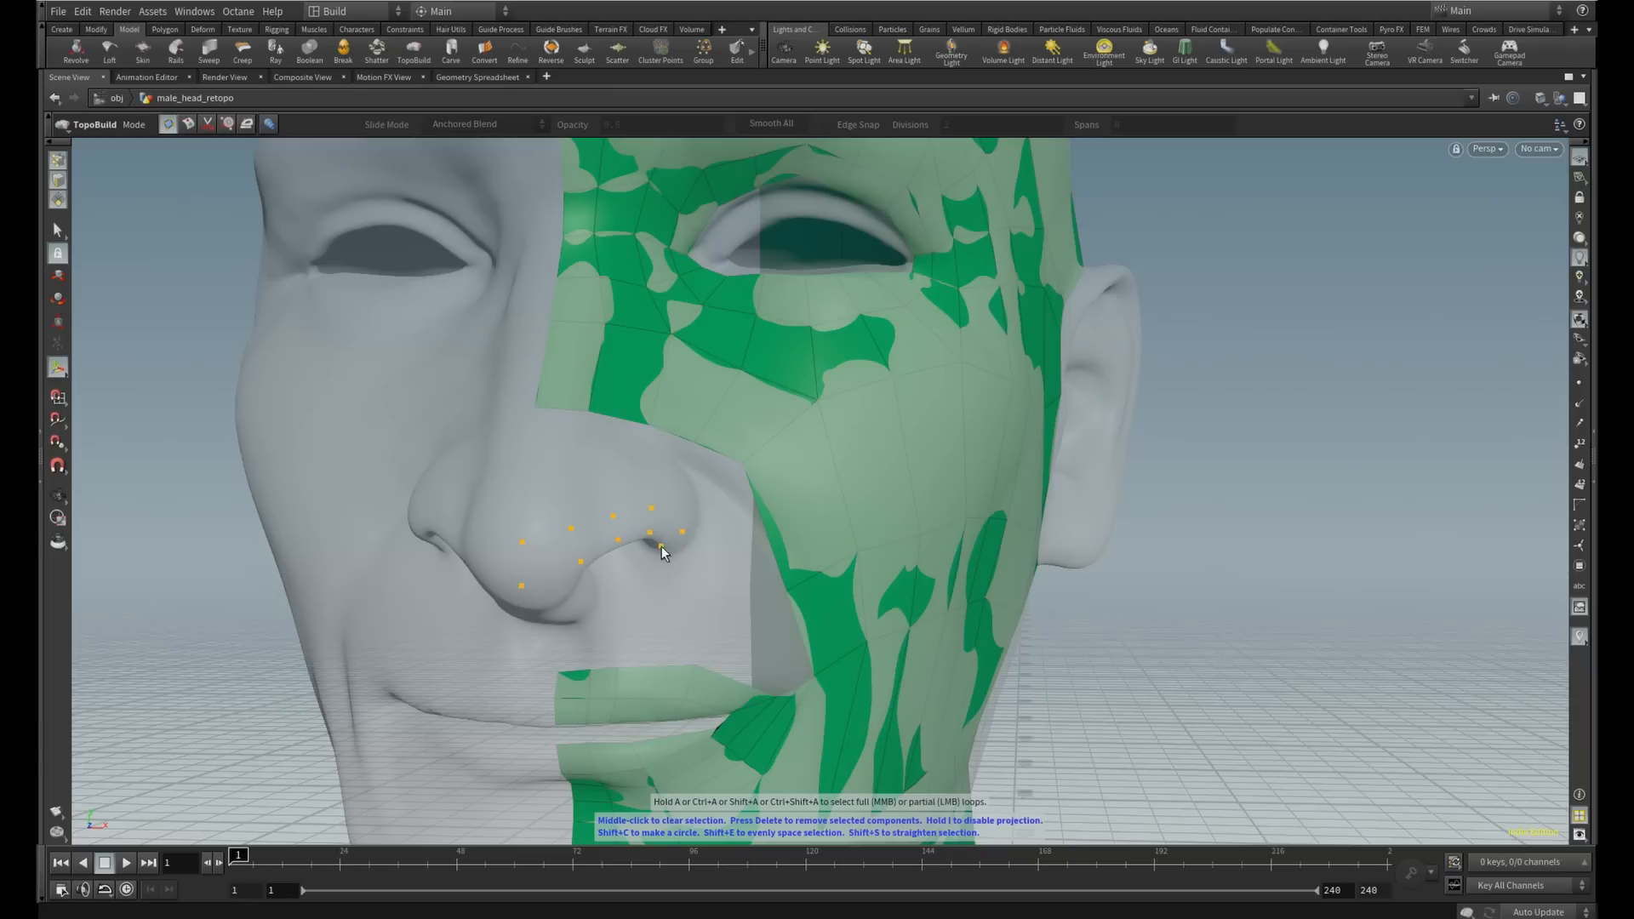
pyautogui.click(614, 536)
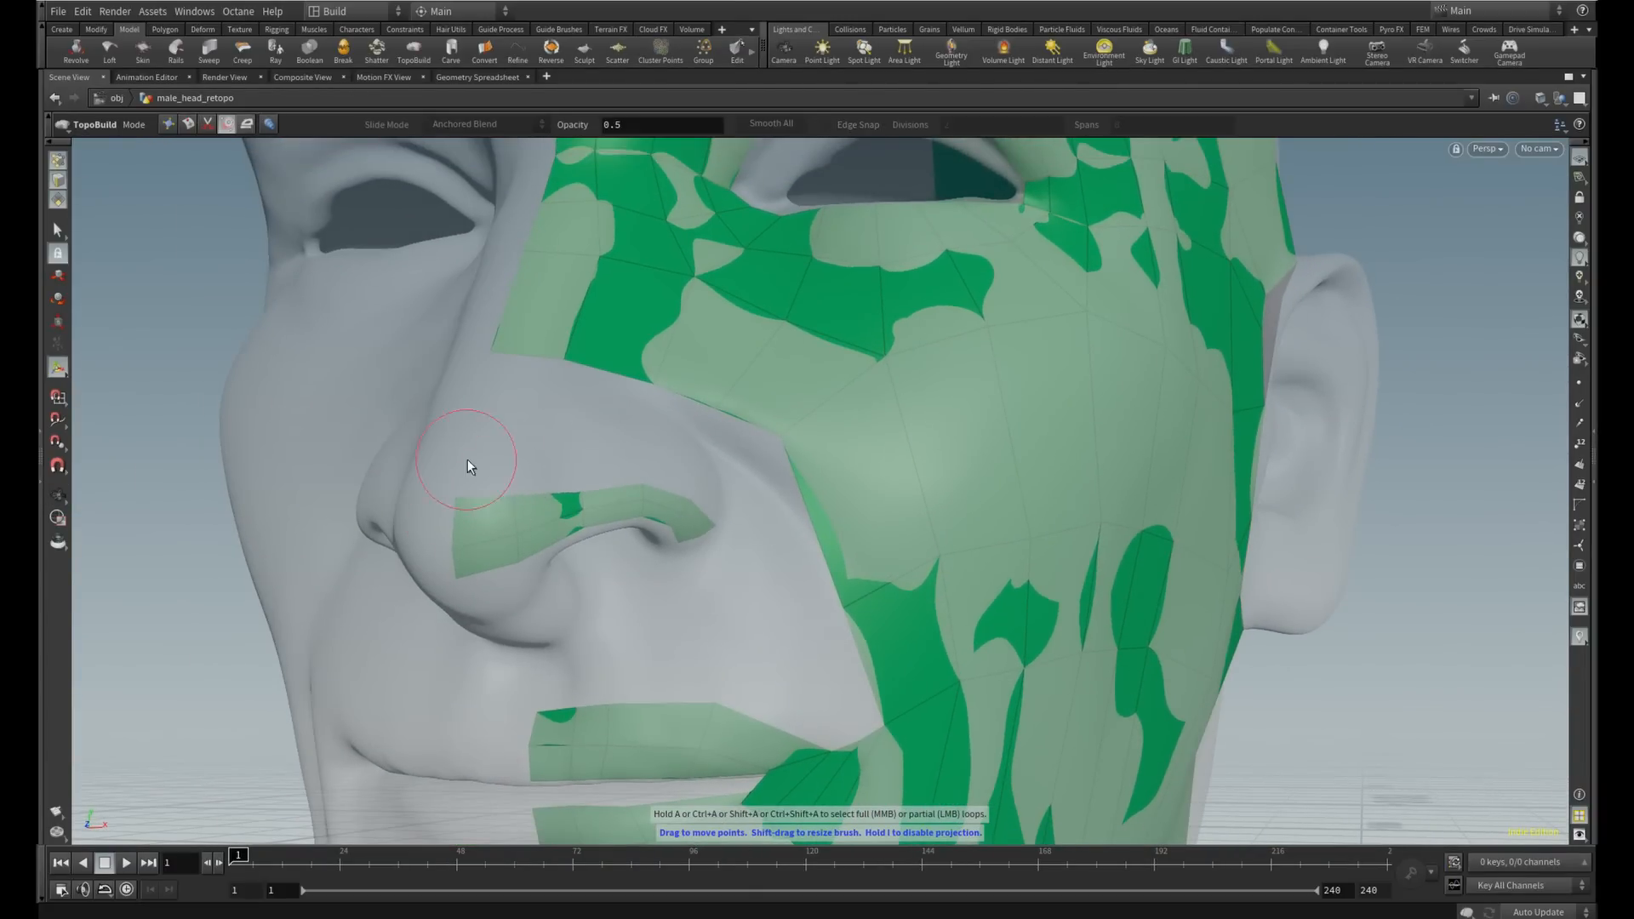
pyautogui.moveTo(468, 466); pyautogui.dragTo(703, 482)
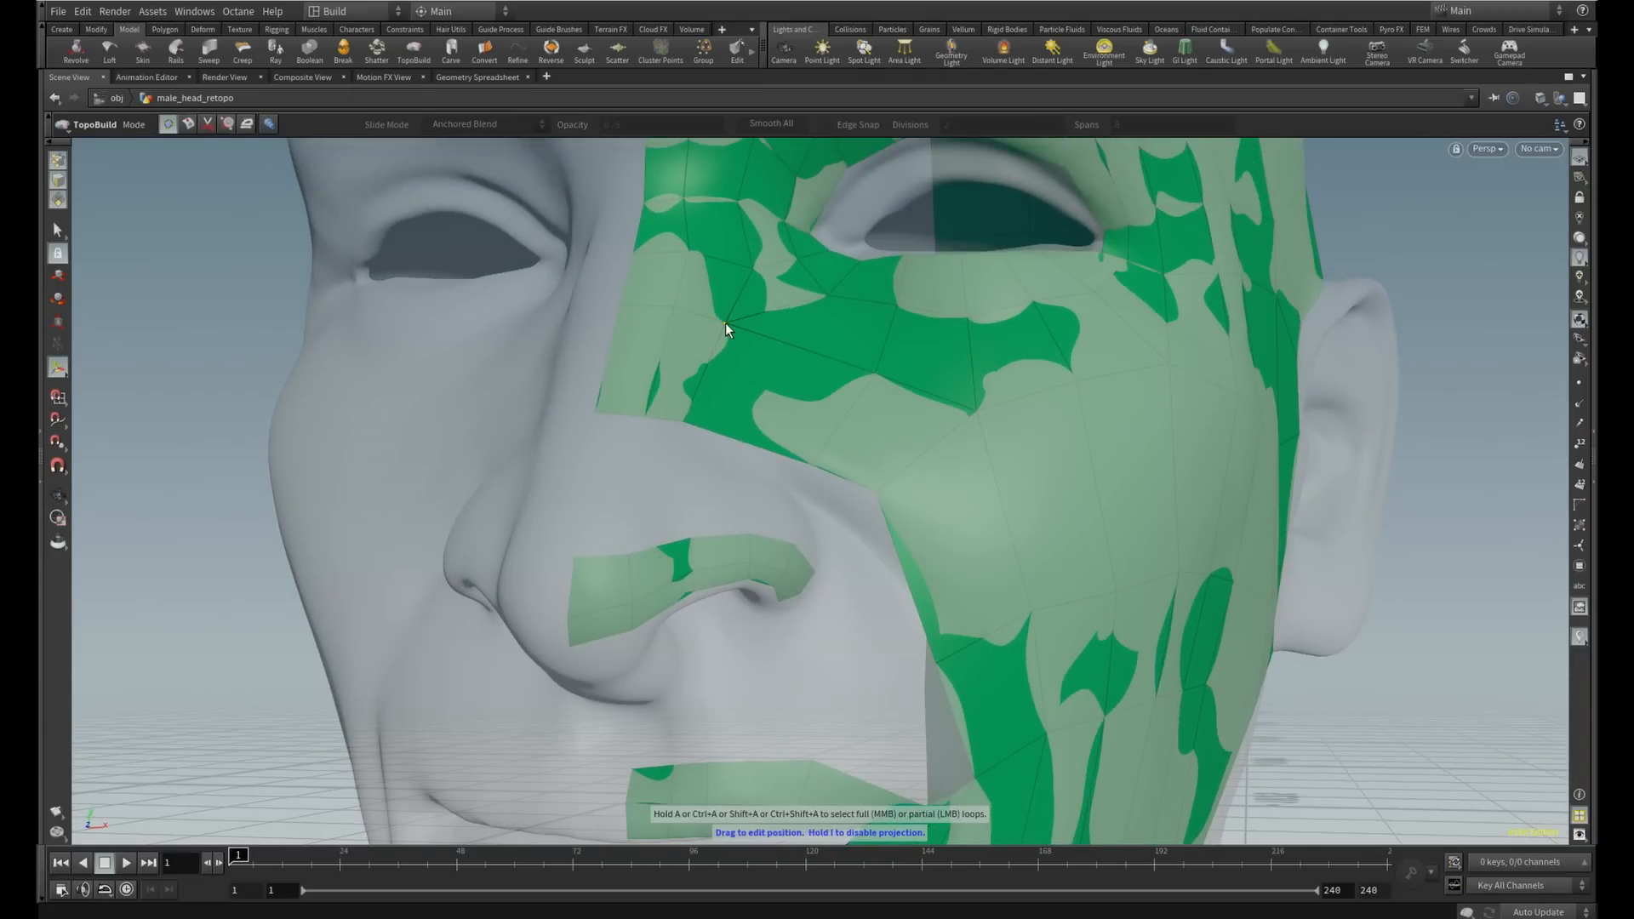
# Split a polygon beside the nose and fill the gap joining the nostril patch to the cheek
pyautogui.click(824, 313)
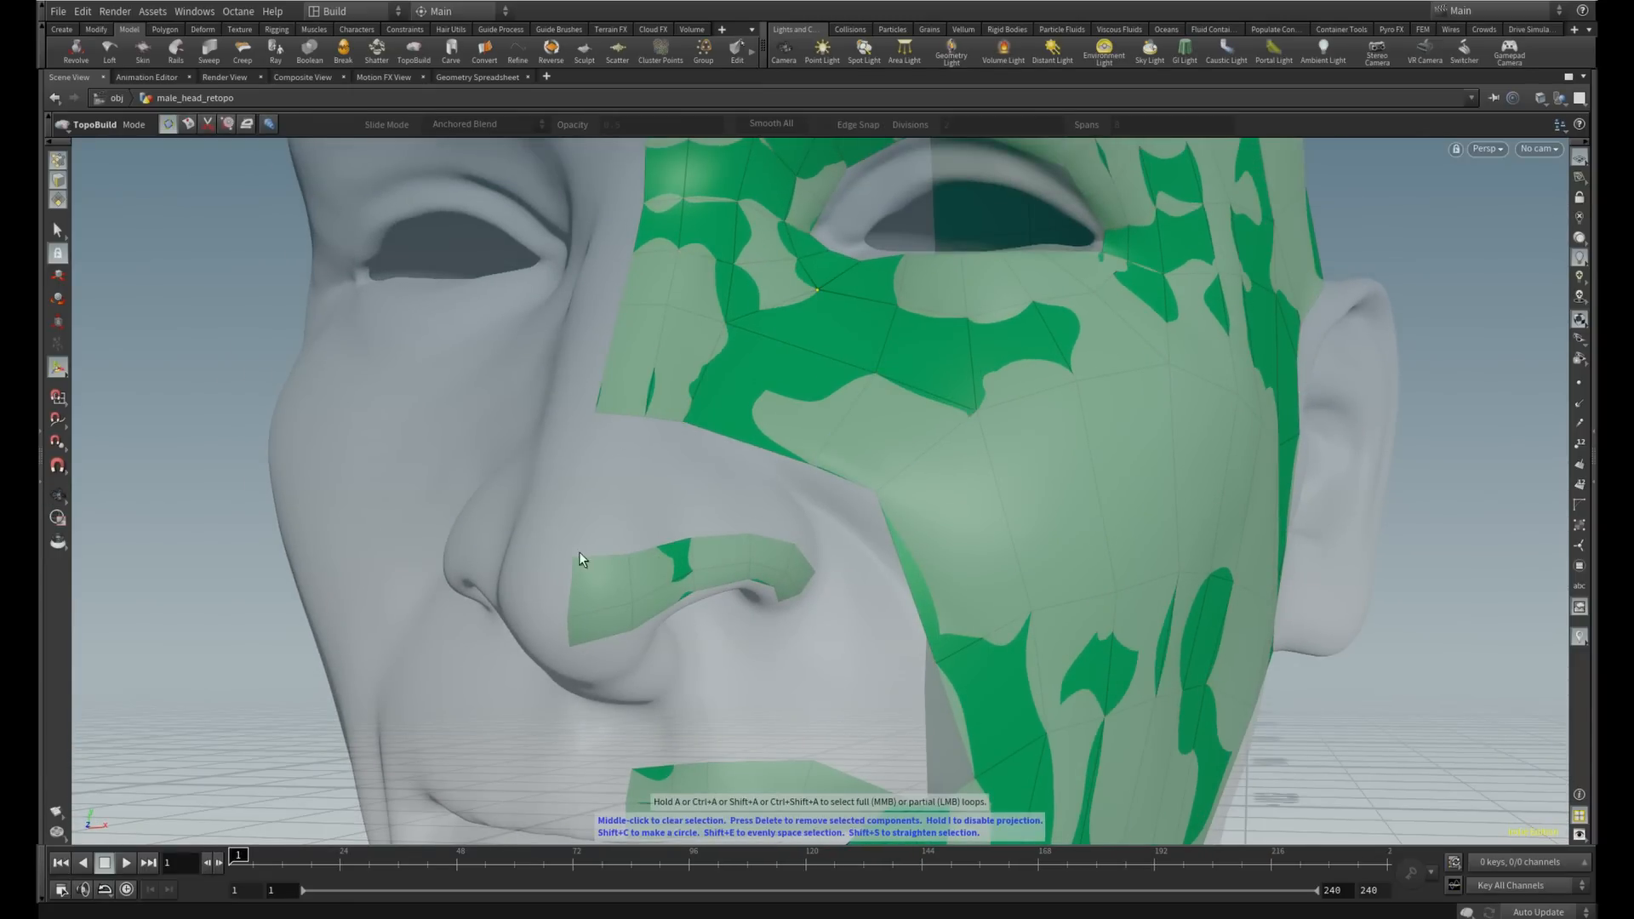
pyautogui.click(581, 558)
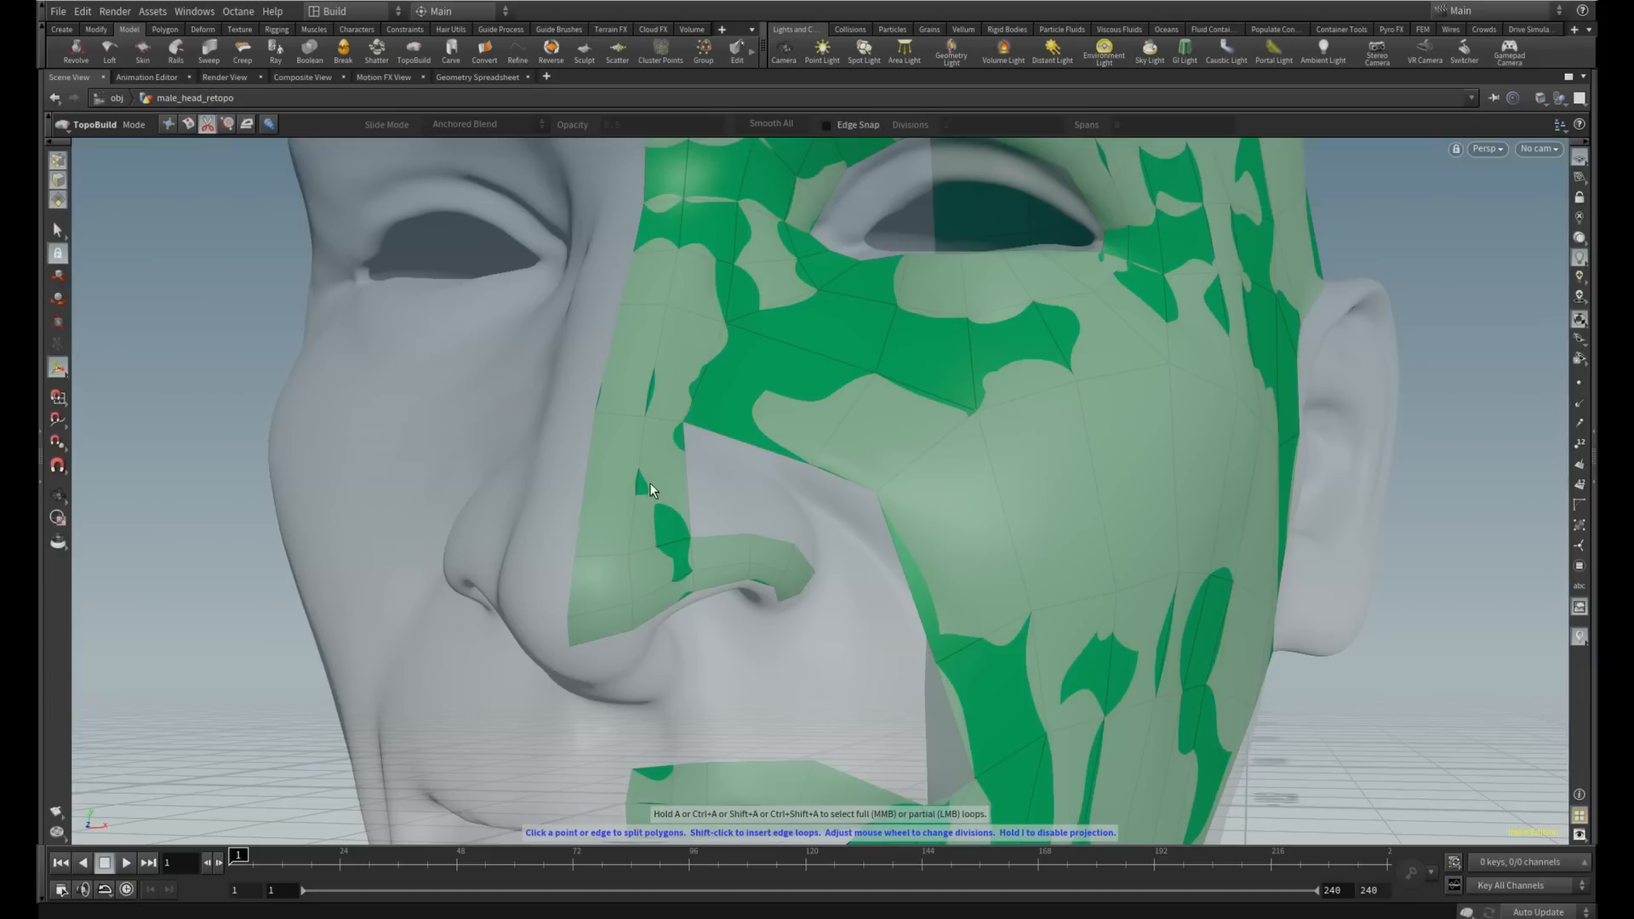
pyautogui.click(652, 490)
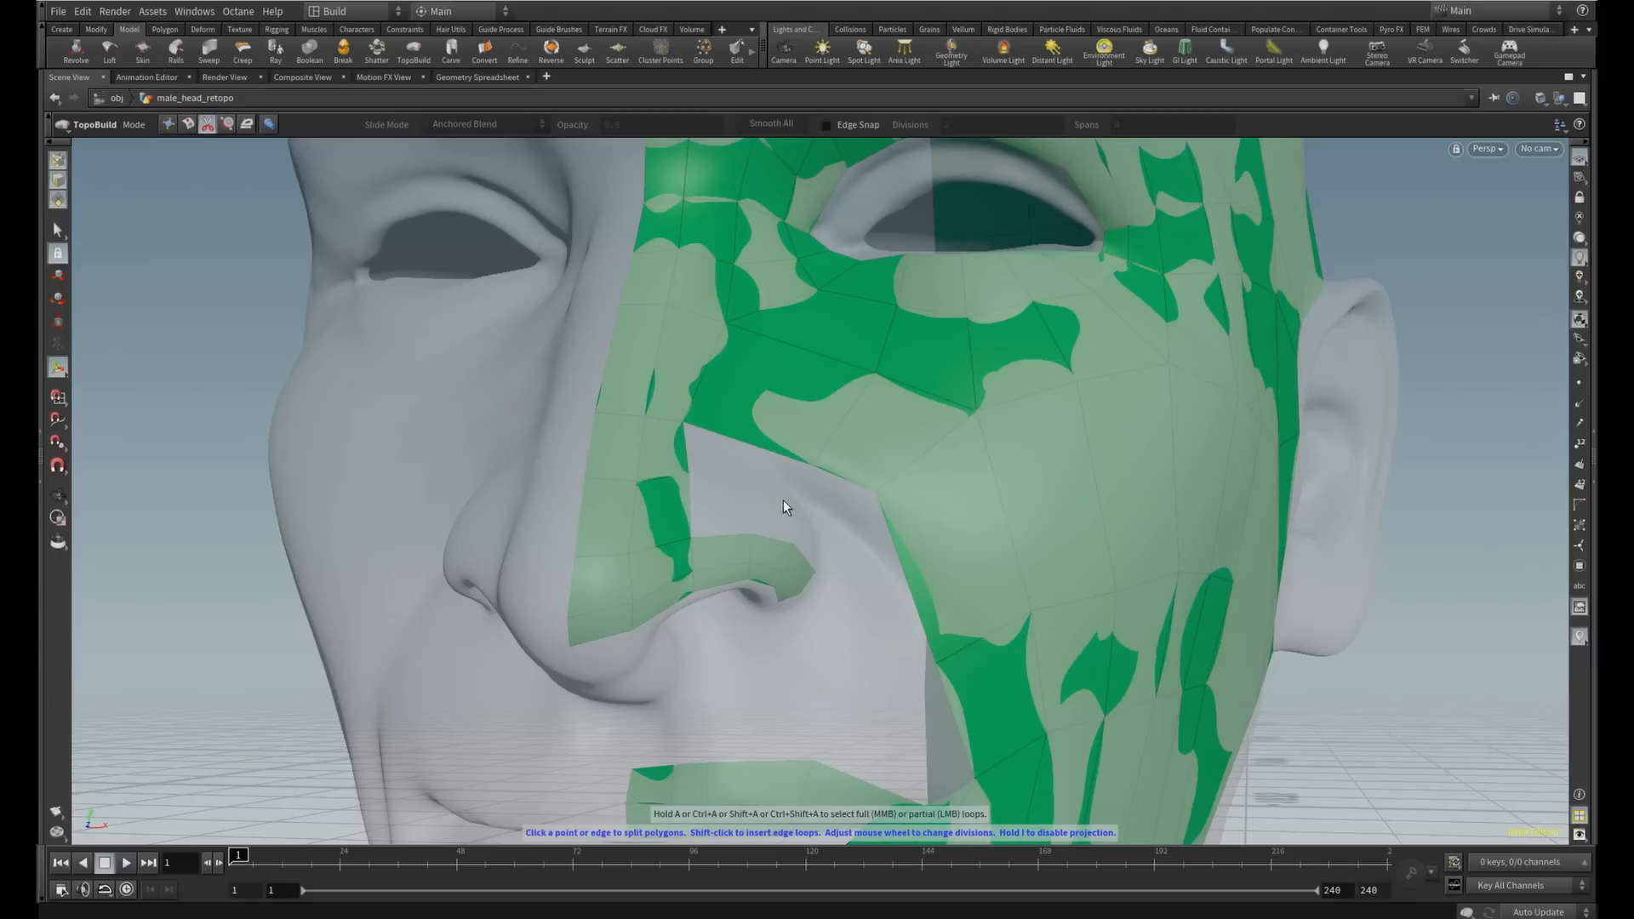
pyautogui.moveTo(784, 507); pyautogui.dragTo(585, 416)
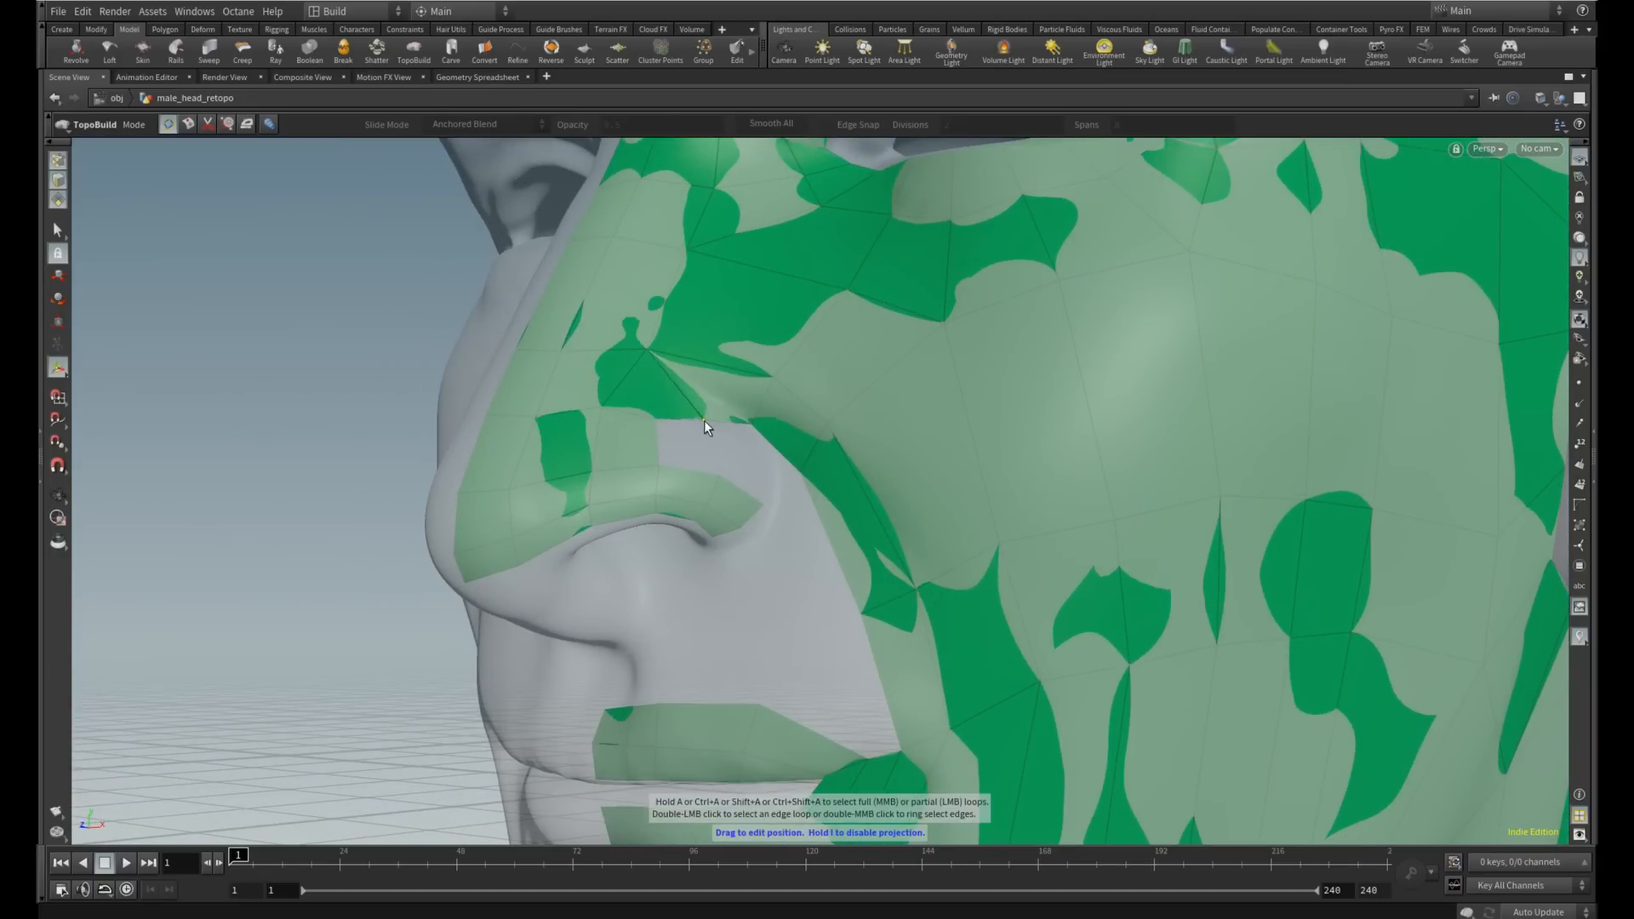
pyautogui.click(788, 540)
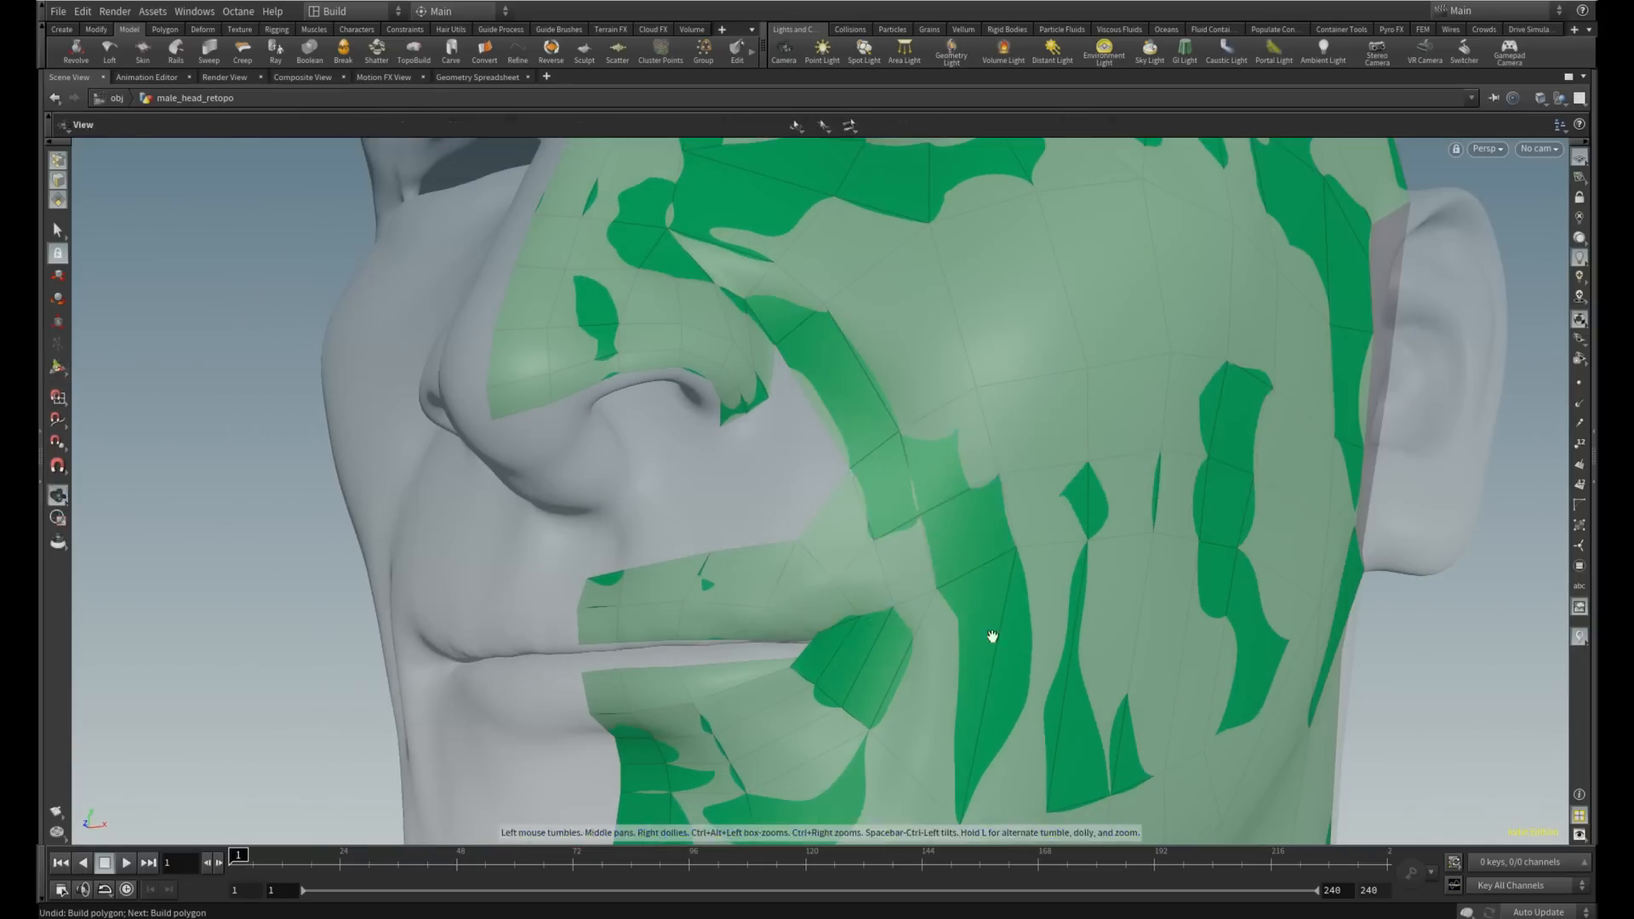
pyautogui.moveTo(991, 635); pyautogui.dragTo(917, 490)
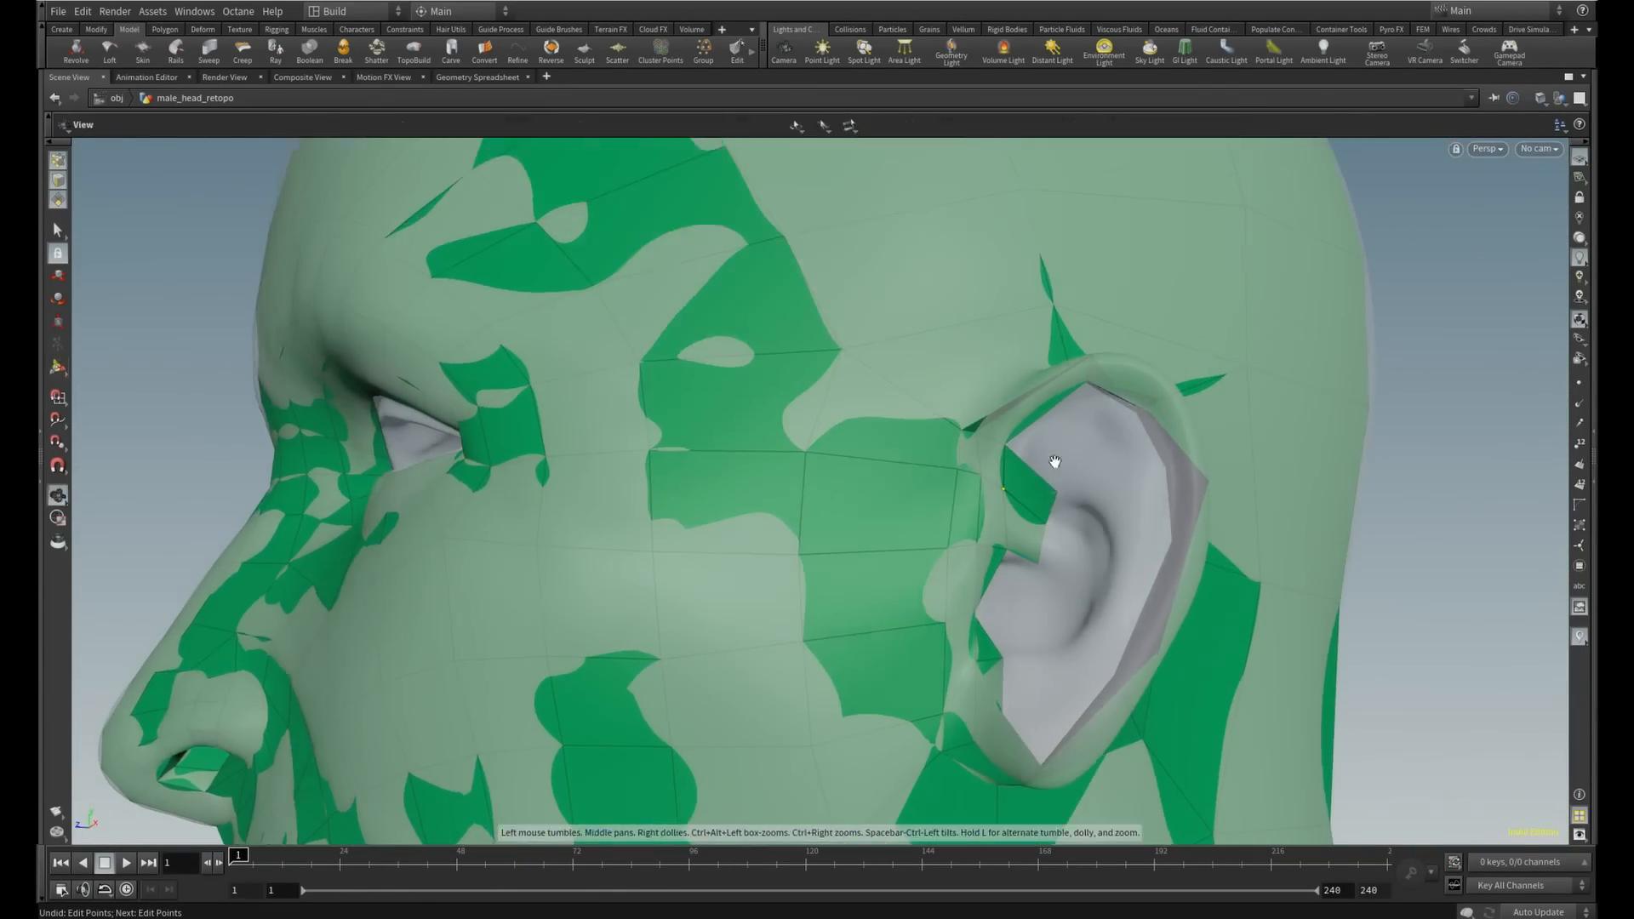
# Look under the jaw and resume TopoBuild to cover the ear and jaw area with quads
pyautogui.moveTo(1053, 461); pyautogui.dragTo(1267, 328)
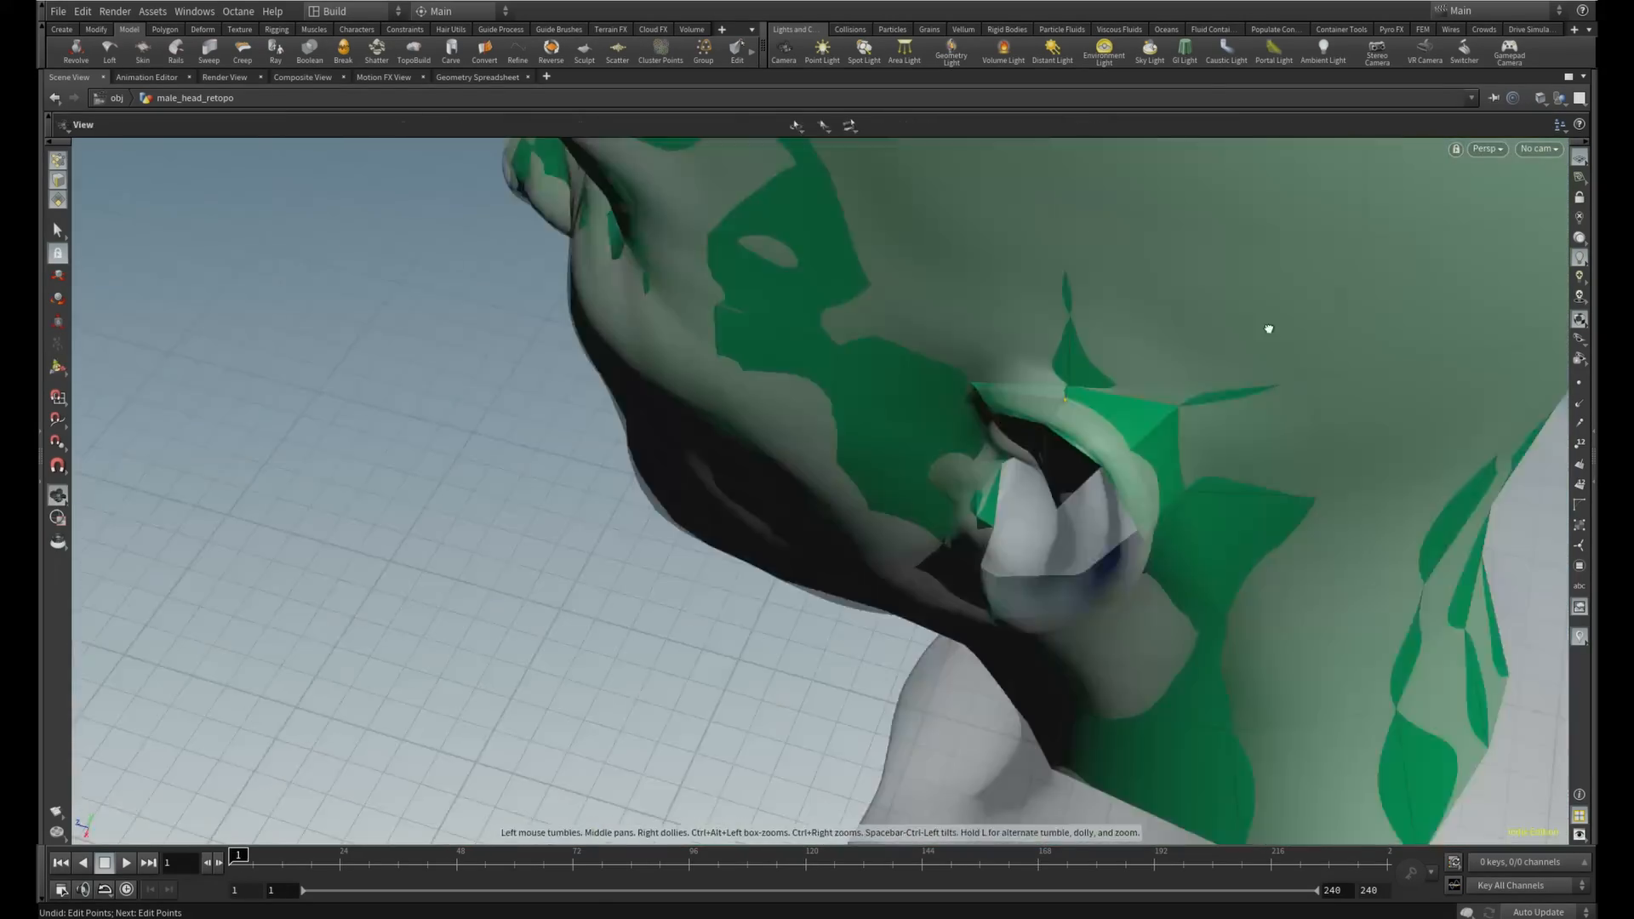
pyautogui.click(413, 49)
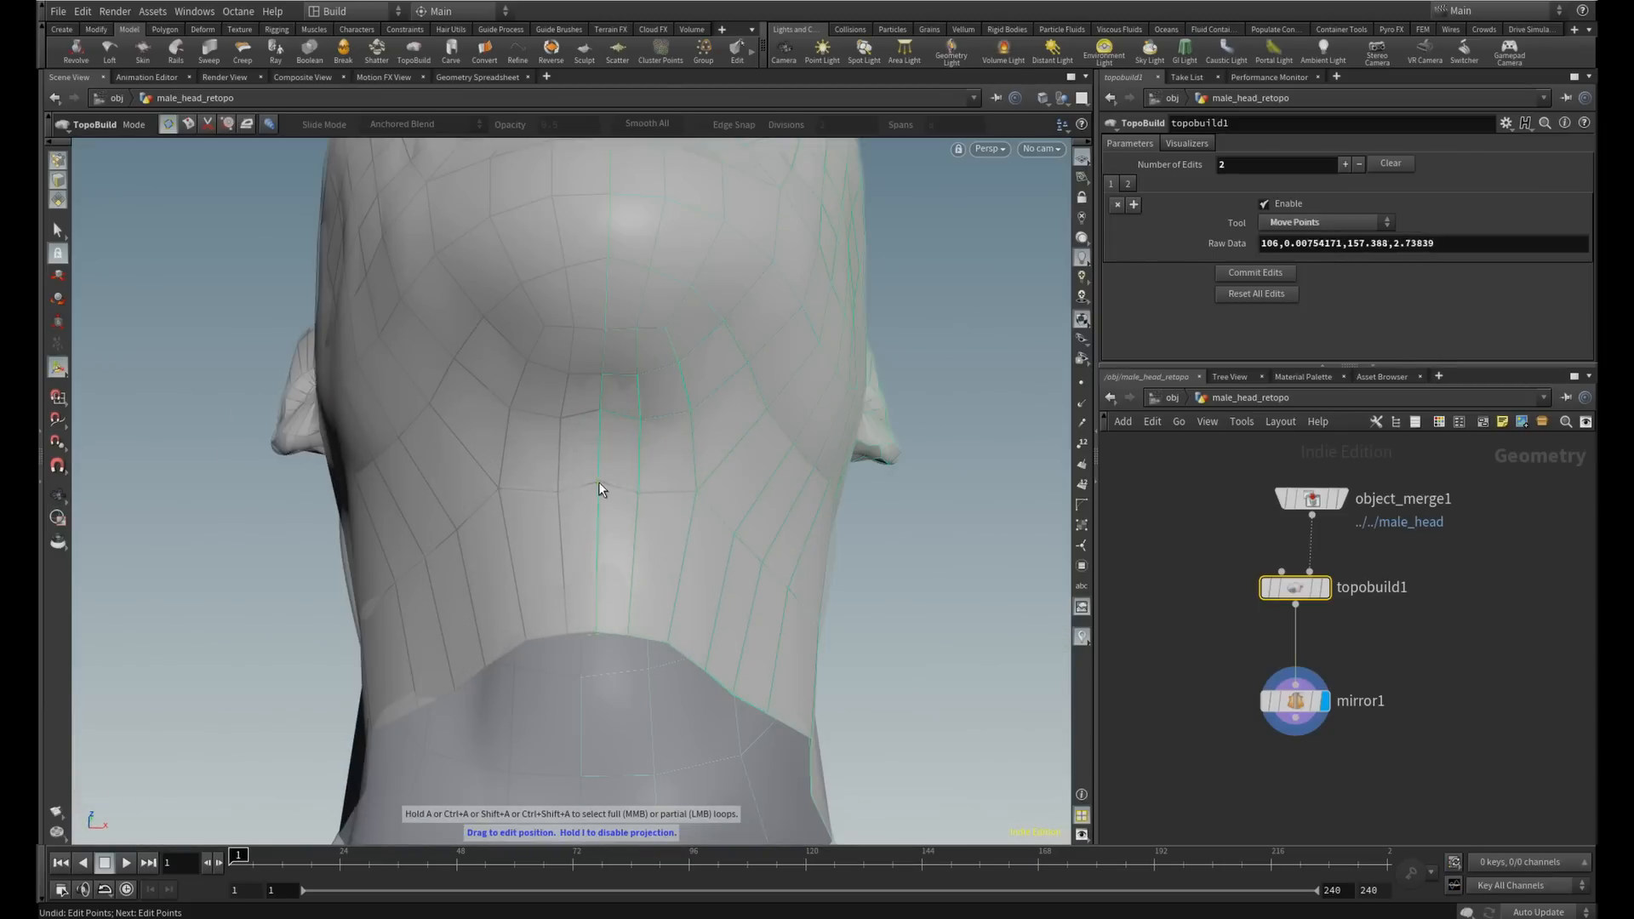
# Display mirror1 on the full head and raise Consolidate Seam to about 0.675
pyautogui.moveTo(599, 491); pyautogui.dragTo(742, 601)
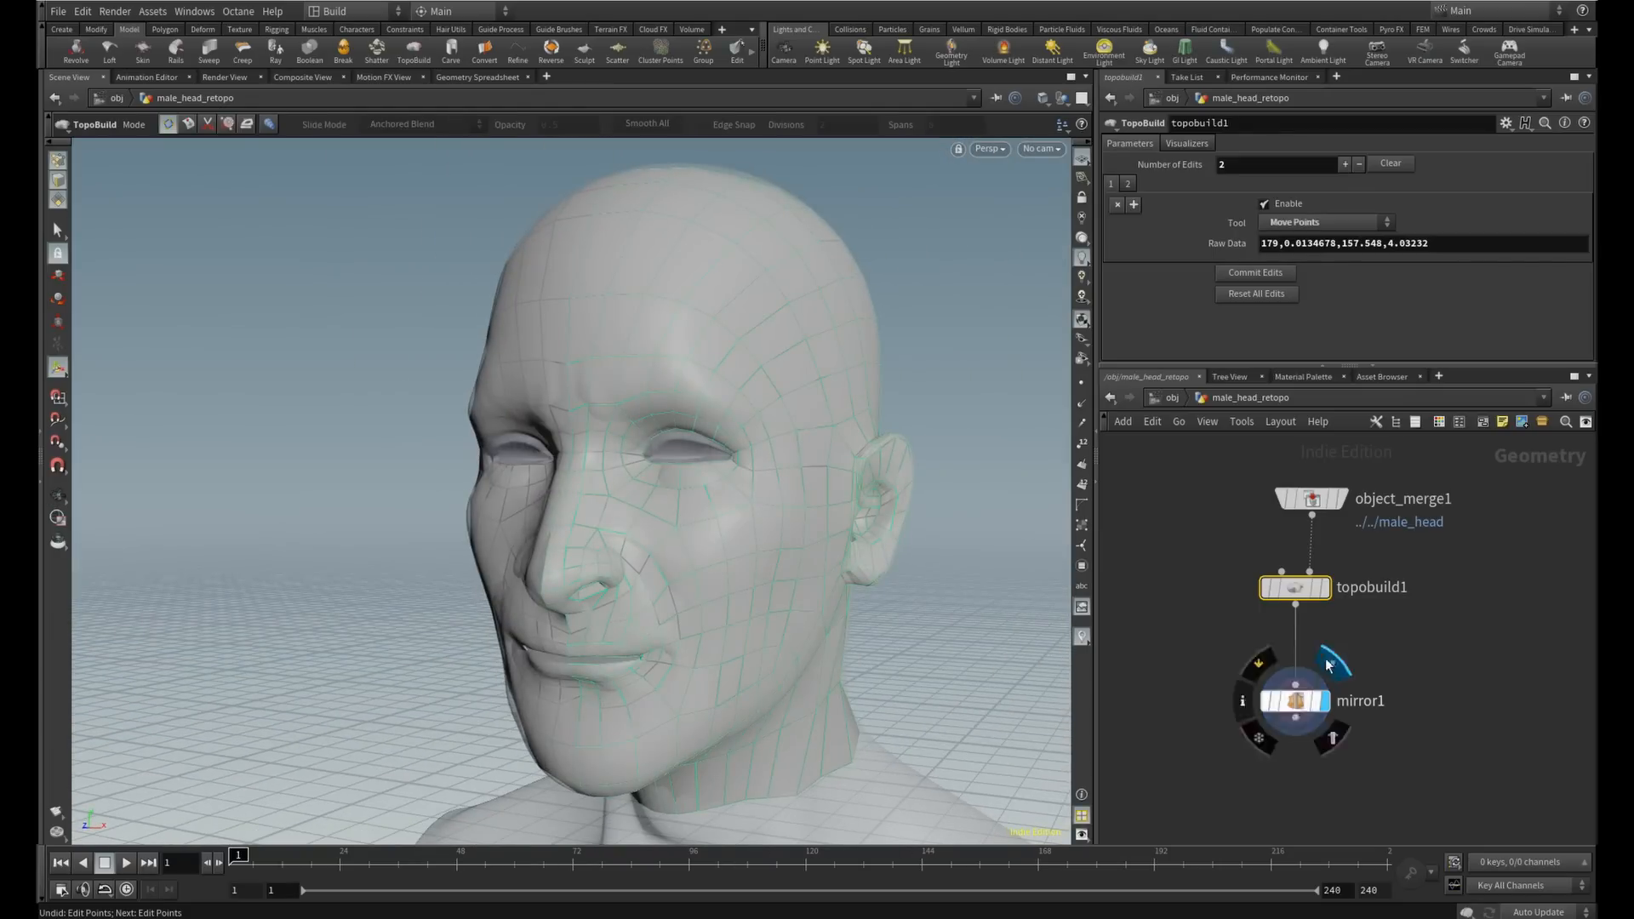
pyautogui.click(1291, 700)
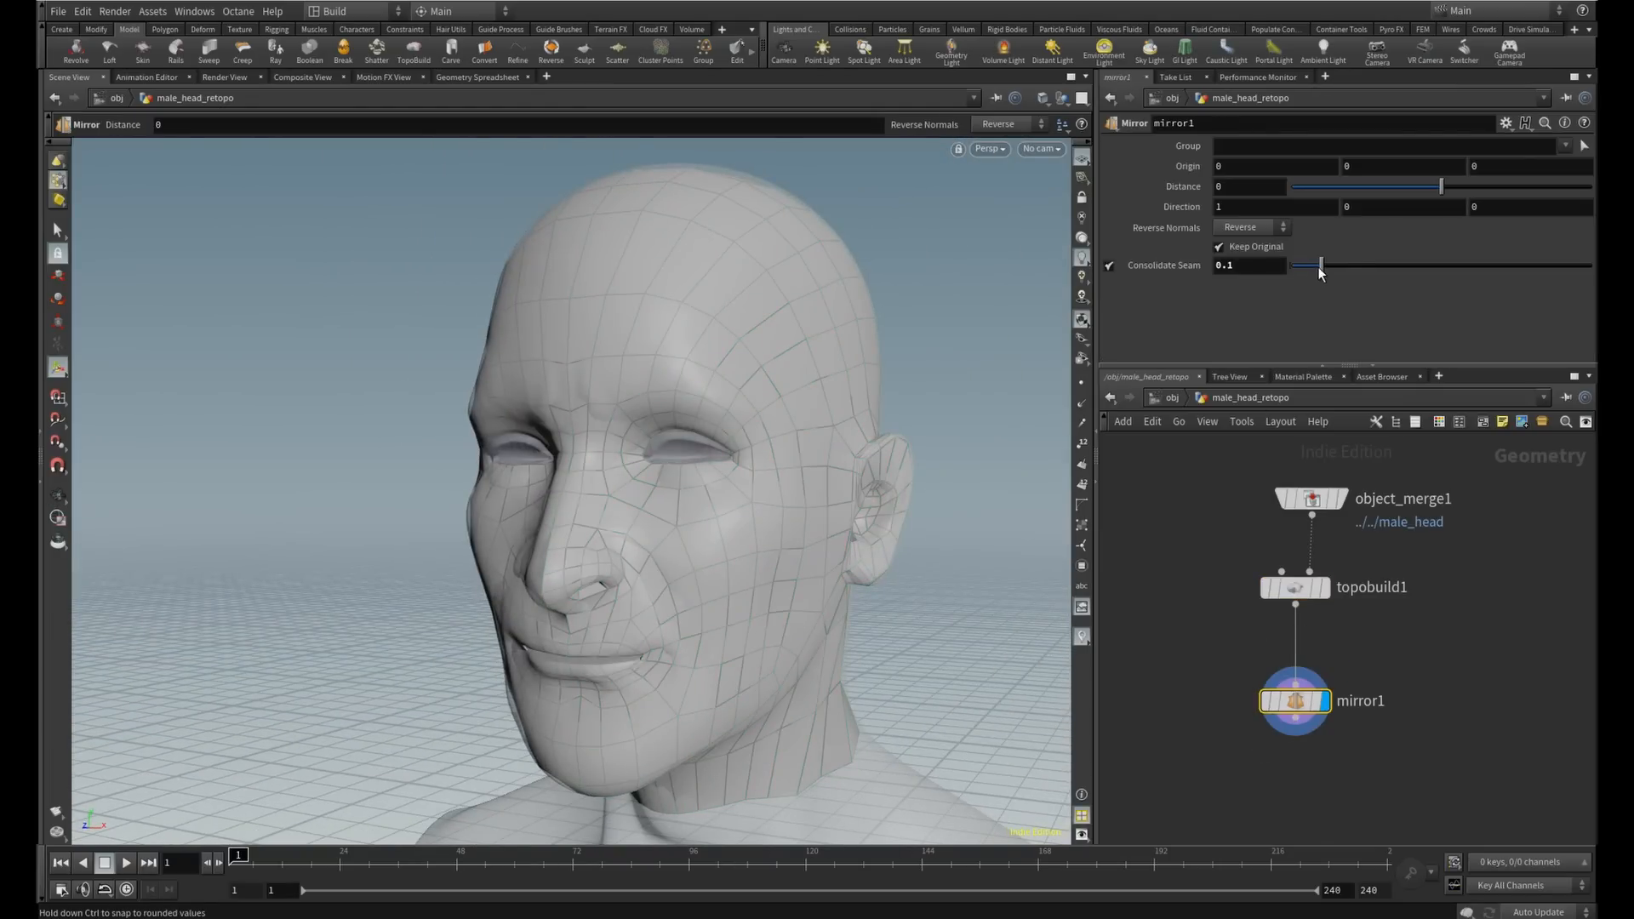
pyautogui.moveTo(1320, 265); pyautogui.dragTo(1493, 266)
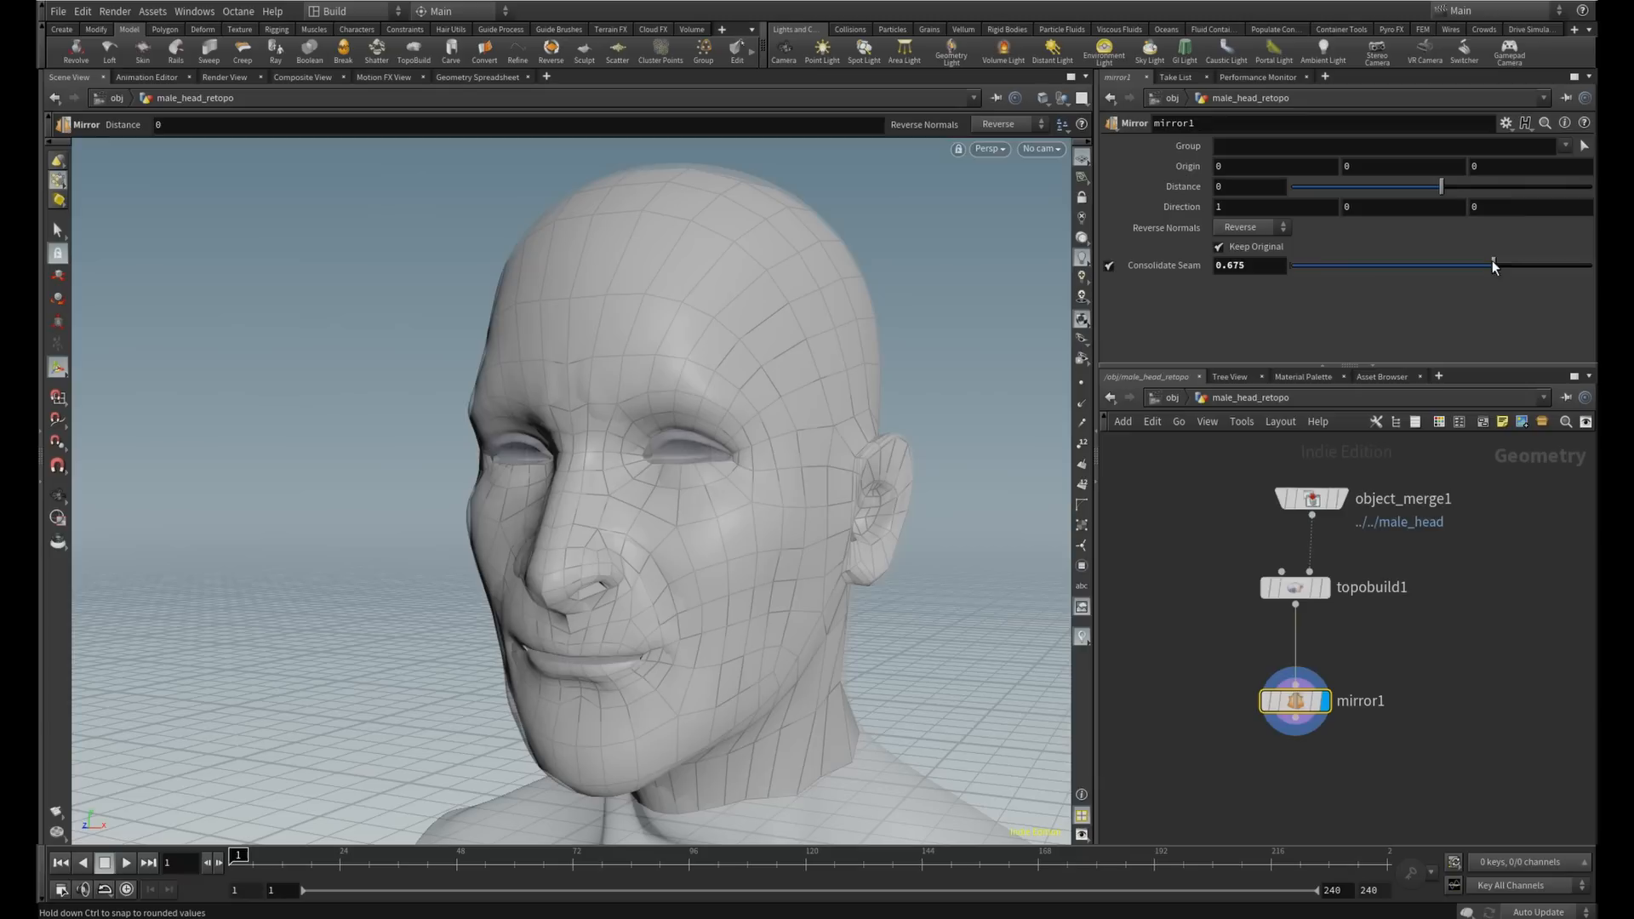
pyautogui.click(1293, 587)
pyautogui.write('topob')
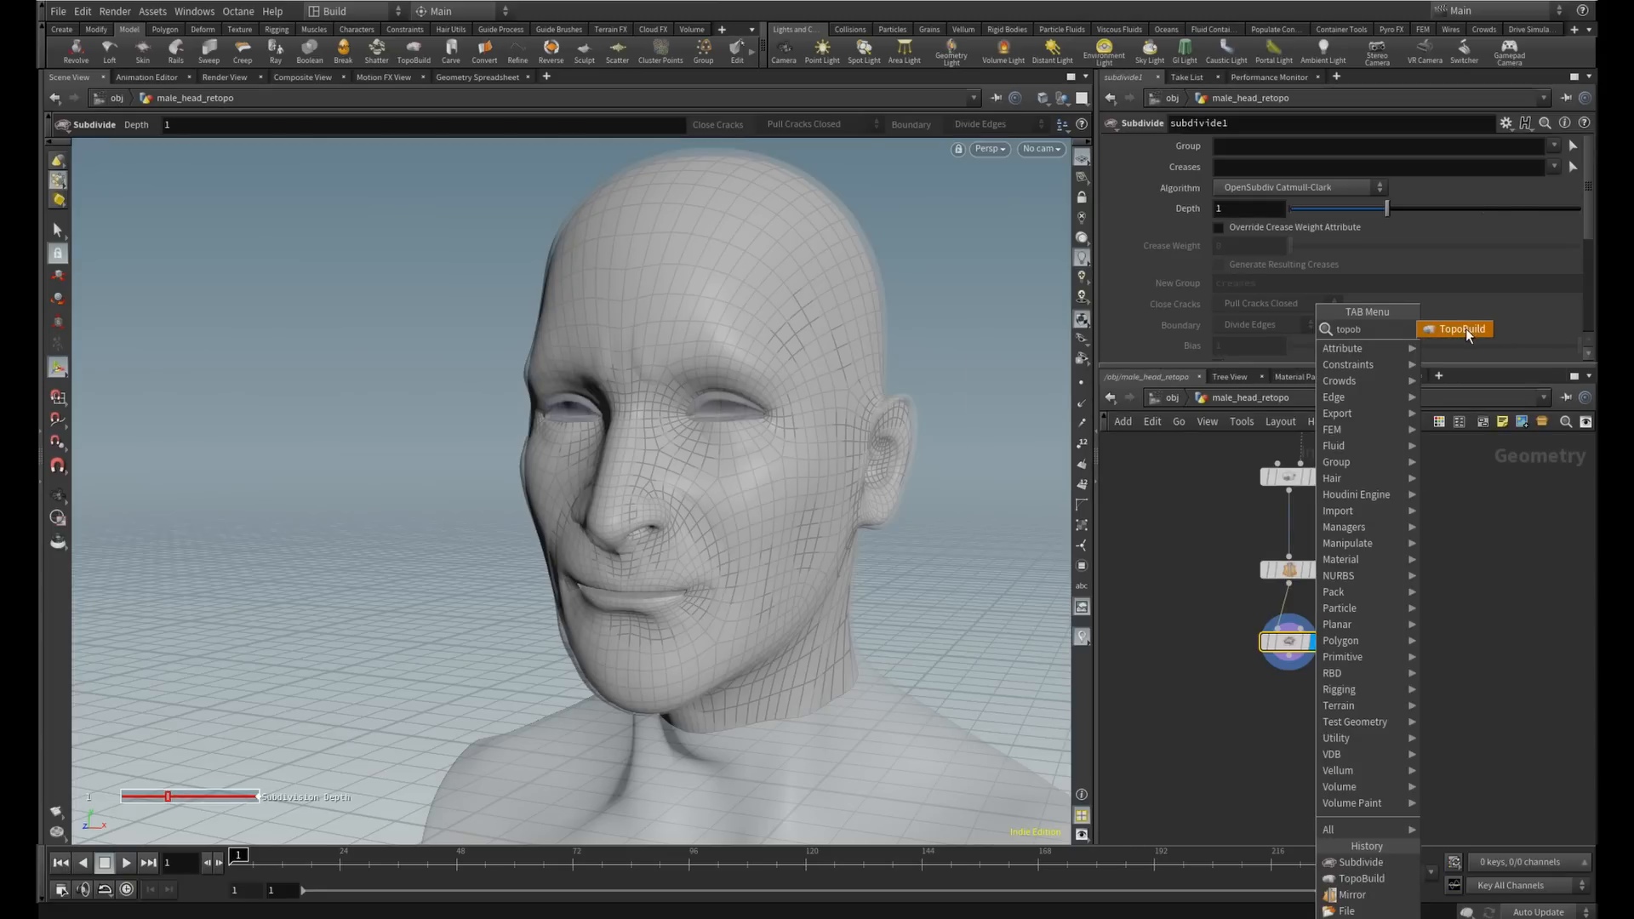
# Add a second TopoBuild node after the Subdivide (Depth 1) on the smoothed mesh
pyautogui.click(1458, 328)
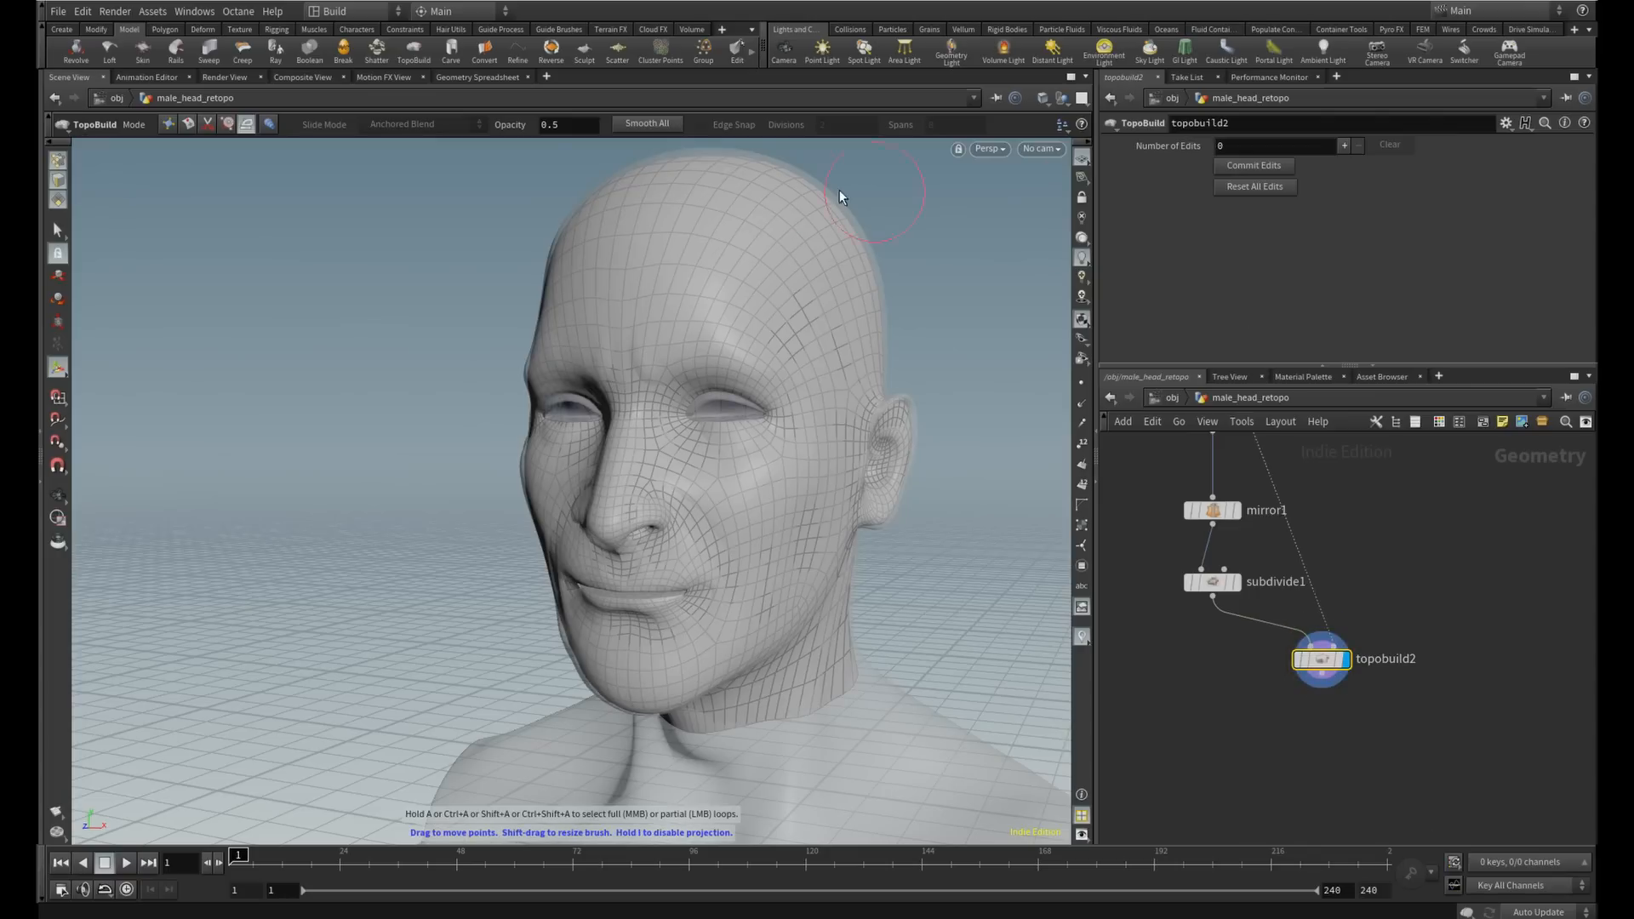
pyautogui.moveTo(647, 125)
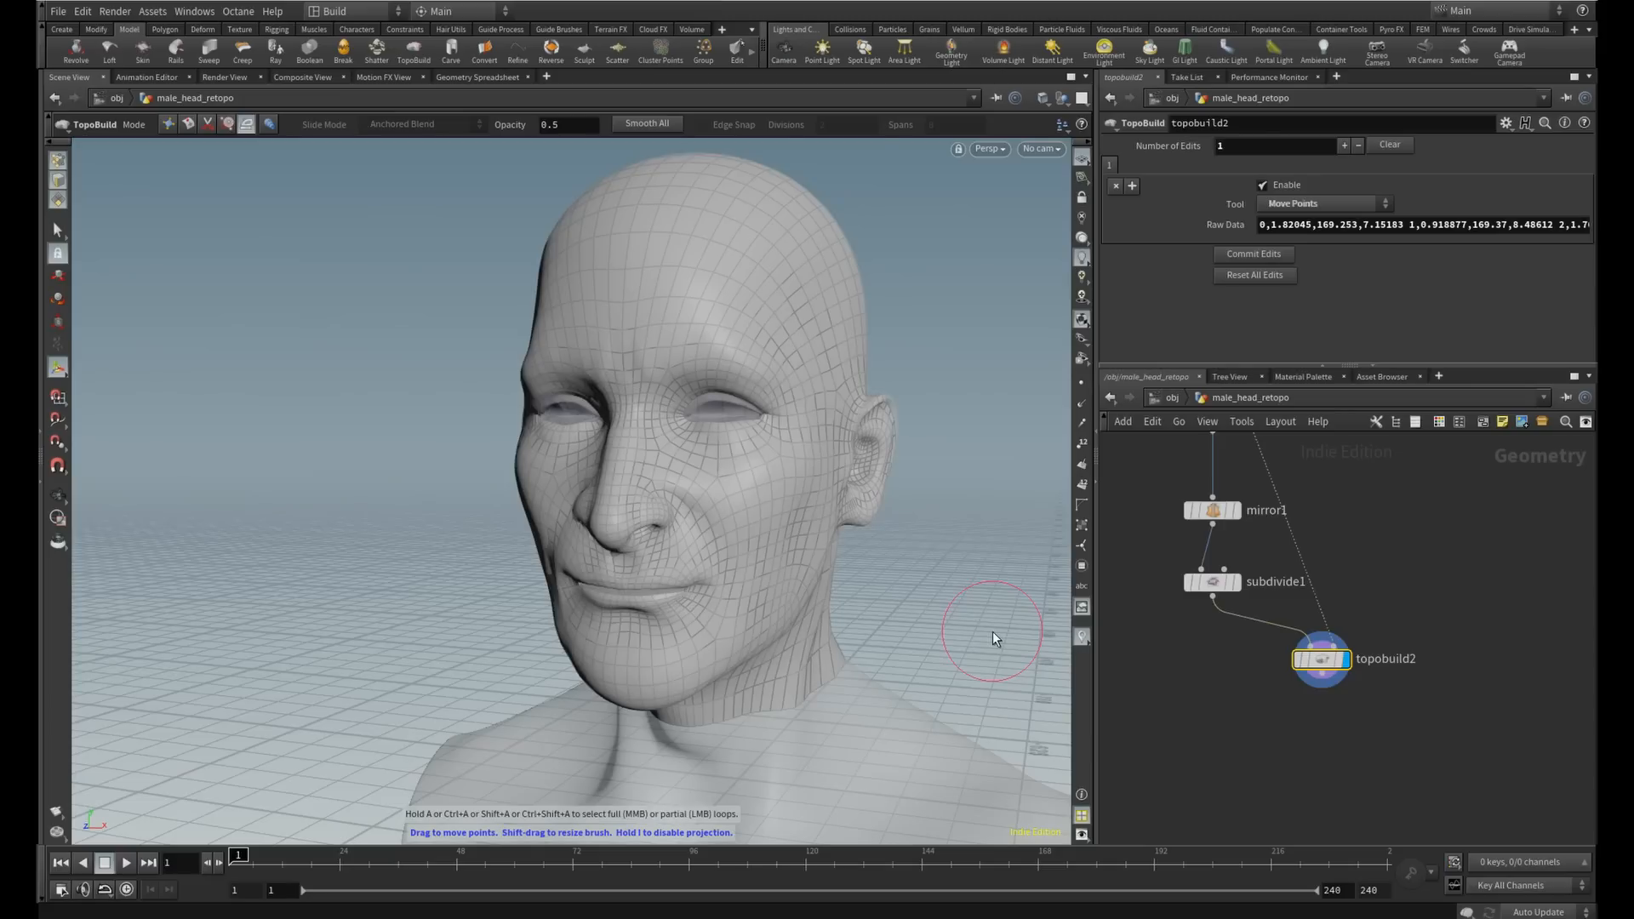
pyautogui.moveTo(1052, 657)
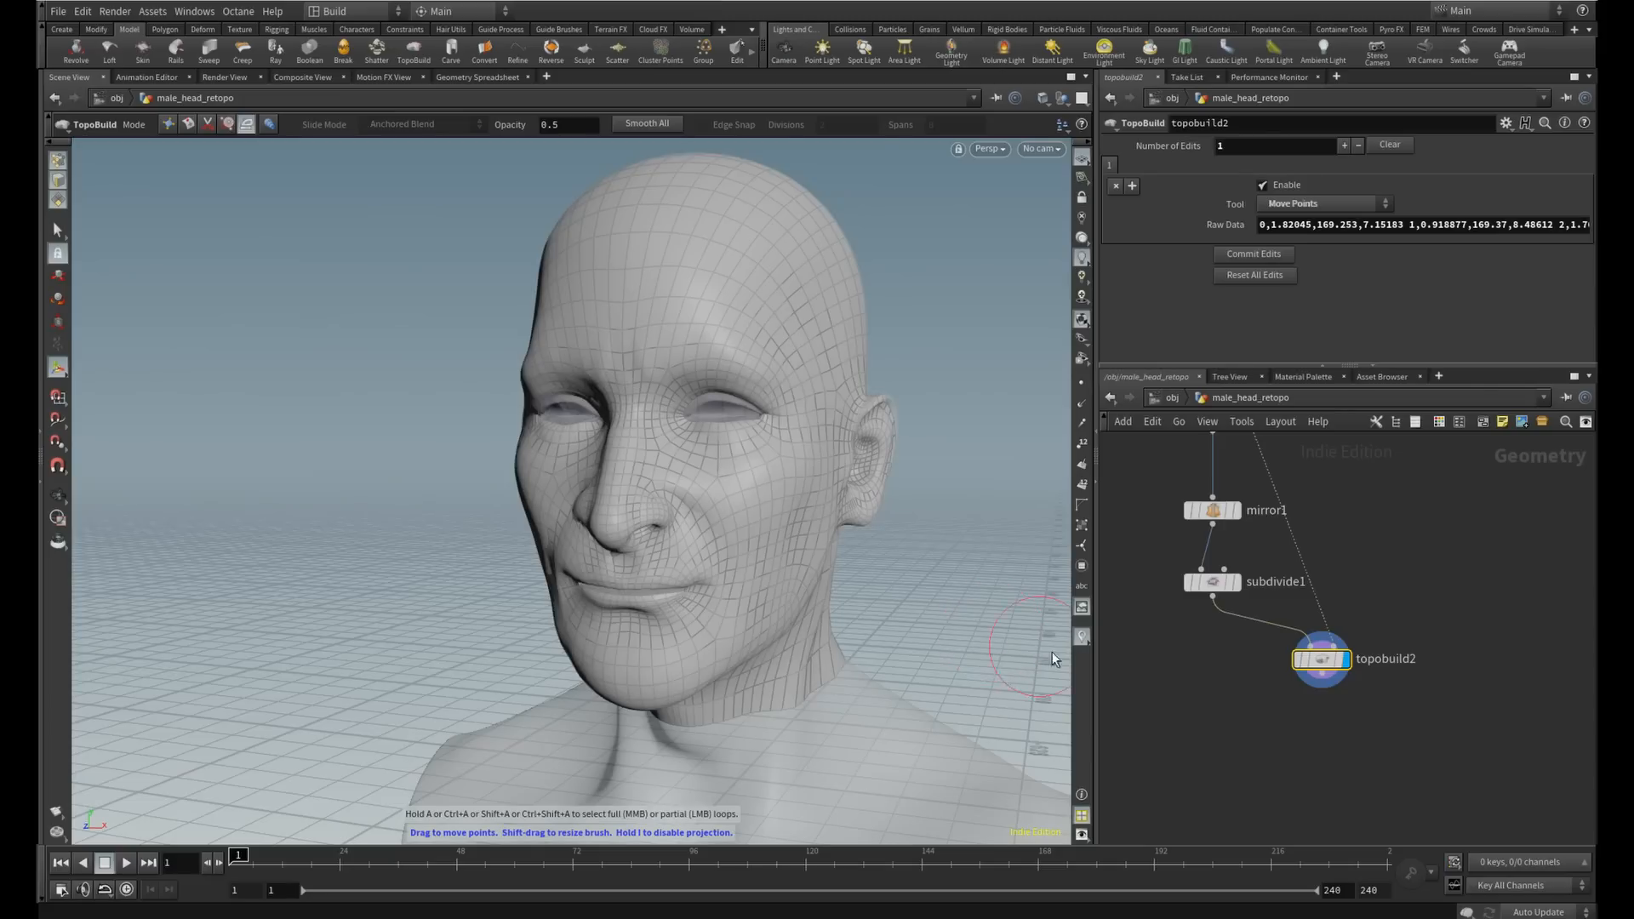
pyautogui.moveTo(1154, 713)
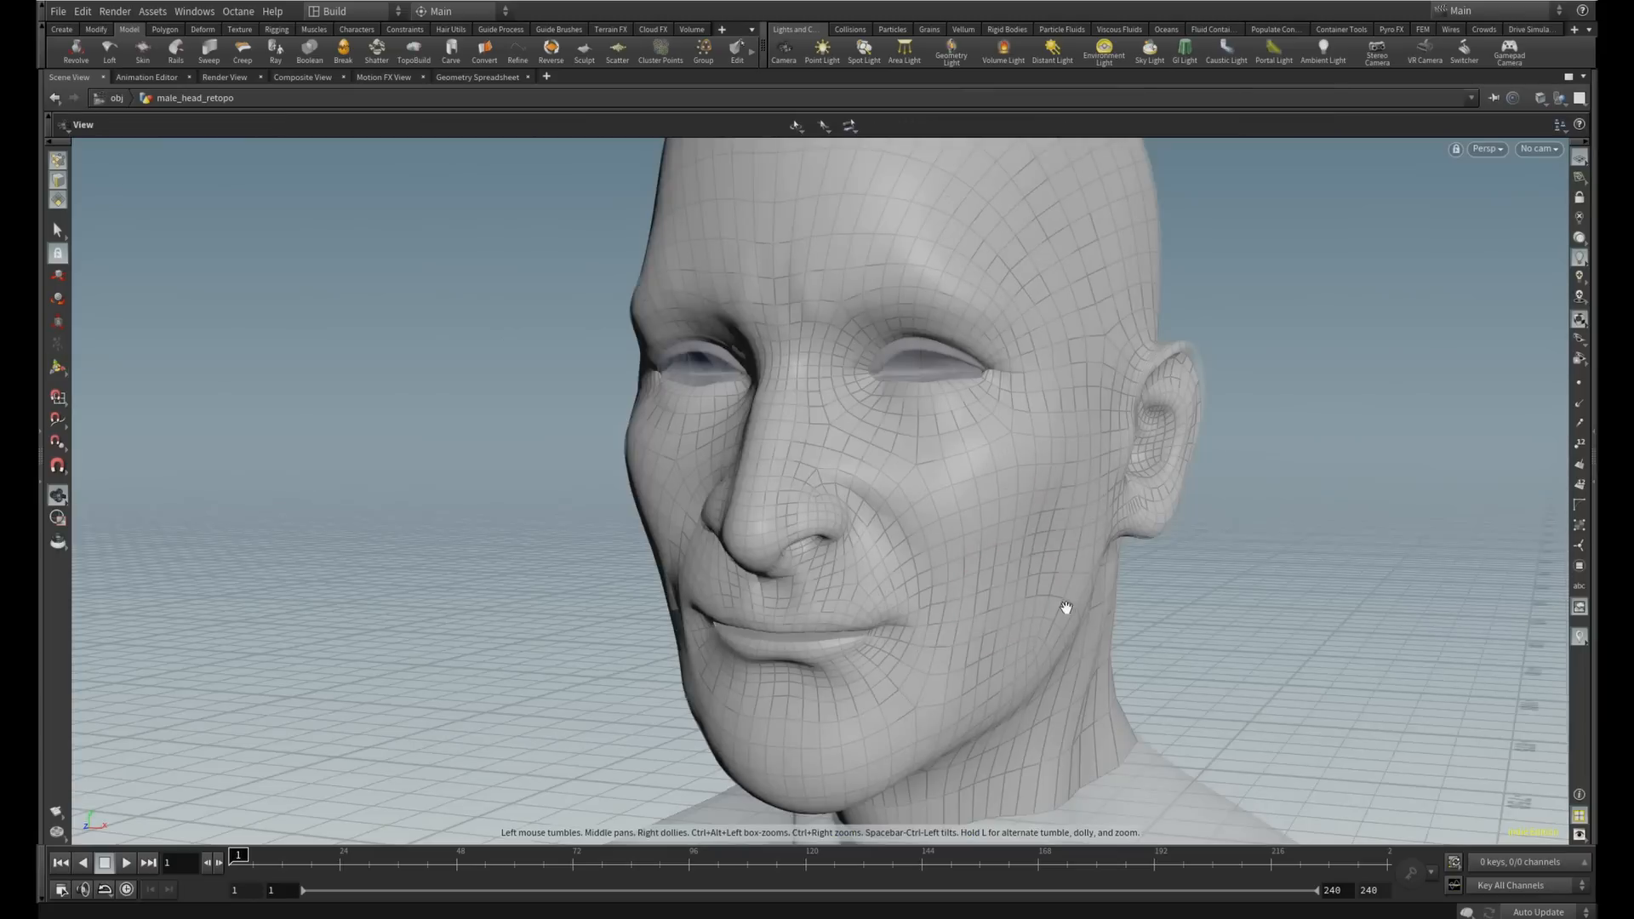
pyautogui.moveTo(1065, 608); pyautogui.dragTo(836, 601)
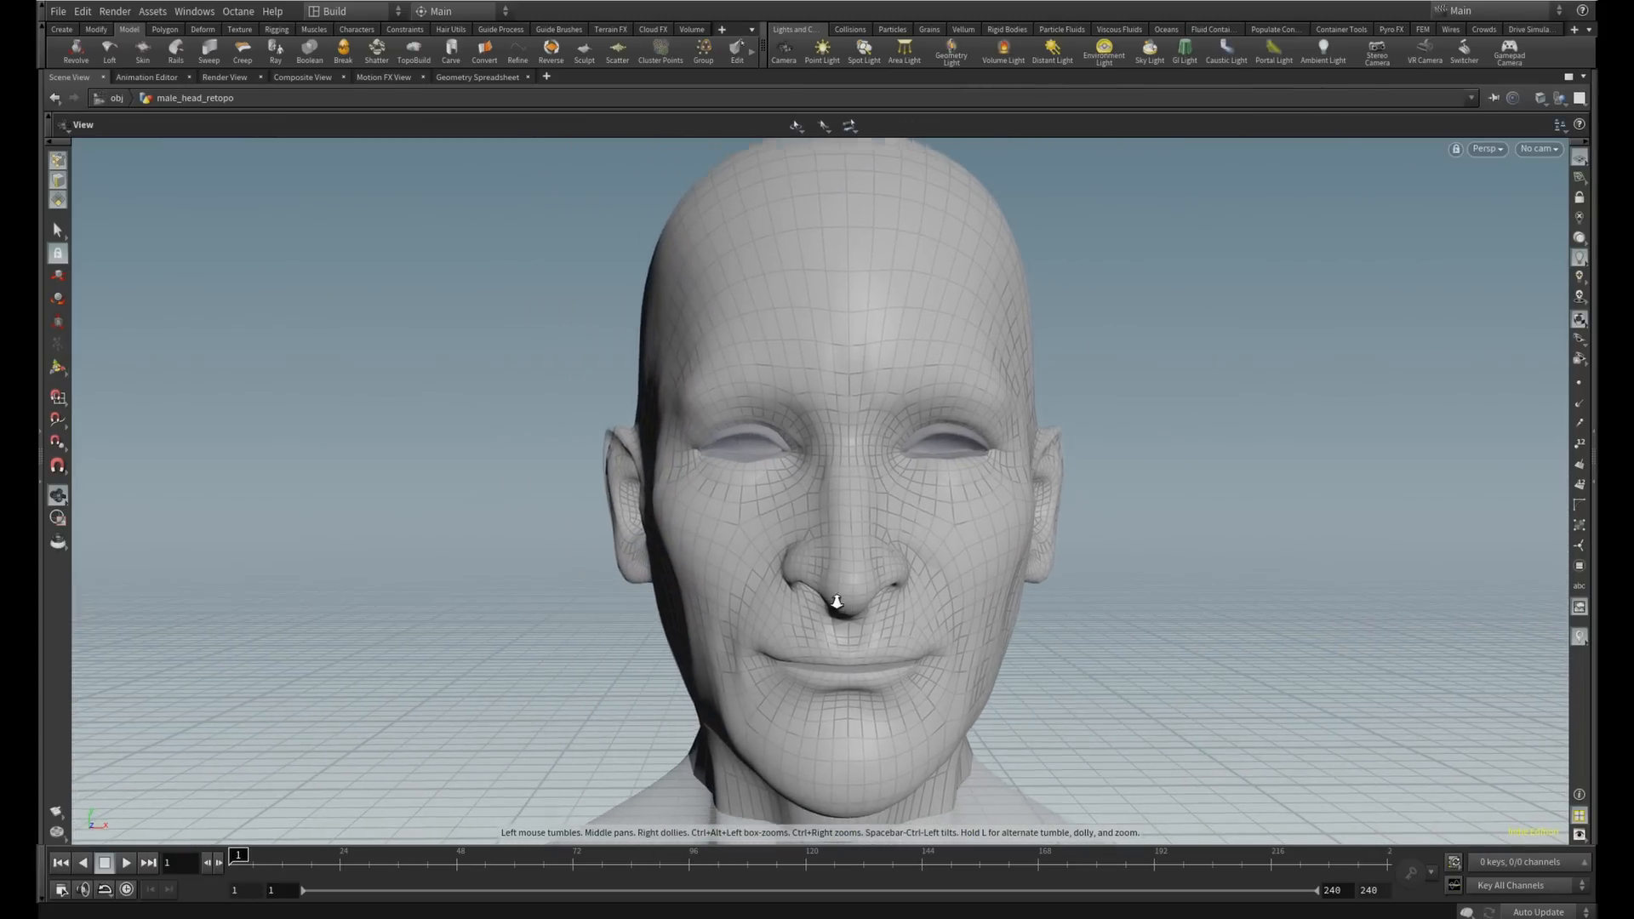